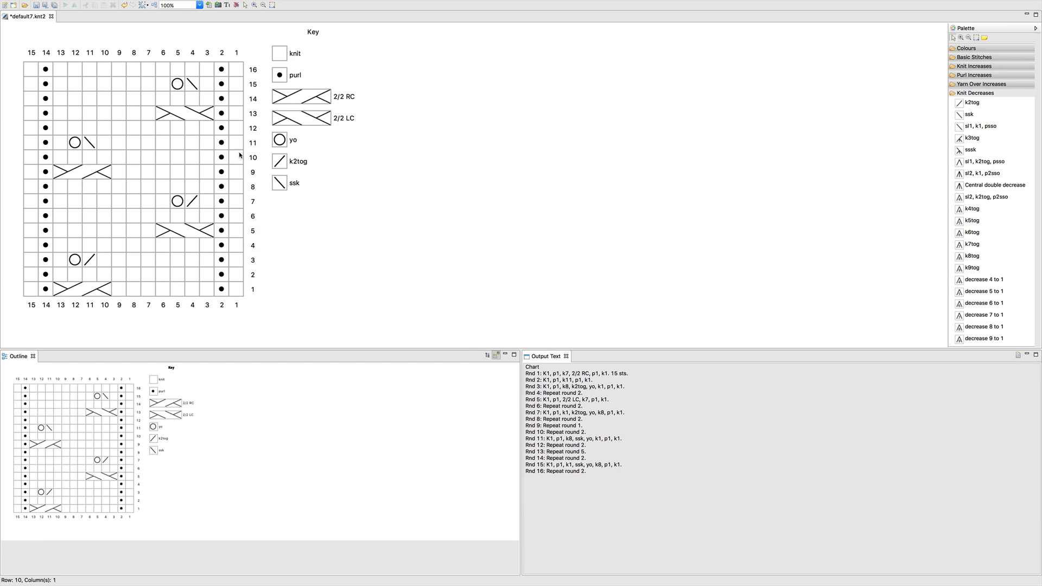
pyautogui.moveTo(251, 156)
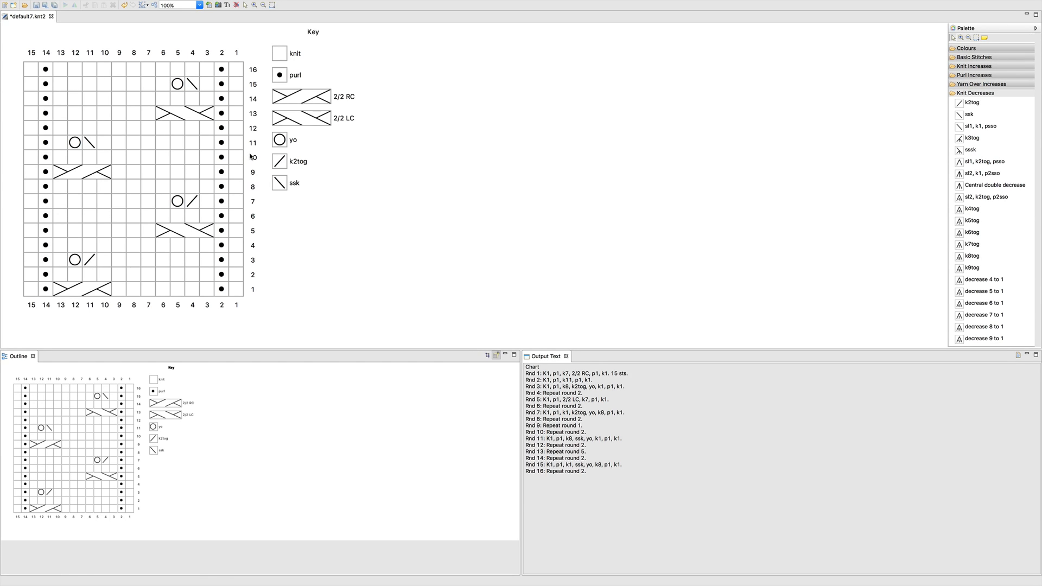
# Select the stitch block from column 3 to column 13 across rounds 1–16.
pyautogui.click(159, 128)
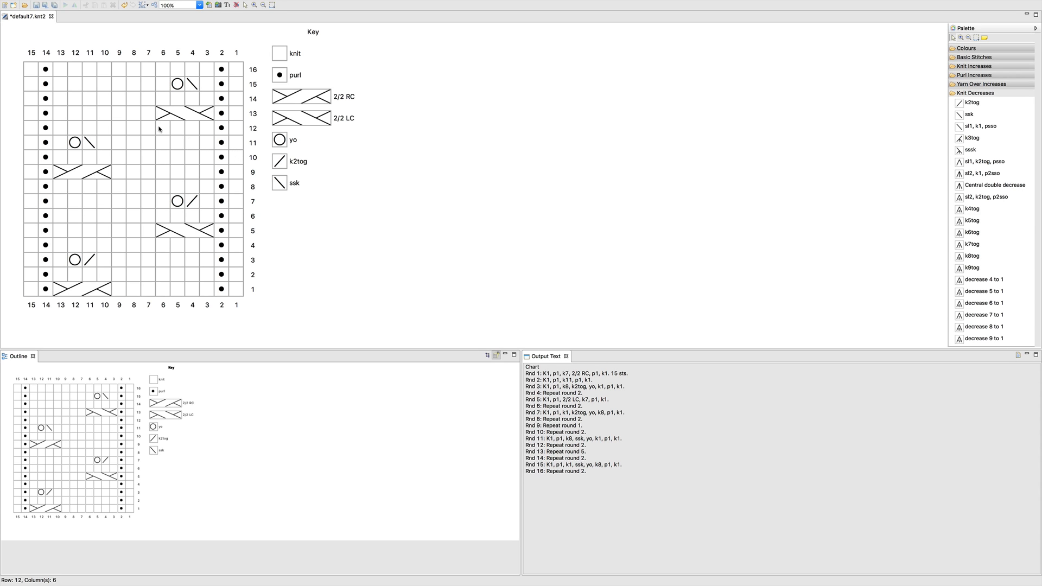
pyautogui.moveTo(60, 73)
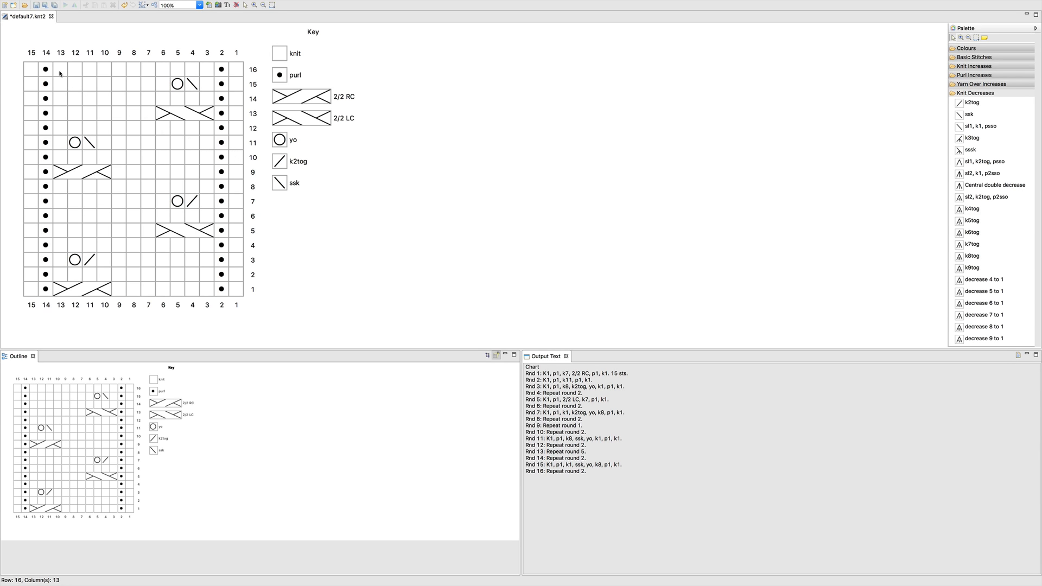
pyautogui.click(59, 69)
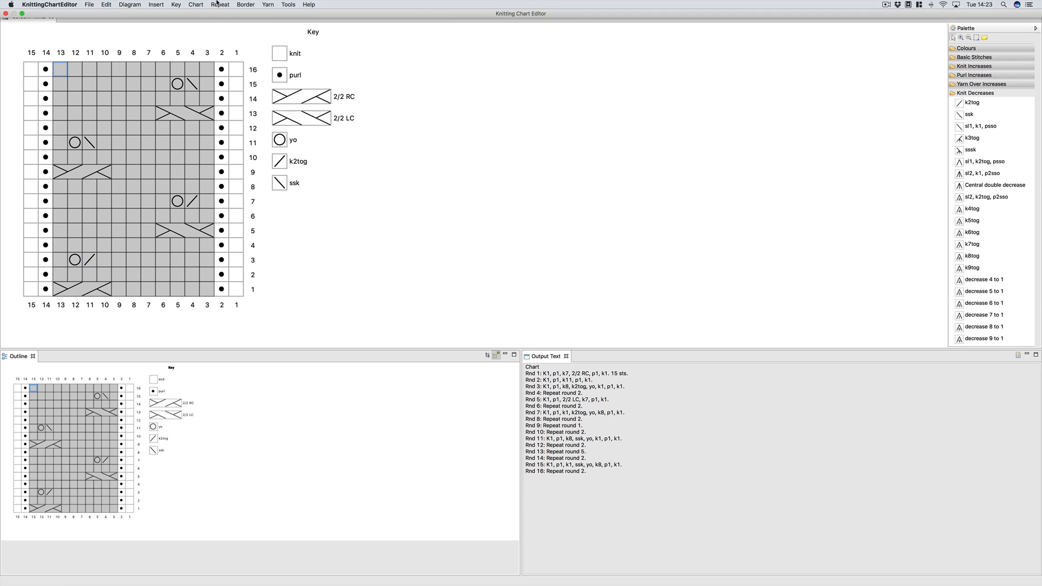
# Place the selected stitches into a repeat worked 4 times, bordered and named 'Pattern Repeat'.
pyautogui.click(220, 5)
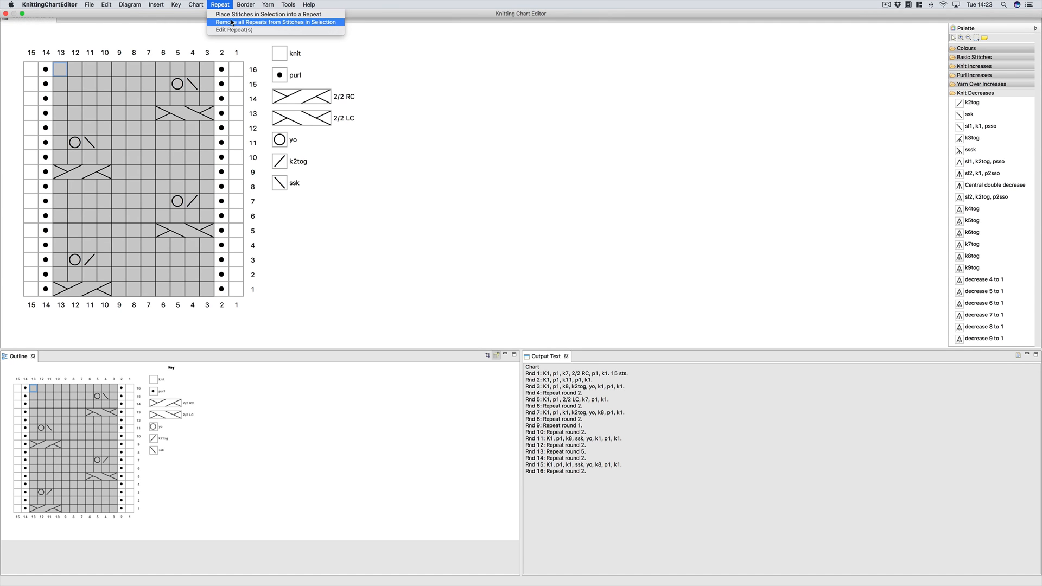
pyautogui.moveTo(267, 14)
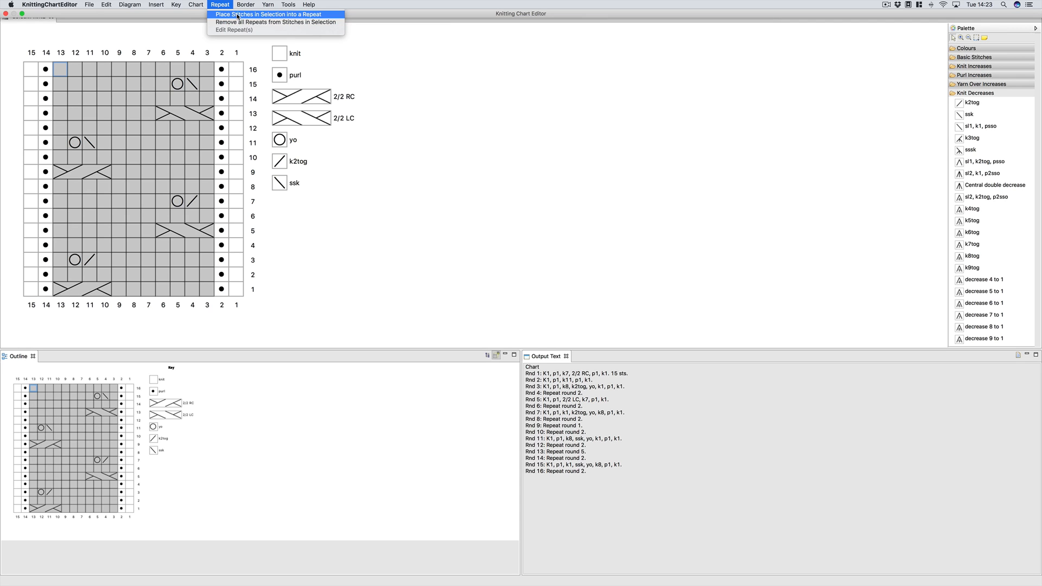
pyautogui.click(268, 14)
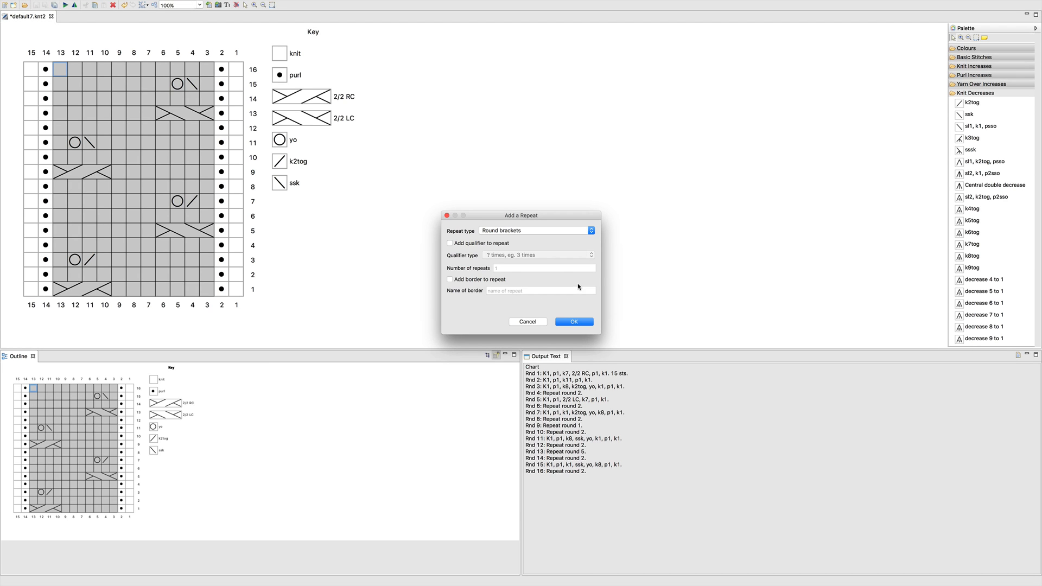
pyautogui.moveTo(501, 231)
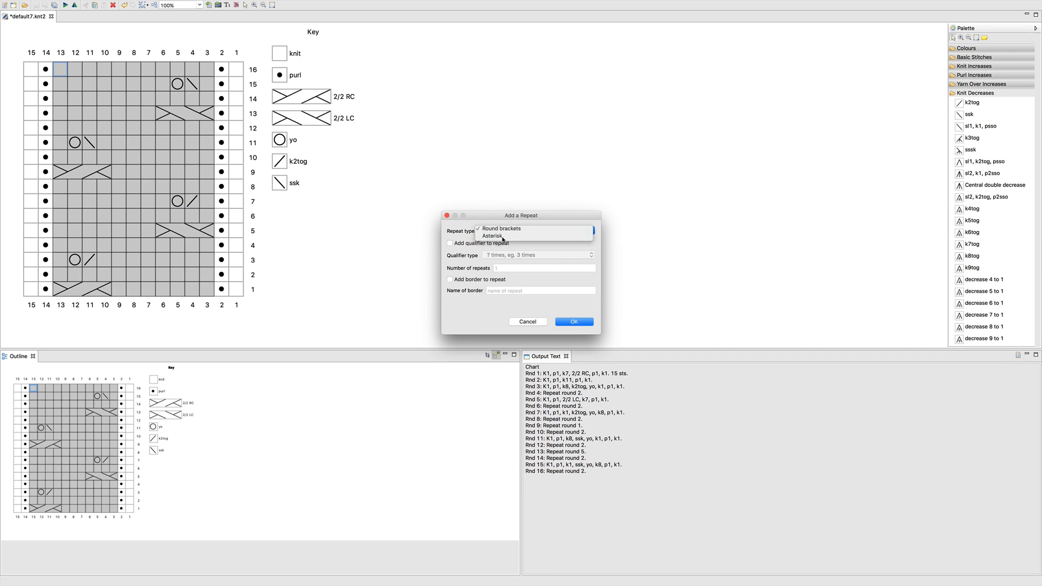
pyautogui.moveTo(492, 229)
pyautogui.write('4')
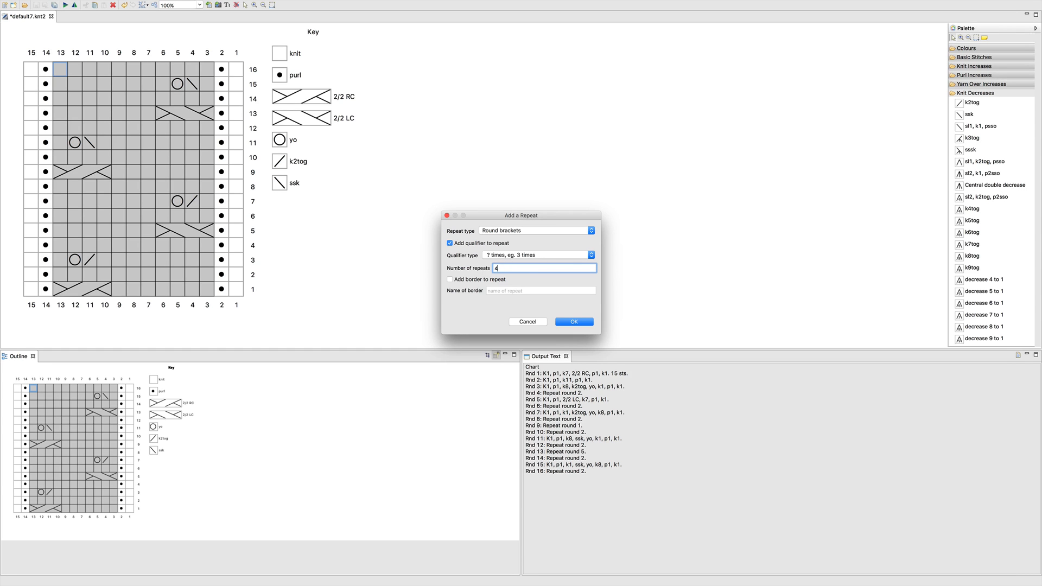
pyautogui.click(450, 279)
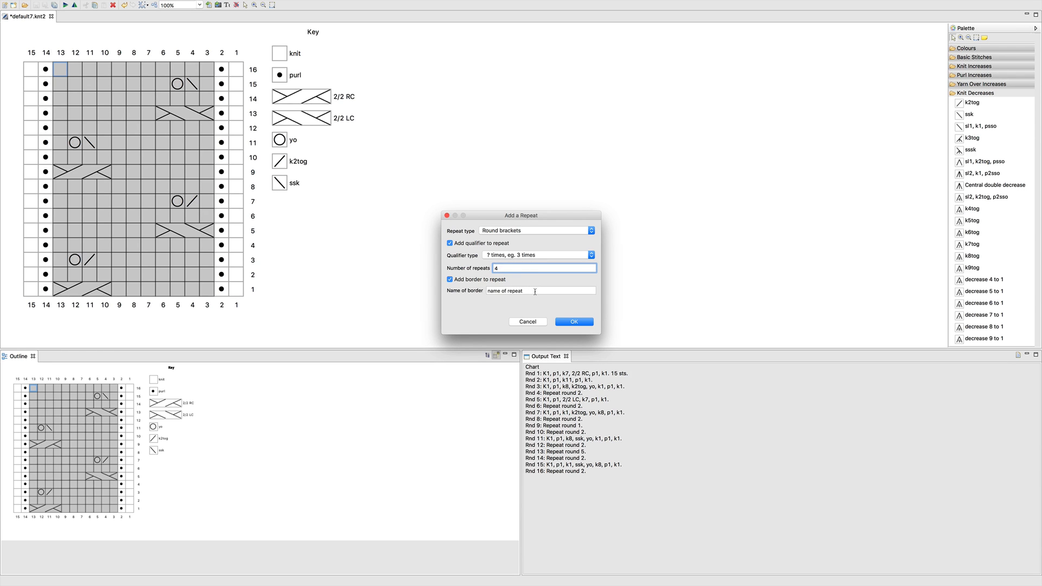
pyautogui.write('Pattern')
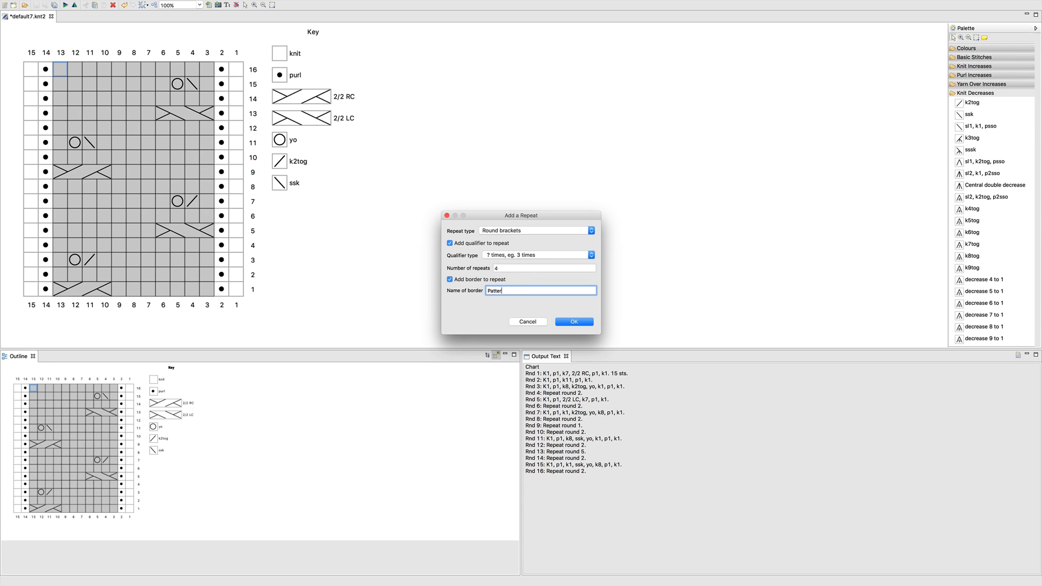
pyautogui.write('n Repeat')
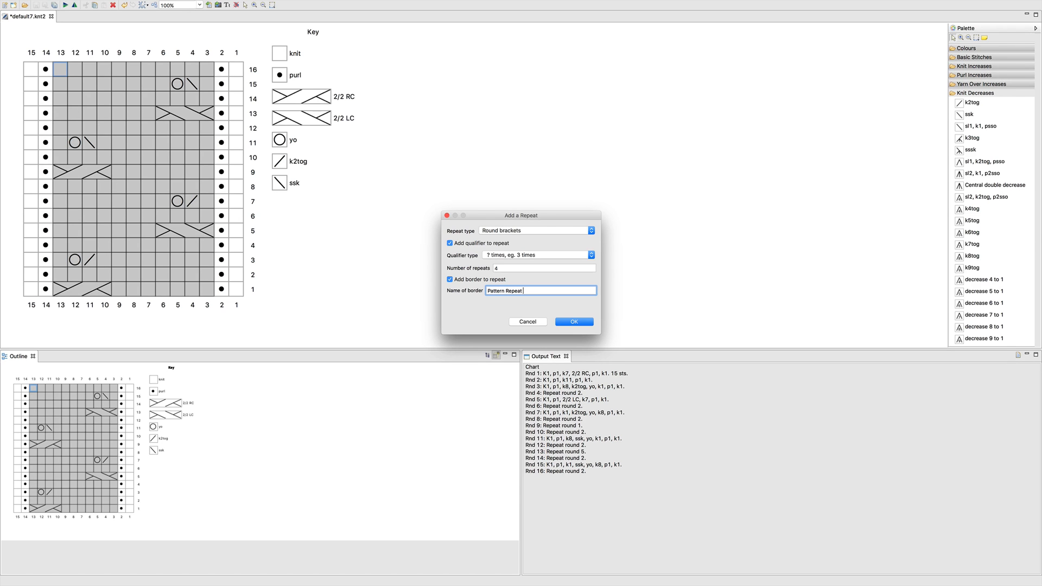
# Confirm the Add a Repeat dialog to create the red bordered Pattern Repeat 1.
pyautogui.click(573, 322)
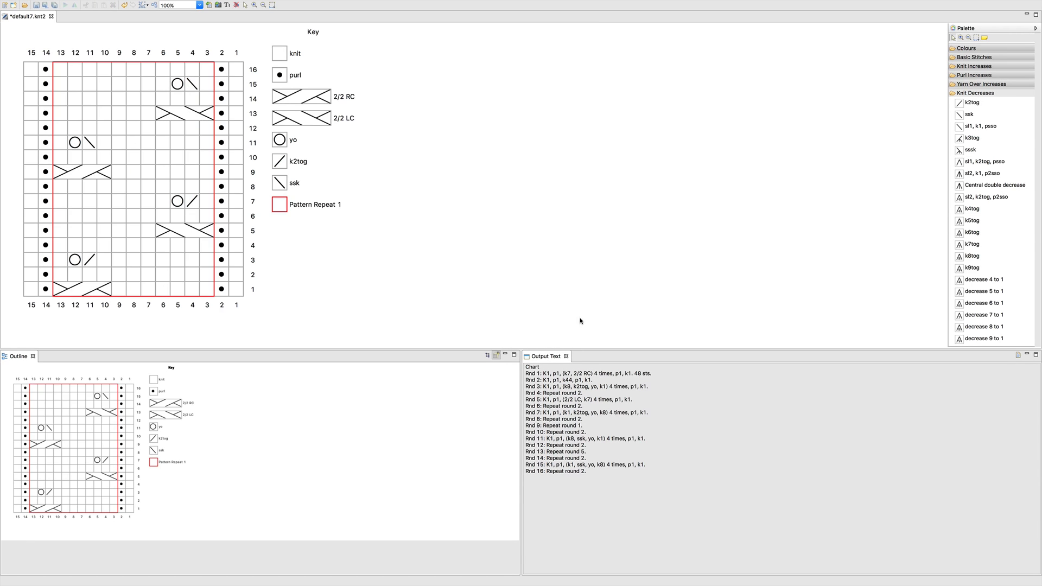
pyautogui.moveTo(296, 233)
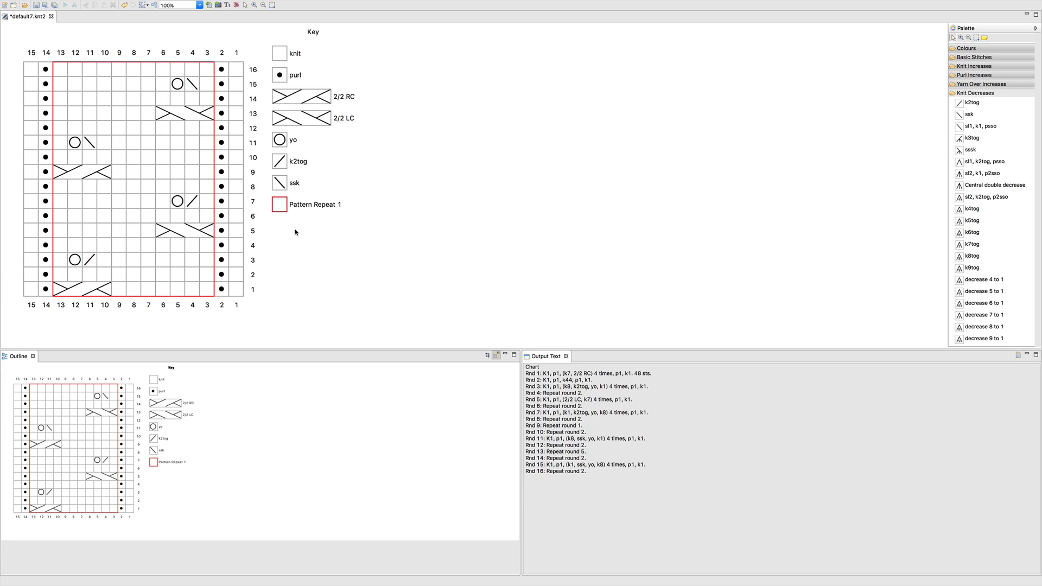
pyautogui.moveTo(290, 211)
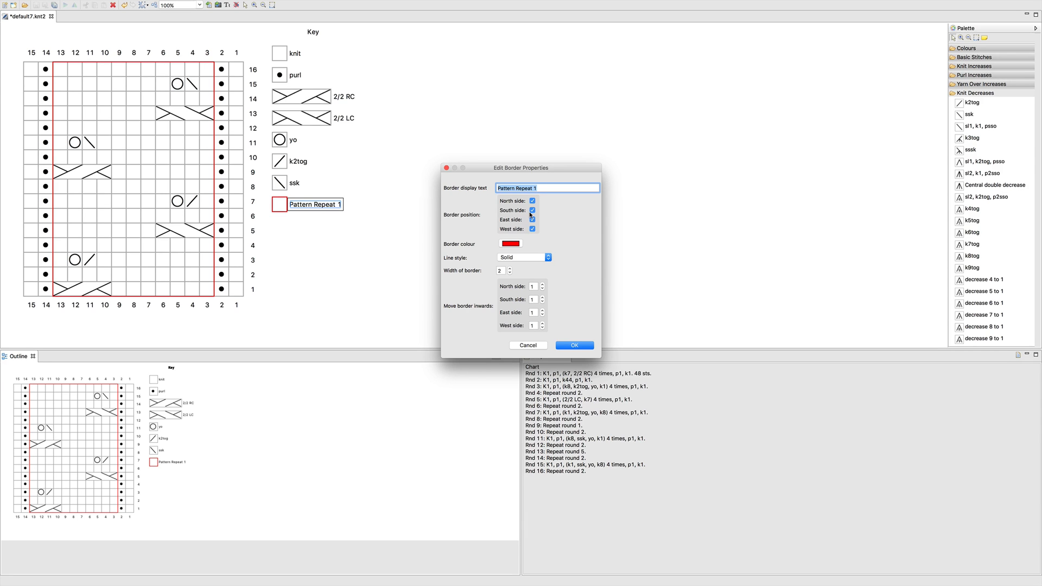
# Give Pattern Repeat 1's border width 3 and an inward offset of 3 on every side.
pyautogui.click(532, 210)
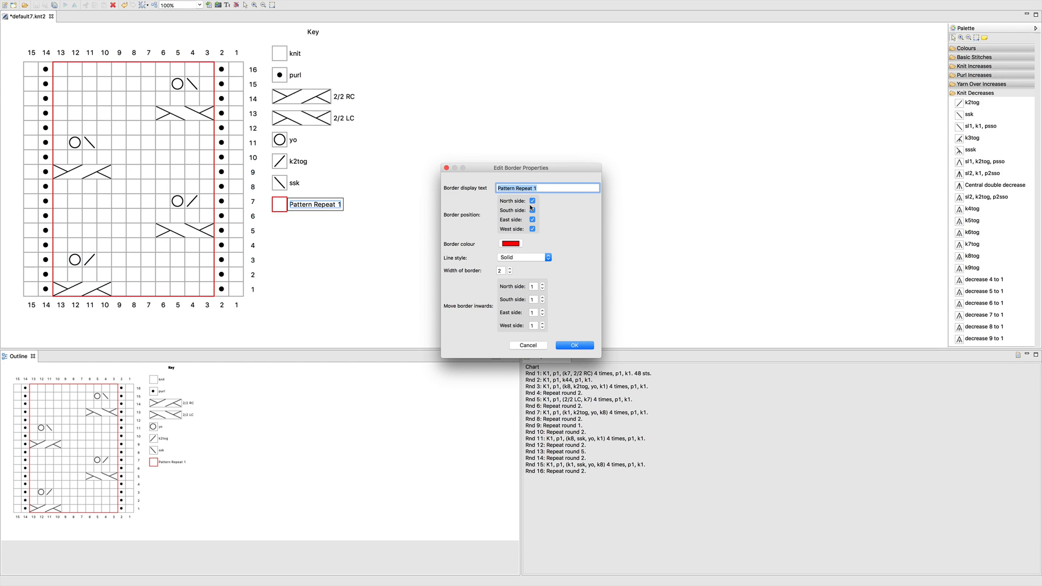
pyautogui.click(532, 210)
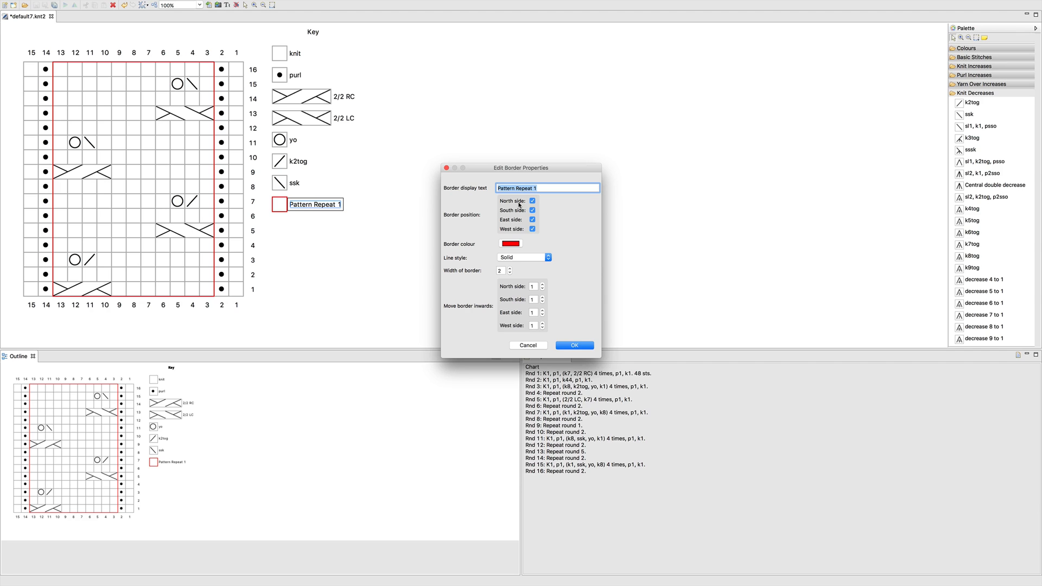
pyautogui.moveTo(513, 231)
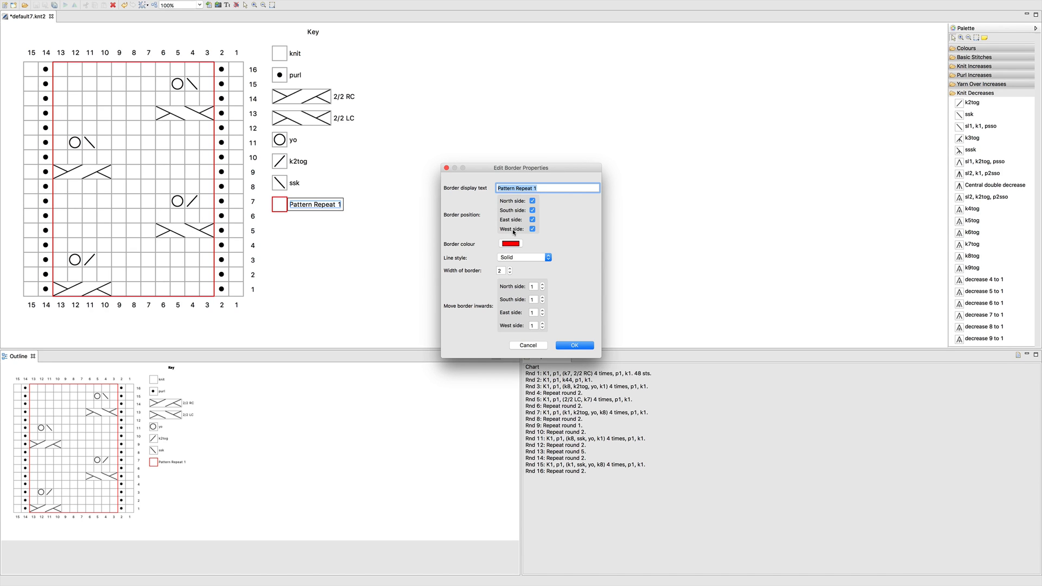
pyautogui.moveTo(532, 235)
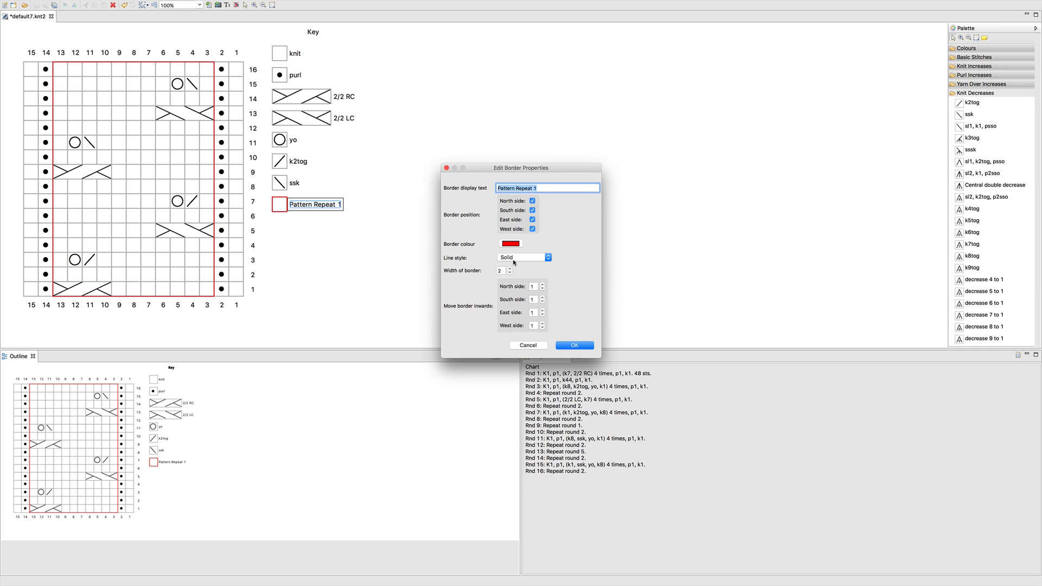
pyautogui.moveTo(510, 270)
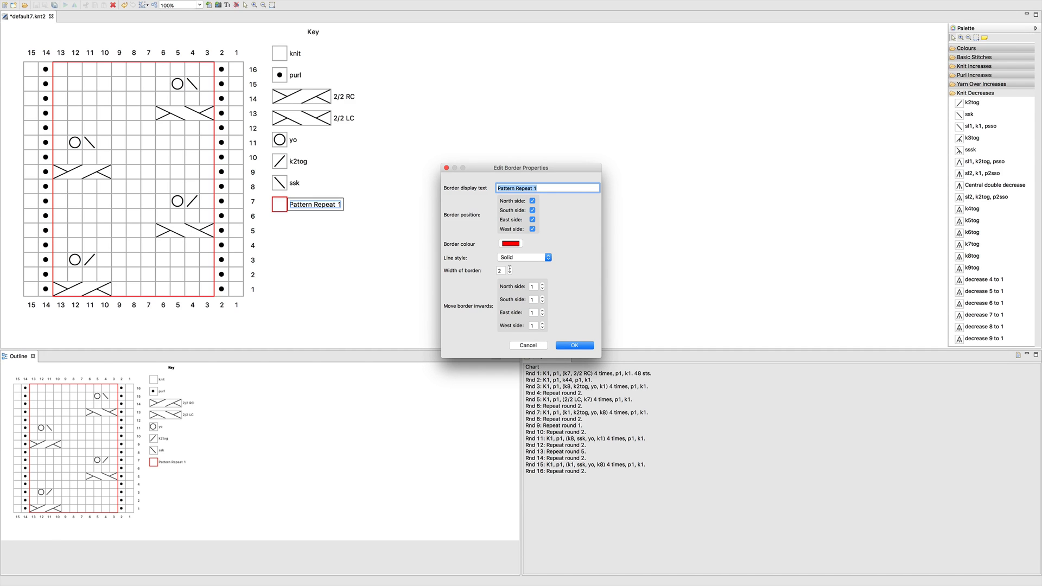
pyautogui.click(541, 268)
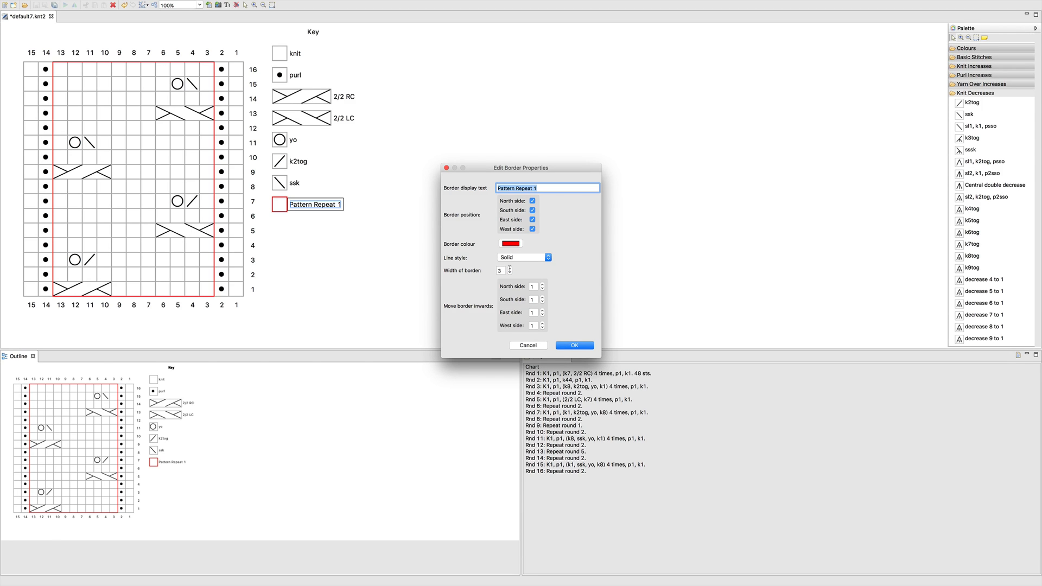
pyautogui.moveTo(490, 311)
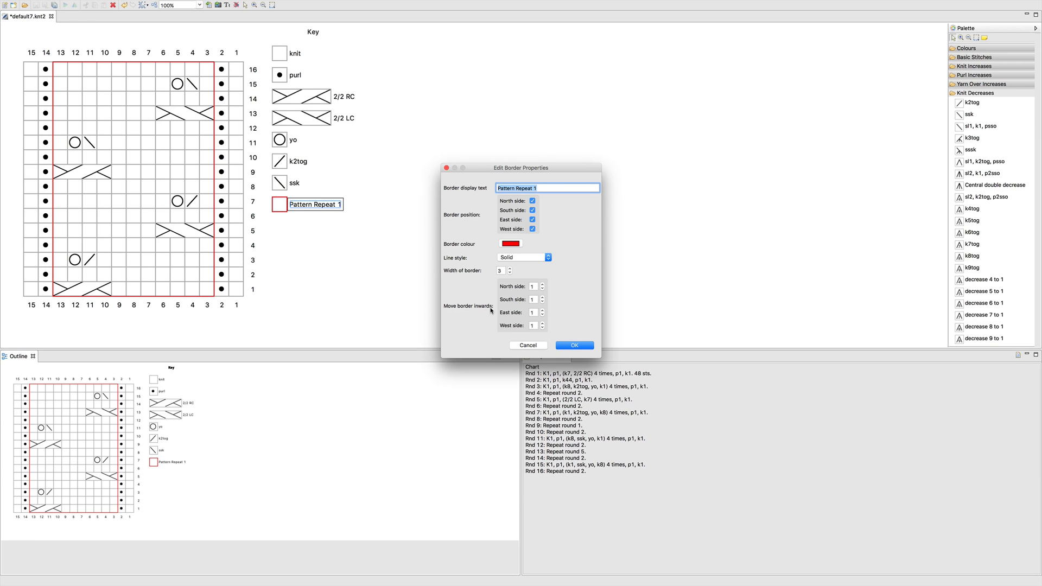
pyautogui.moveTo(537, 291)
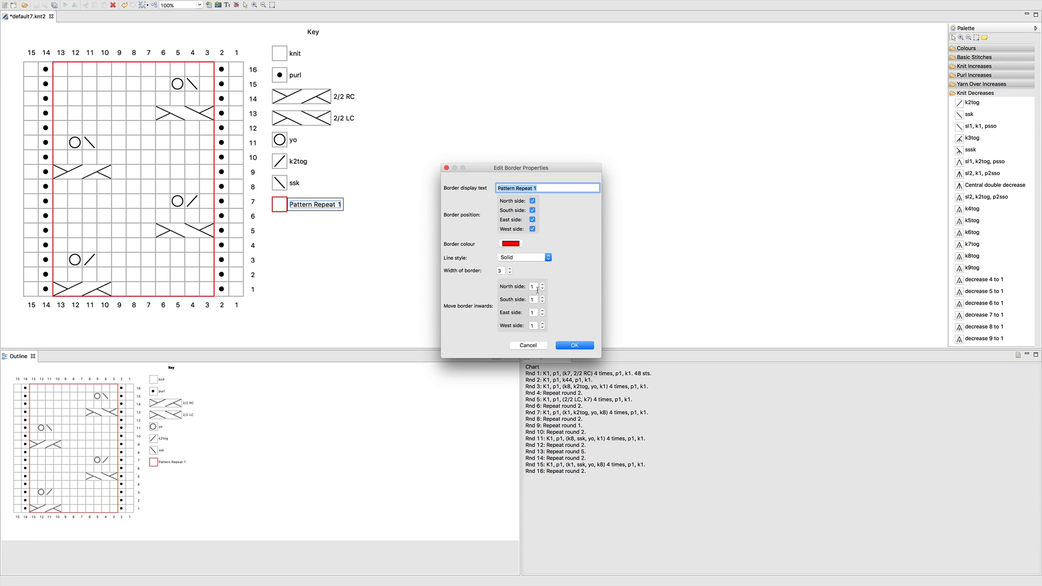
pyautogui.click(542, 284)
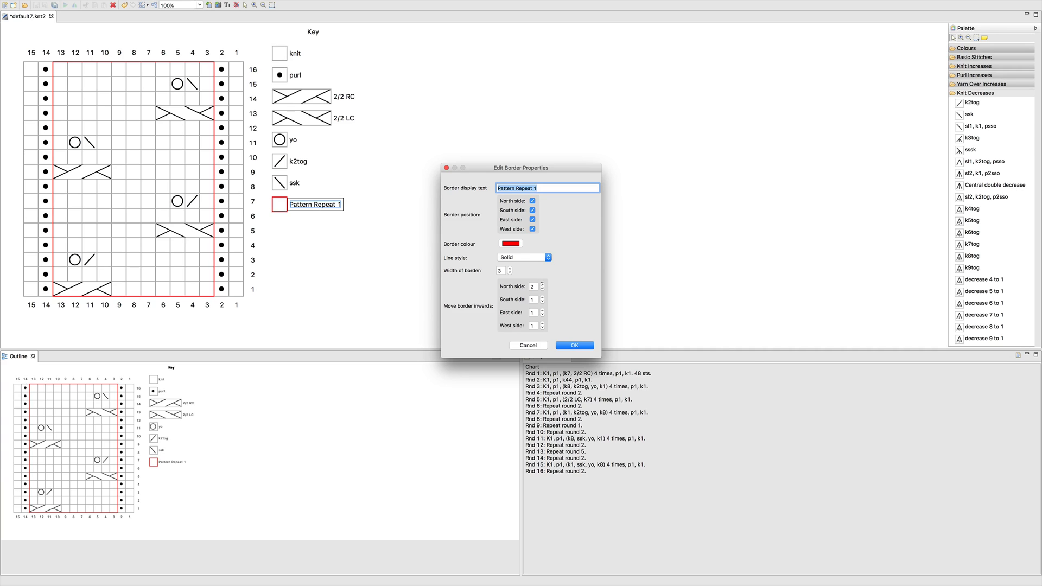
pyautogui.click(542, 284)
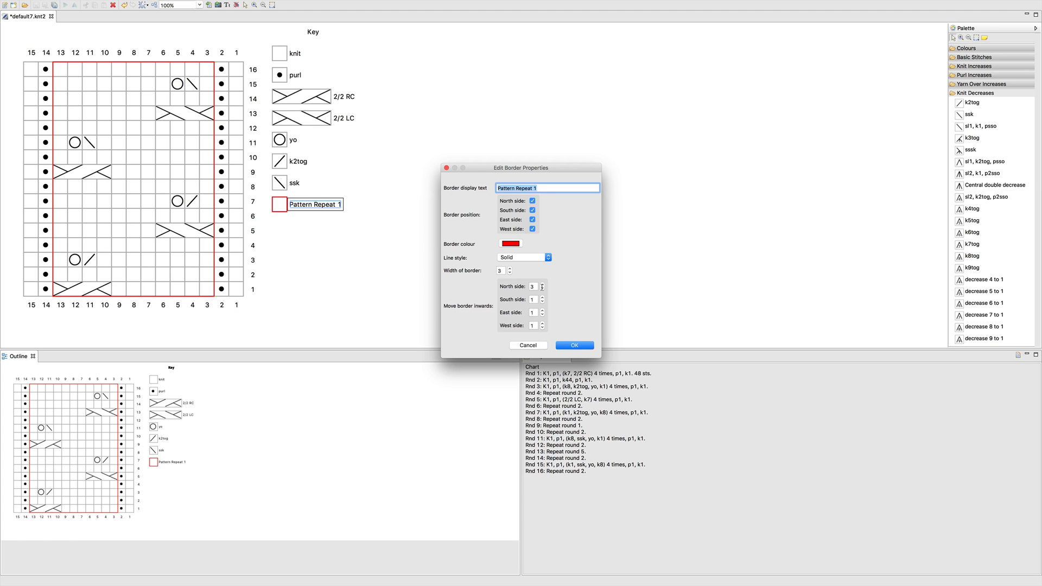
pyautogui.click(542, 297)
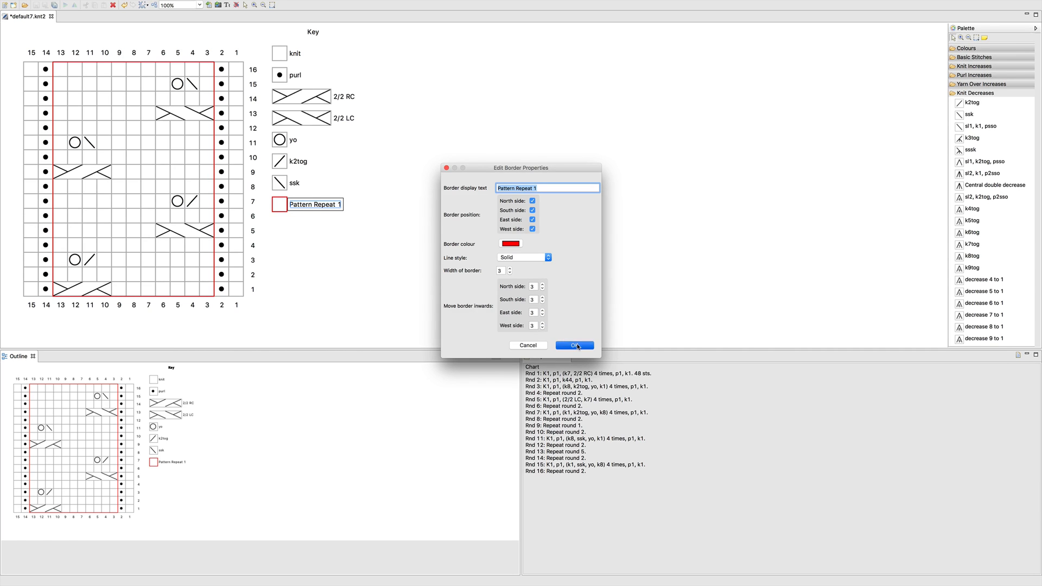
pyautogui.click(573, 346)
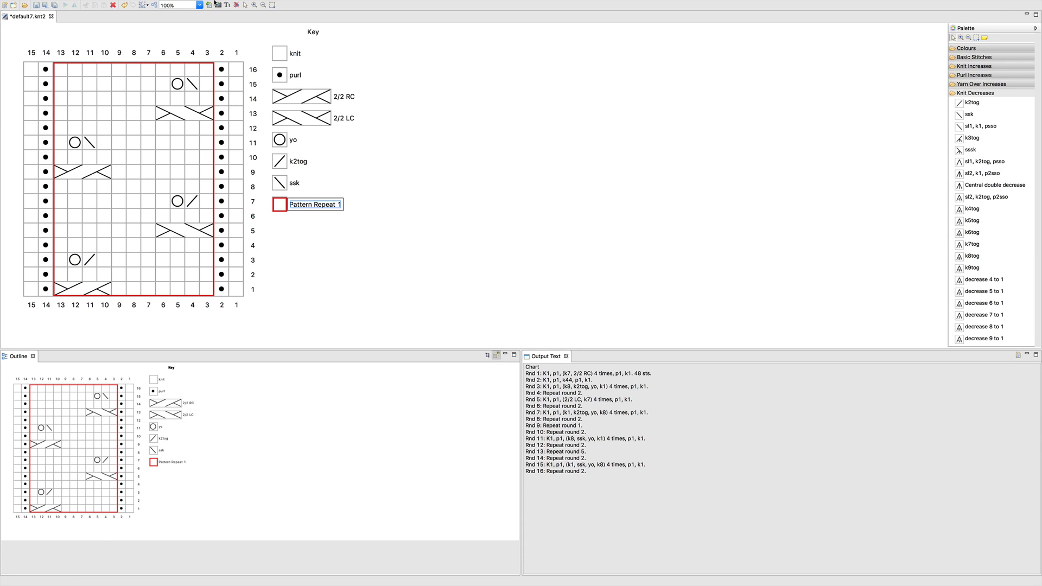
# Reset Pattern Repeat 1's inward border offsets to 1 on all sides, keeping width 3.
pyautogui.click(246, 5)
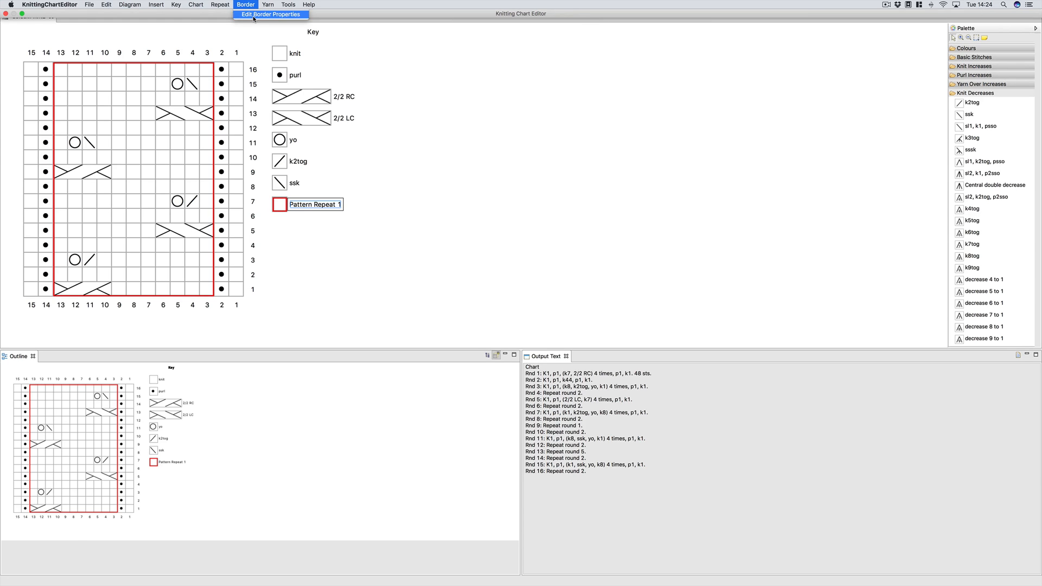
pyautogui.click(270, 14)
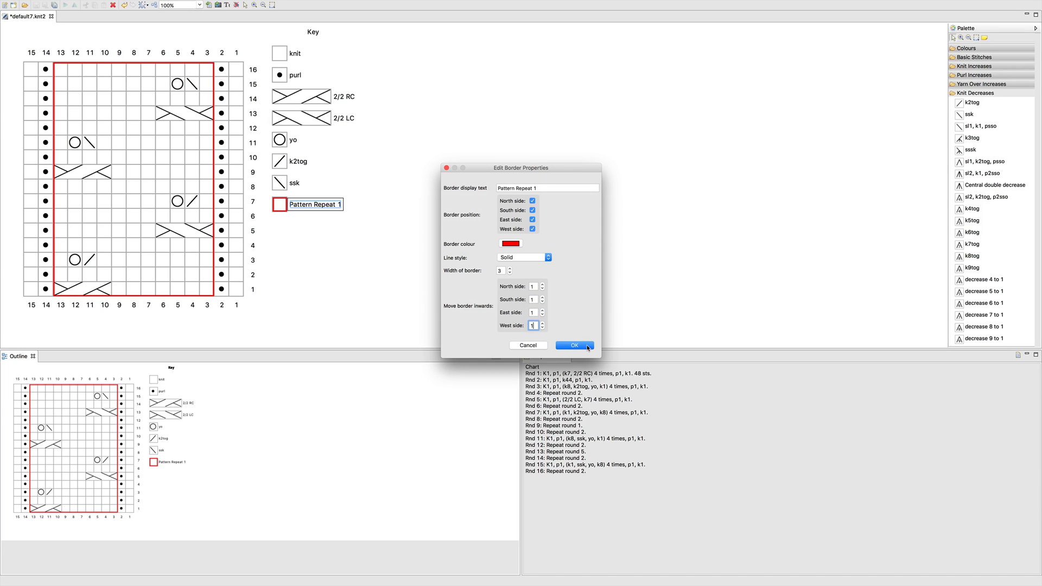
pyautogui.click(573, 346)
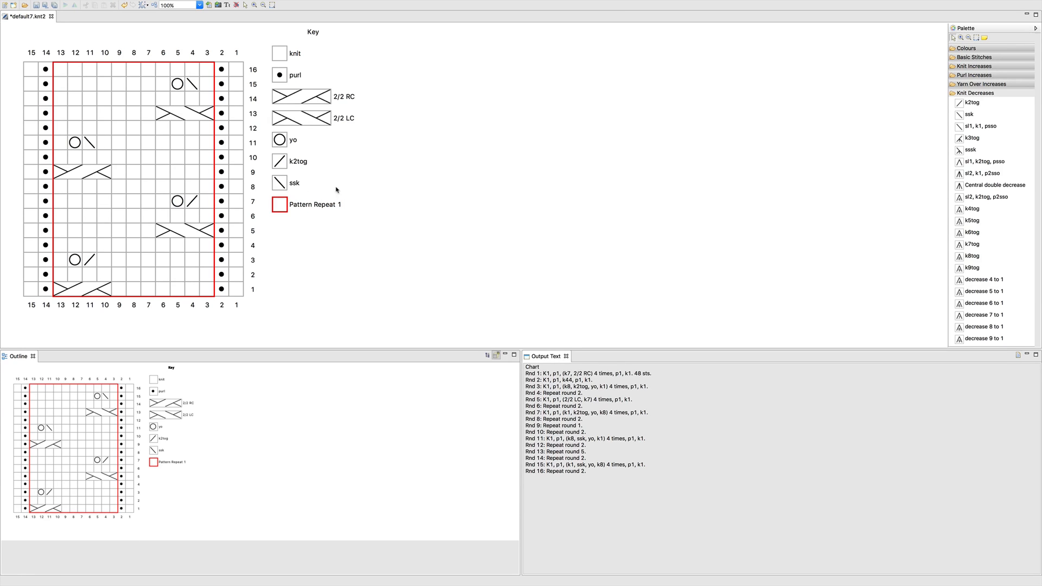
pyautogui.moveTo(144, 175)
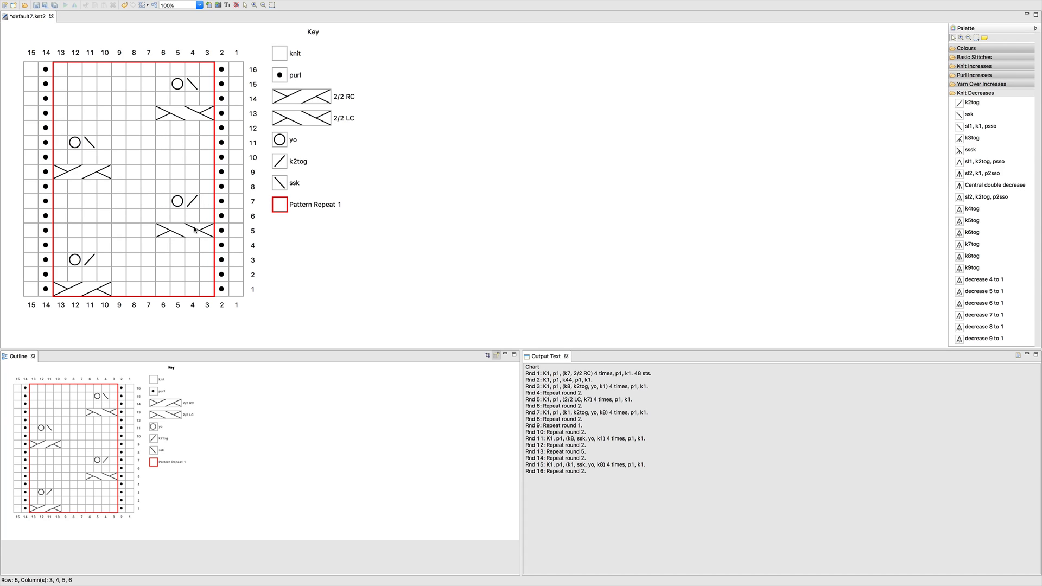
# Border rounds 9–16 on all sides and select the new 'Border default name' key entry.
pyautogui.click(205, 172)
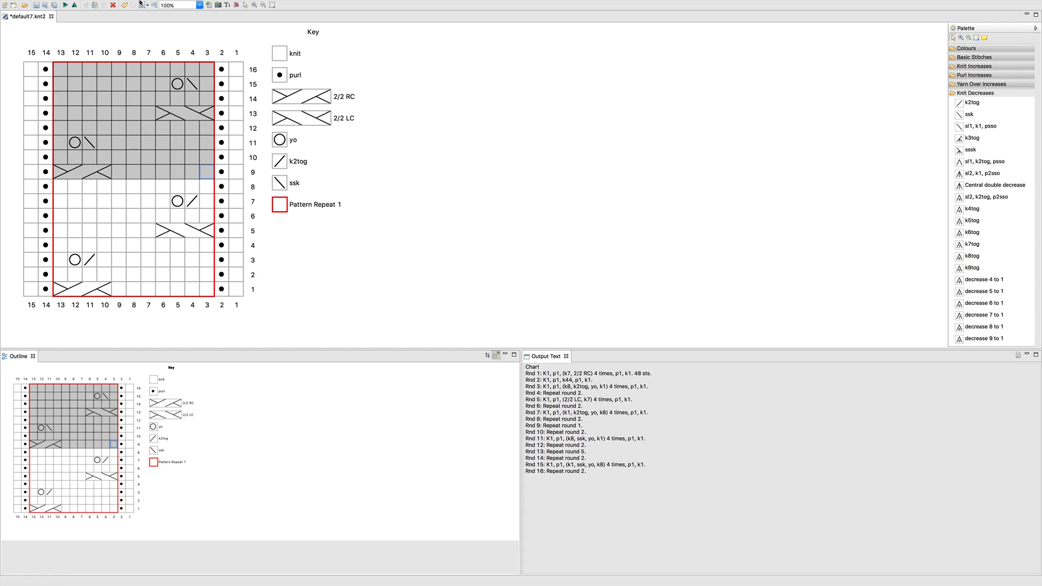
pyautogui.click(245, 5)
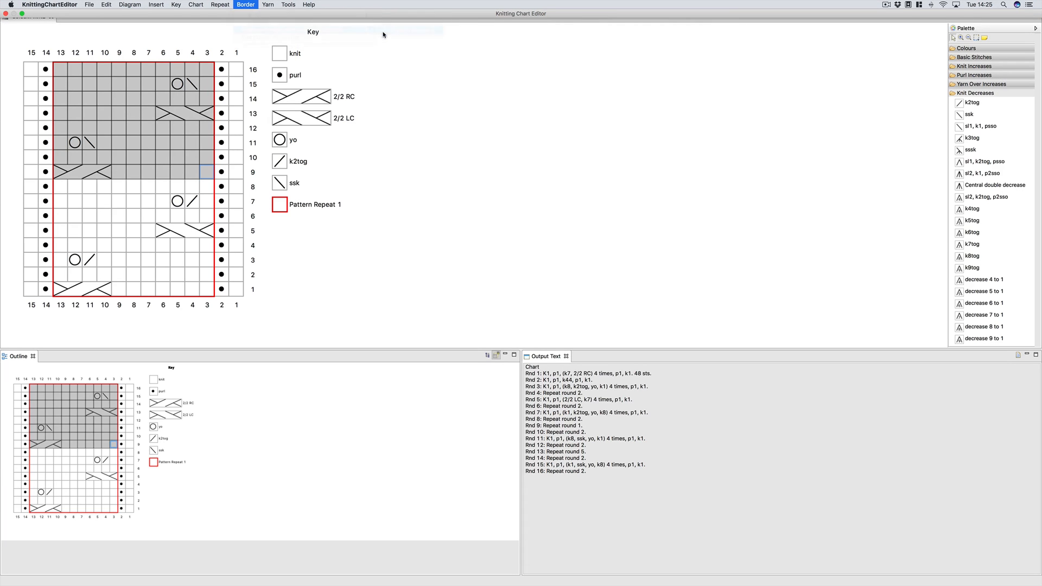
pyautogui.click(246, 5)
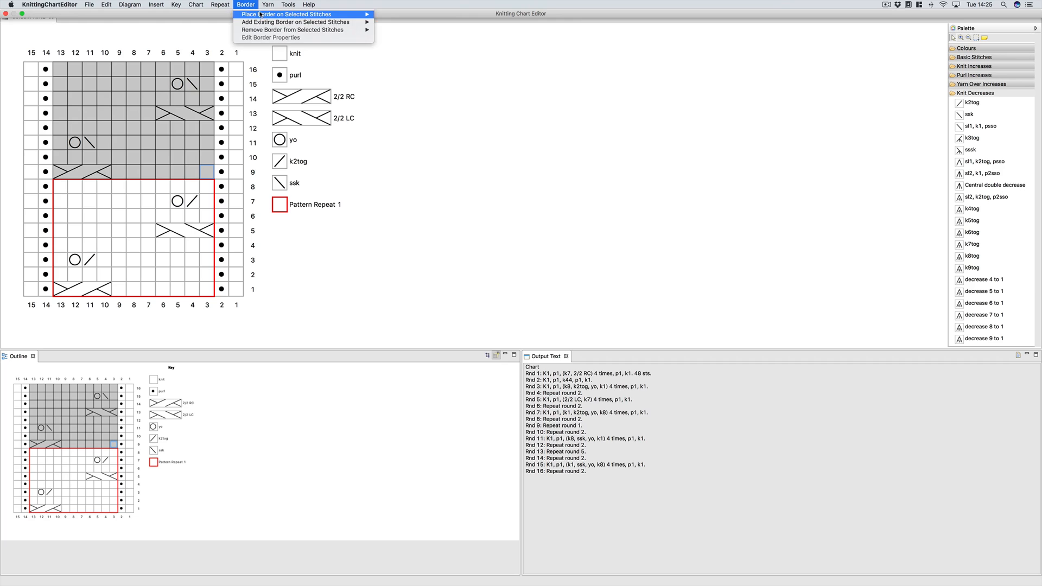
pyautogui.moveTo(295, 21)
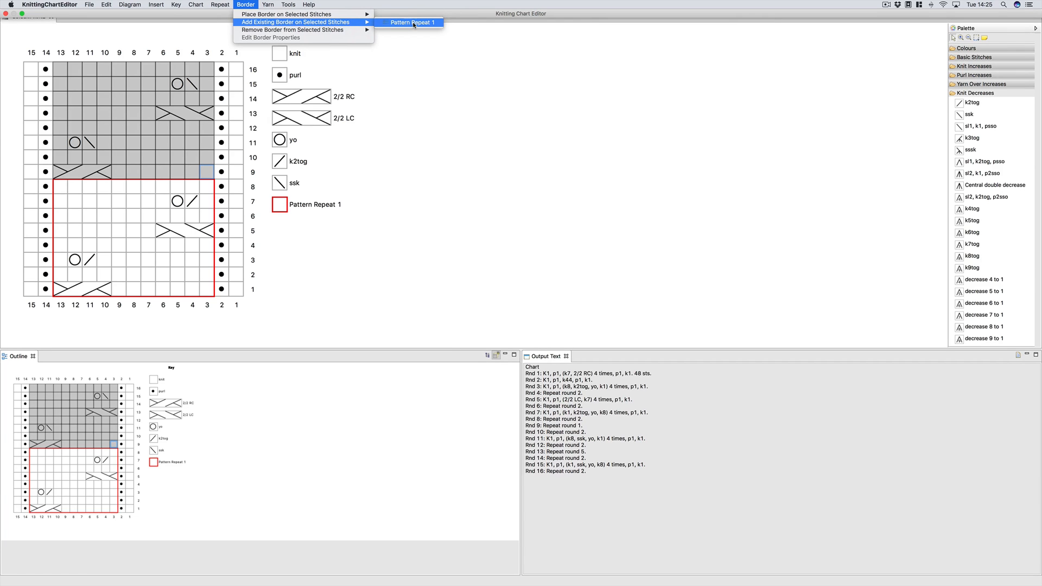
pyautogui.moveTo(287, 14)
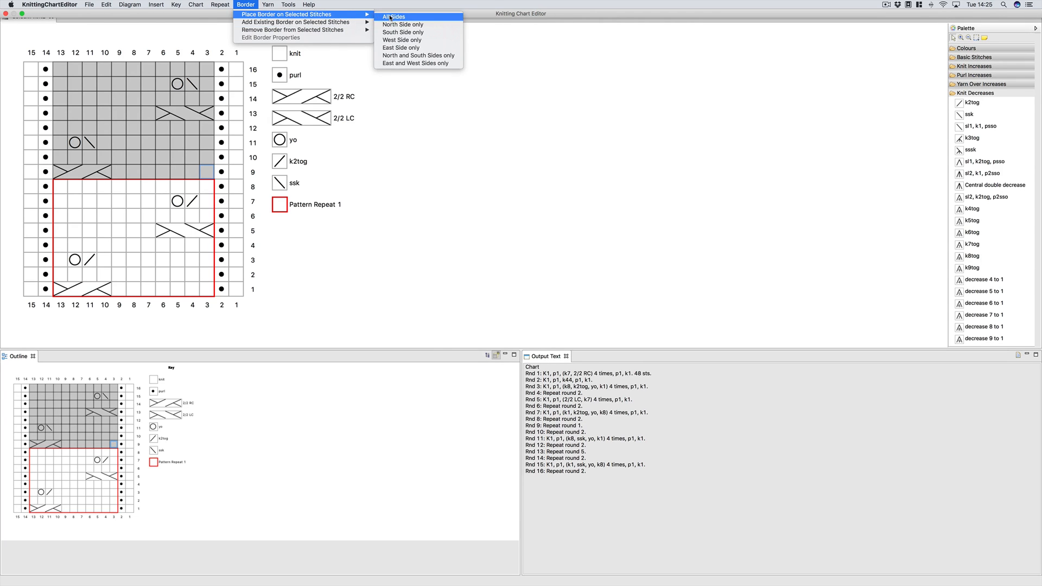
pyautogui.click(393, 16)
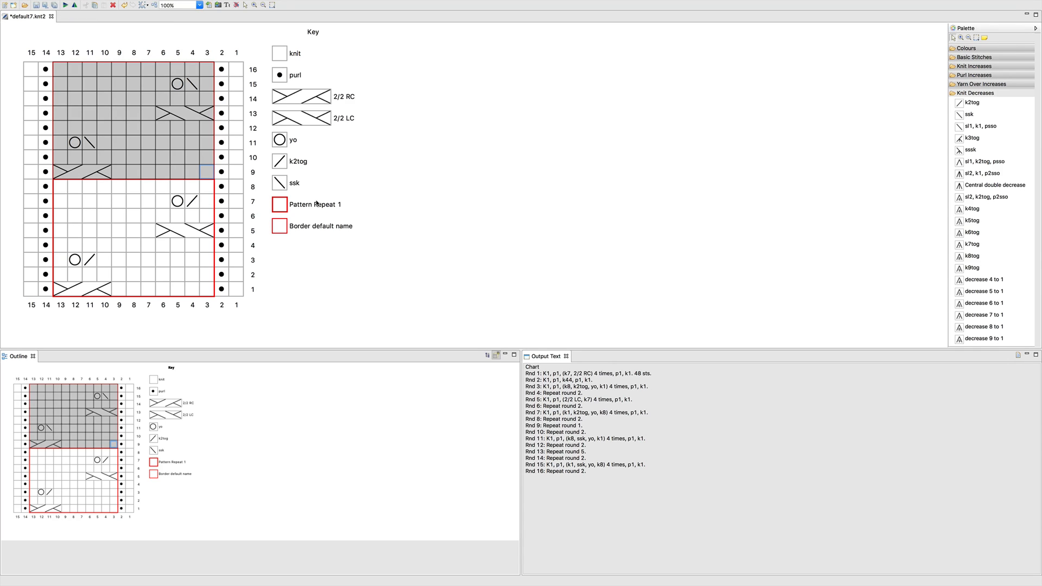
pyautogui.doubleClick(323, 226)
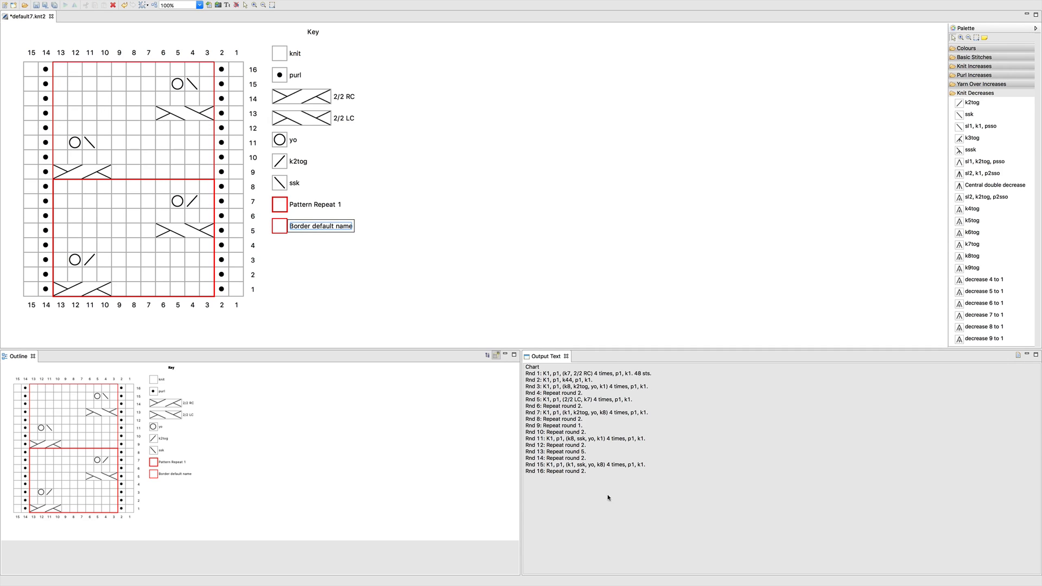
pyautogui.moveTo(617, 483)
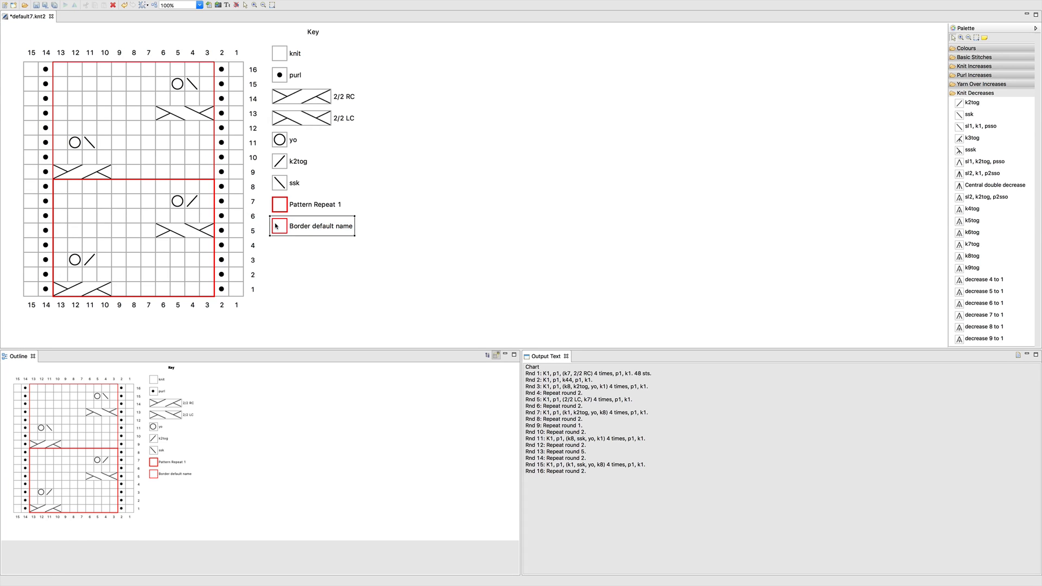
# Make the second border blue with width 3 and display text 'Pattern Repeat 2'.
pyautogui.click(246, 5)
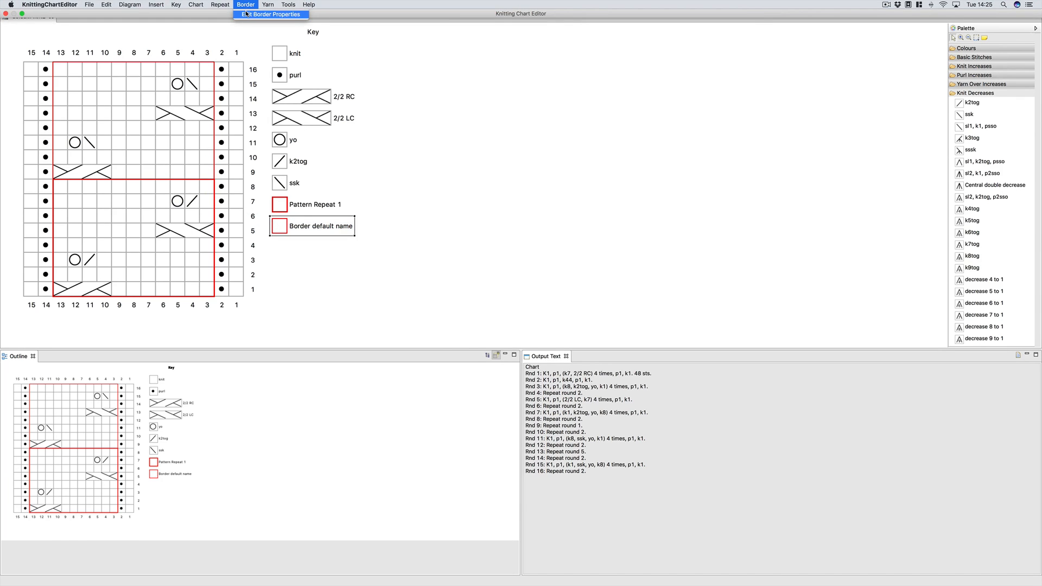
pyautogui.click(270, 15)
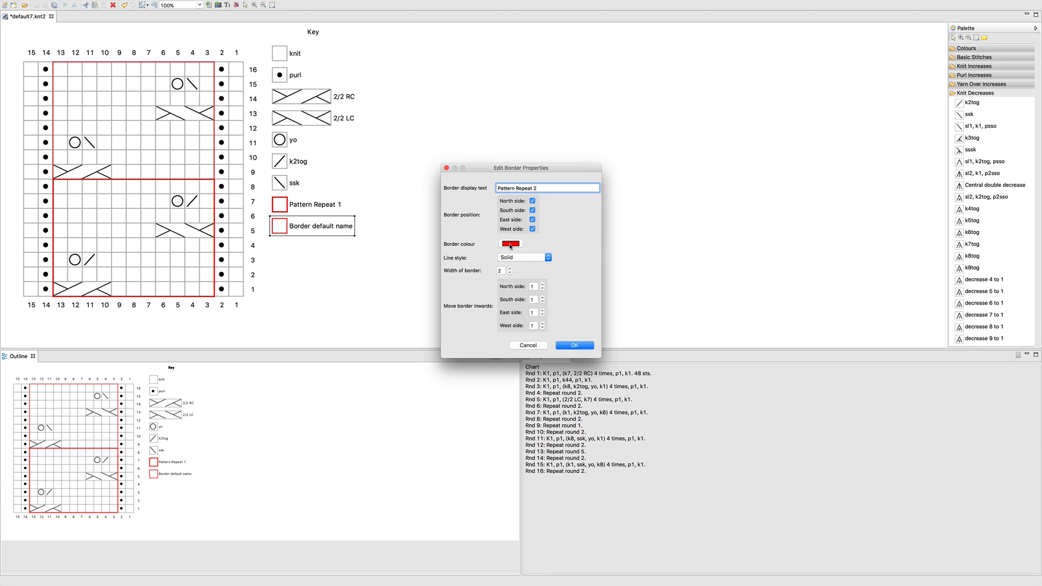
pyautogui.click(510, 243)
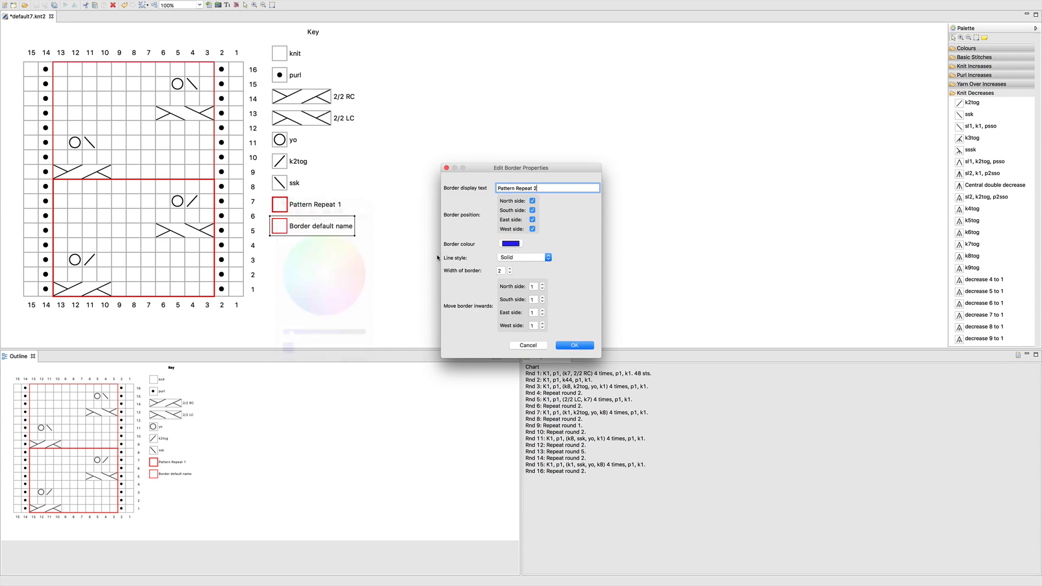
pyautogui.click(541, 269)
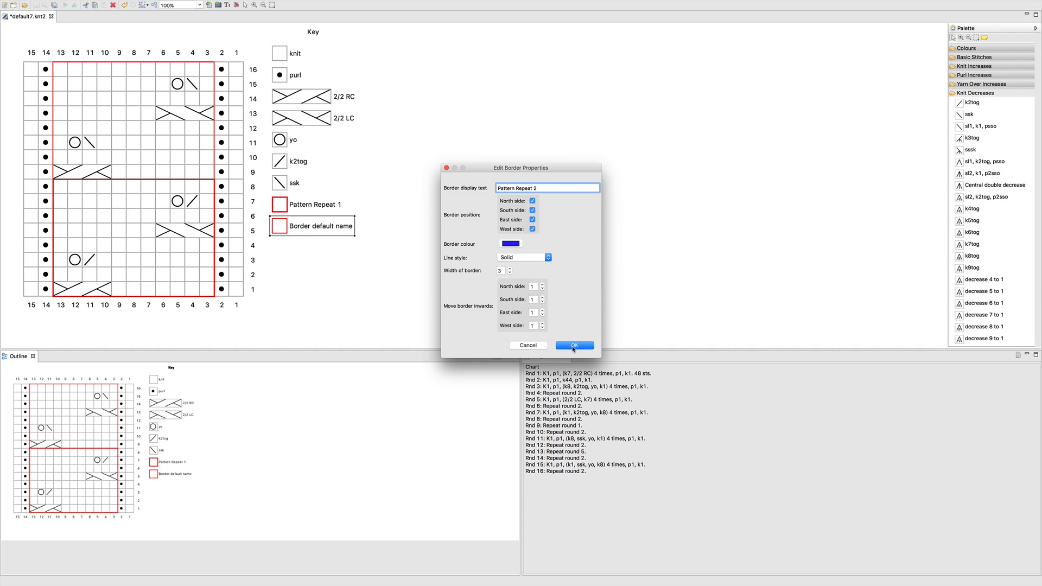
pyautogui.click(573, 346)
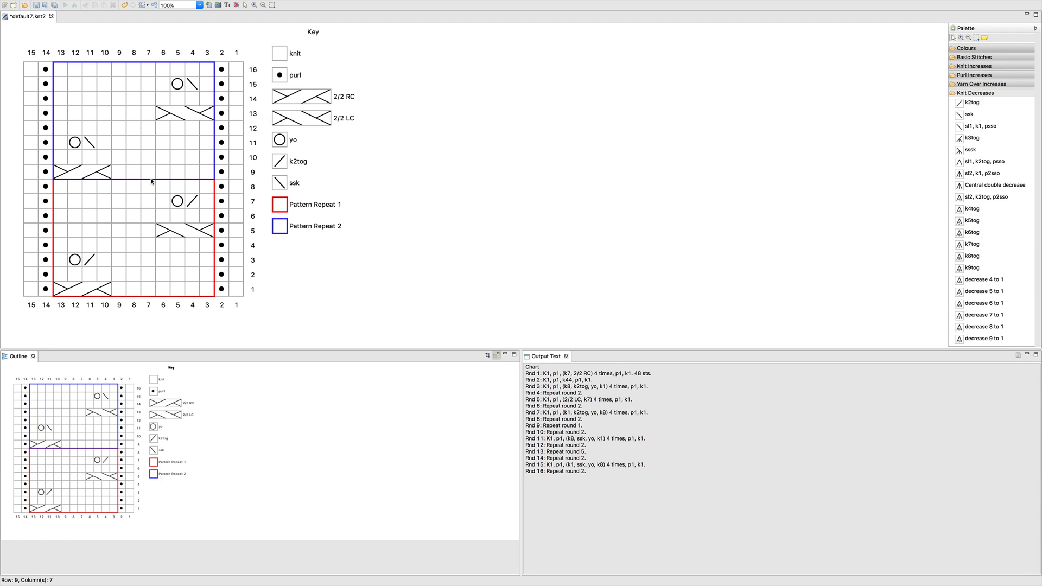
pyautogui.moveTo(246, 174)
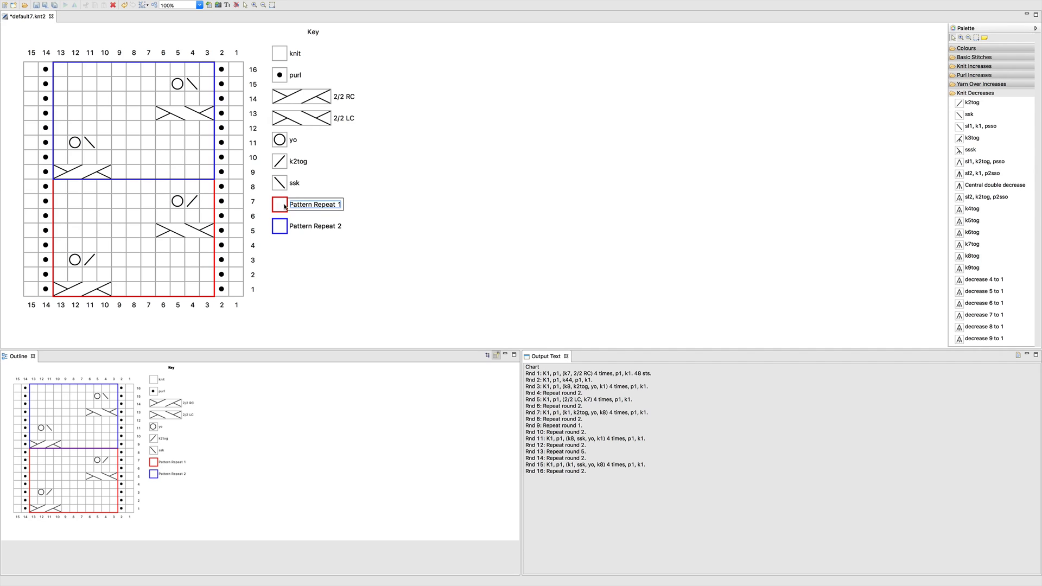
# Move Pattern Repeat 1's north border edge inward by 3.
pyautogui.click(246, 5)
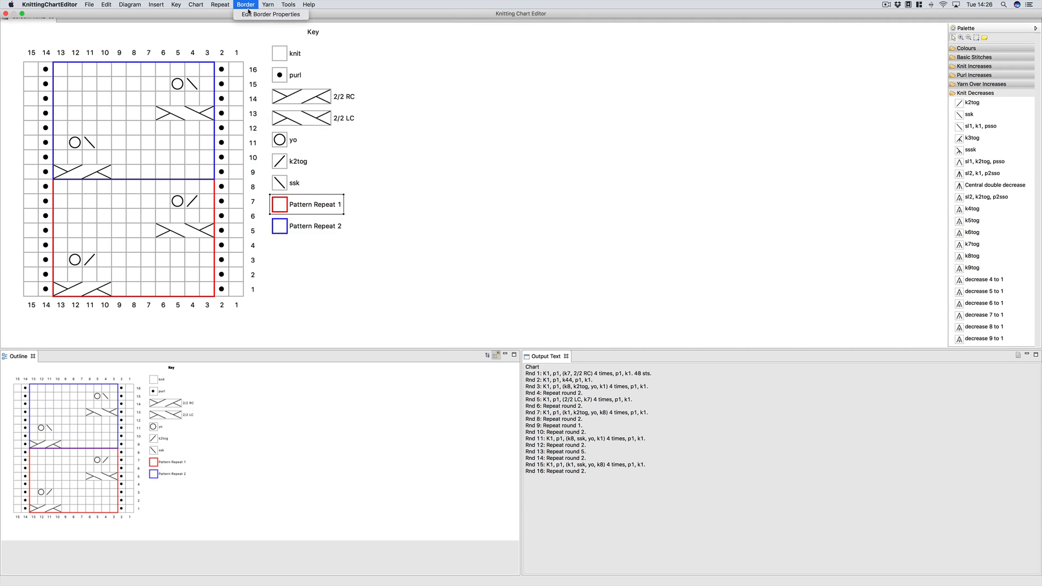
pyautogui.click(270, 15)
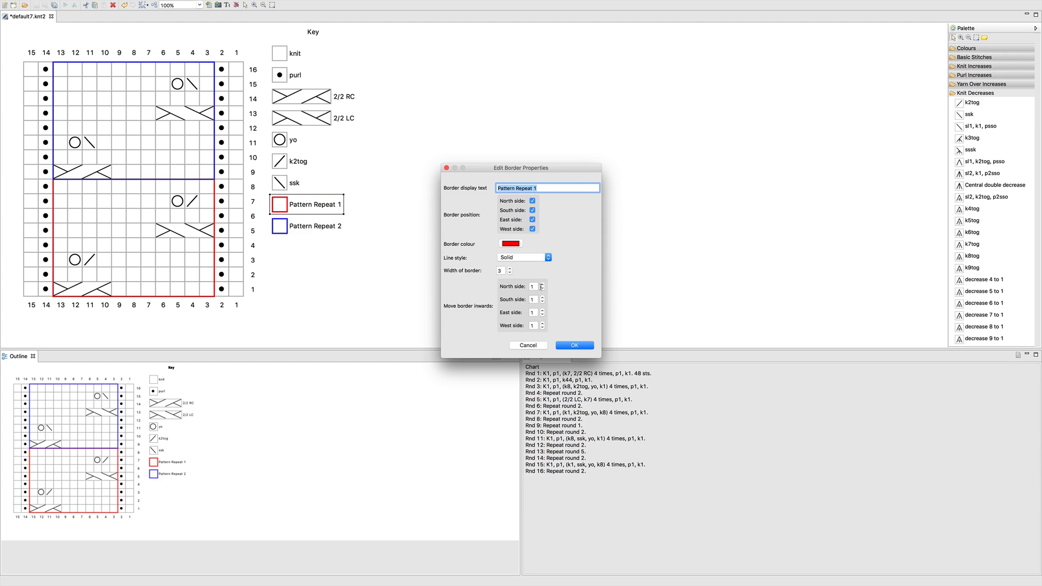
pyautogui.click(542, 284)
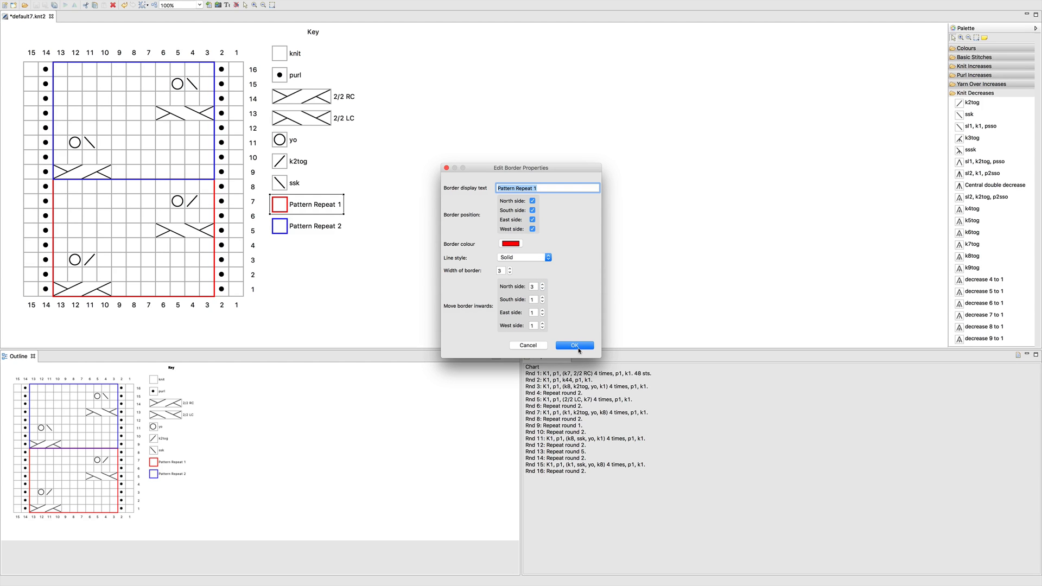
pyautogui.click(574, 346)
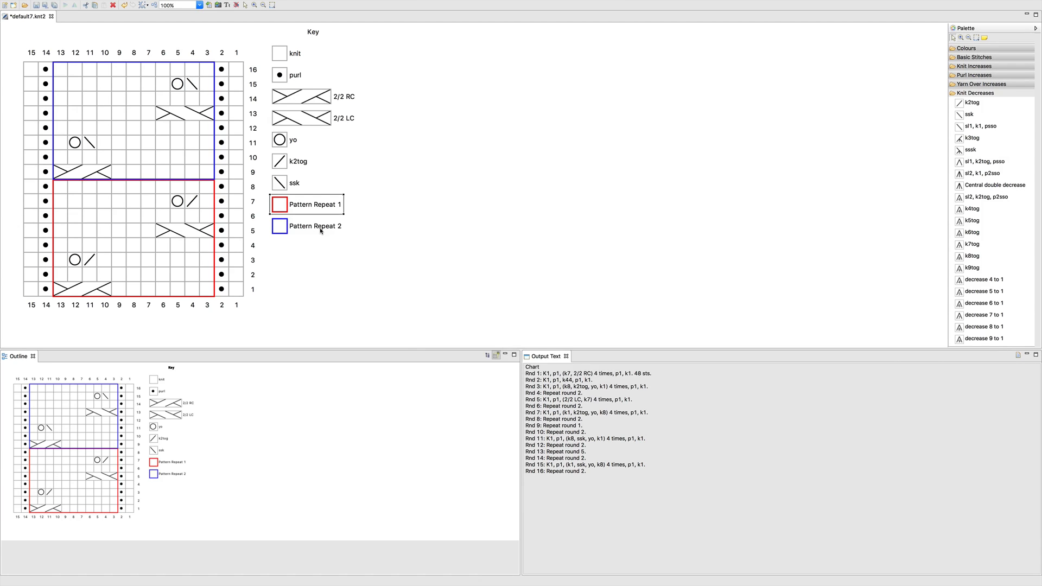
# Move Pattern Repeat 2's south border edge inward by 3.
pyautogui.click(246, 5)
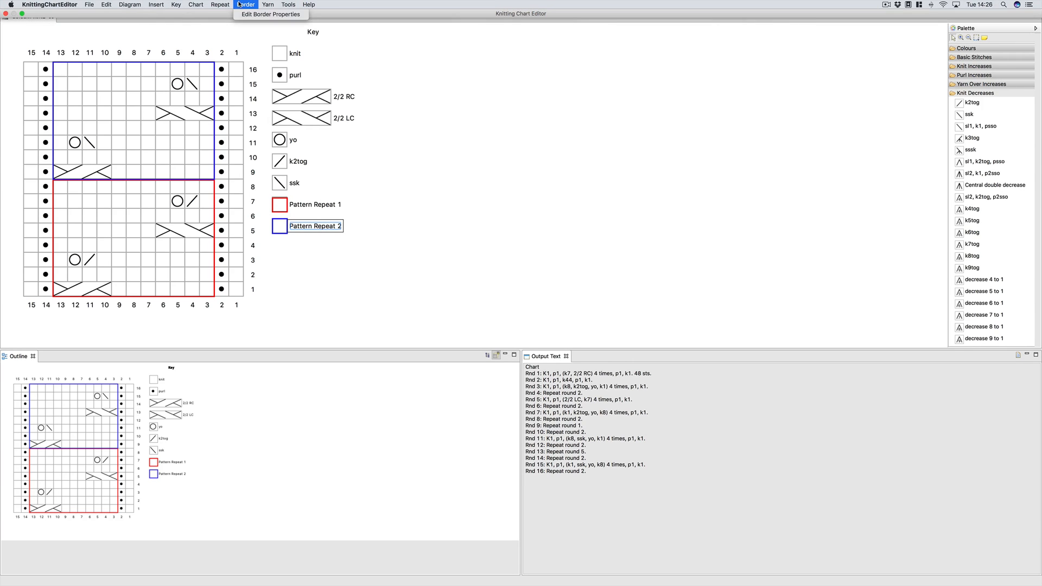
pyautogui.click(271, 14)
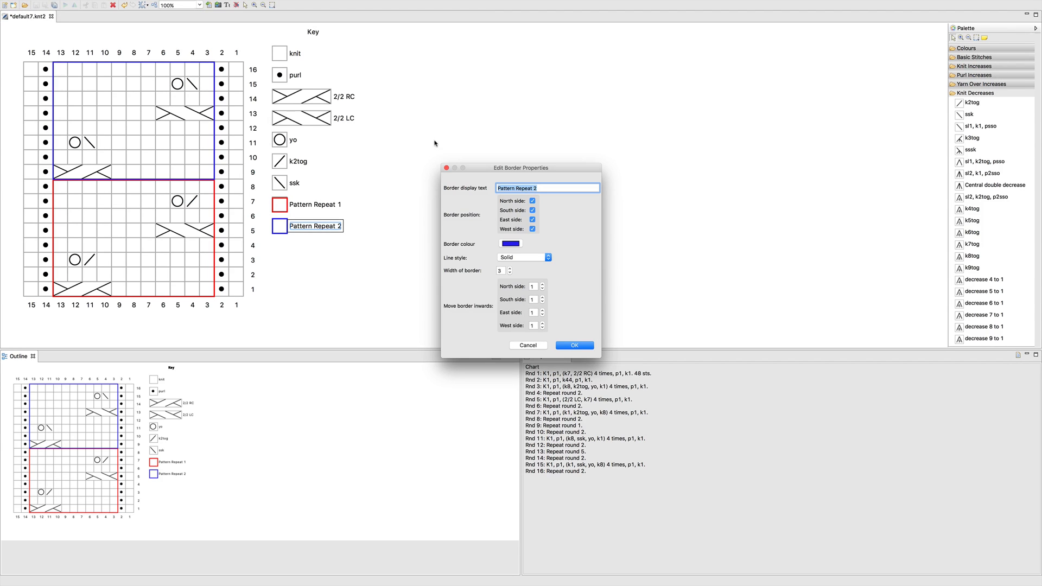
pyautogui.click(541, 298)
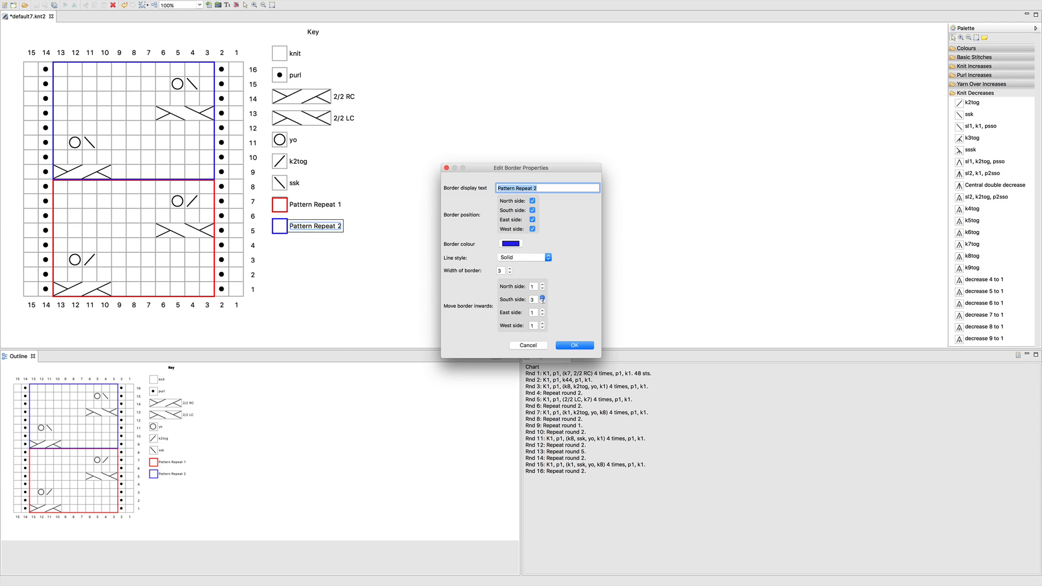
pyautogui.click(573, 345)
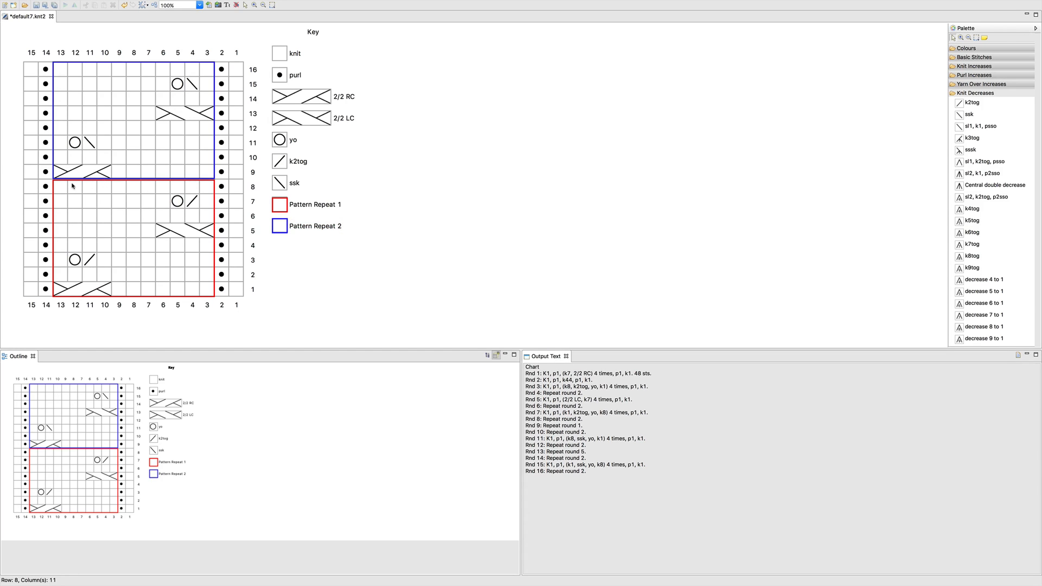
pyautogui.moveTo(95, 181)
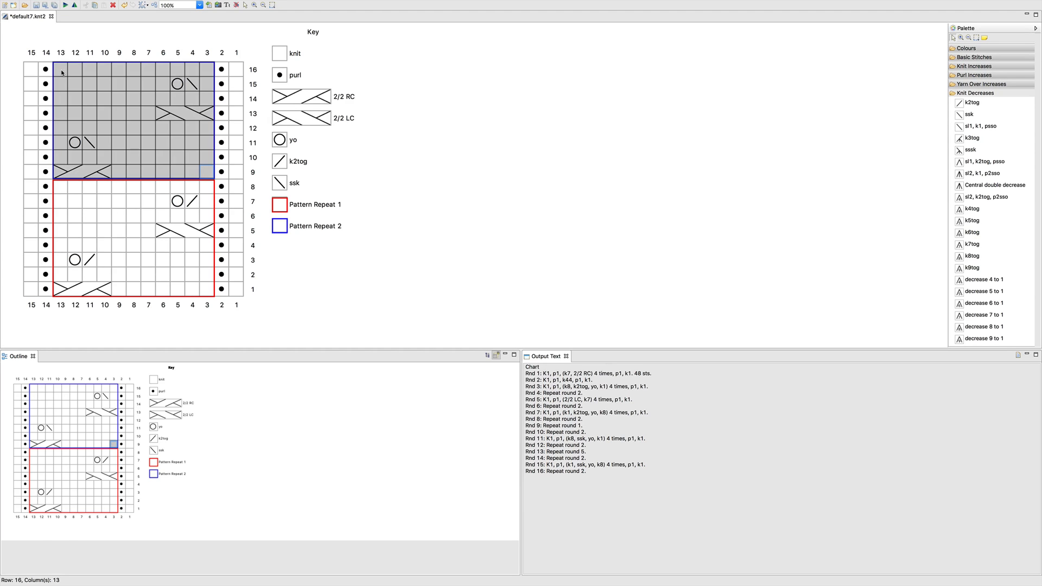
# Remove the repeat from rounds 9–16 and place them in a new 5-times repeat.
pyautogui.click(220, 5)
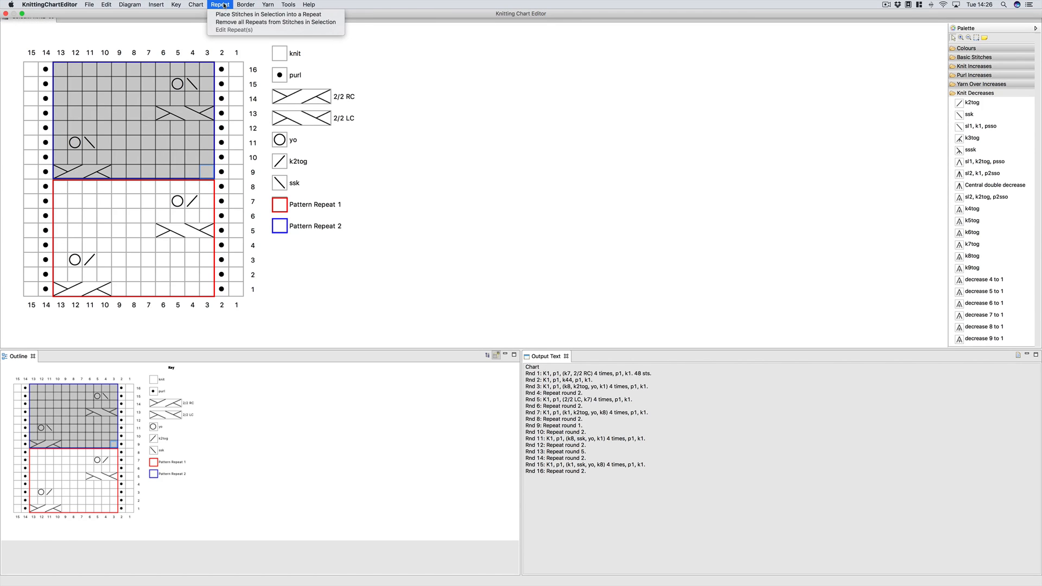
pyautogui.moveTo(275, 22)
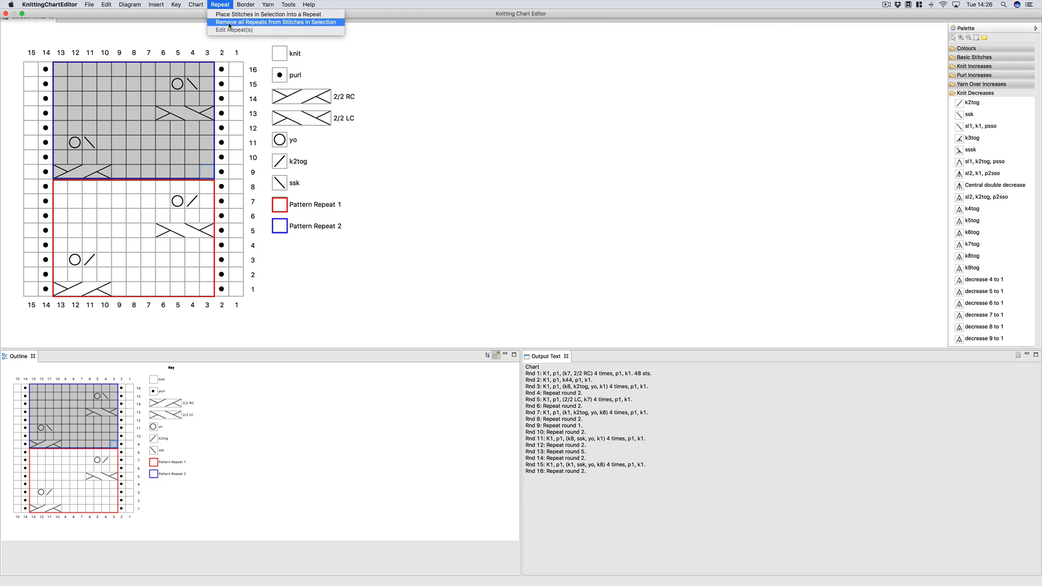
pyautogui.click(275, 22)
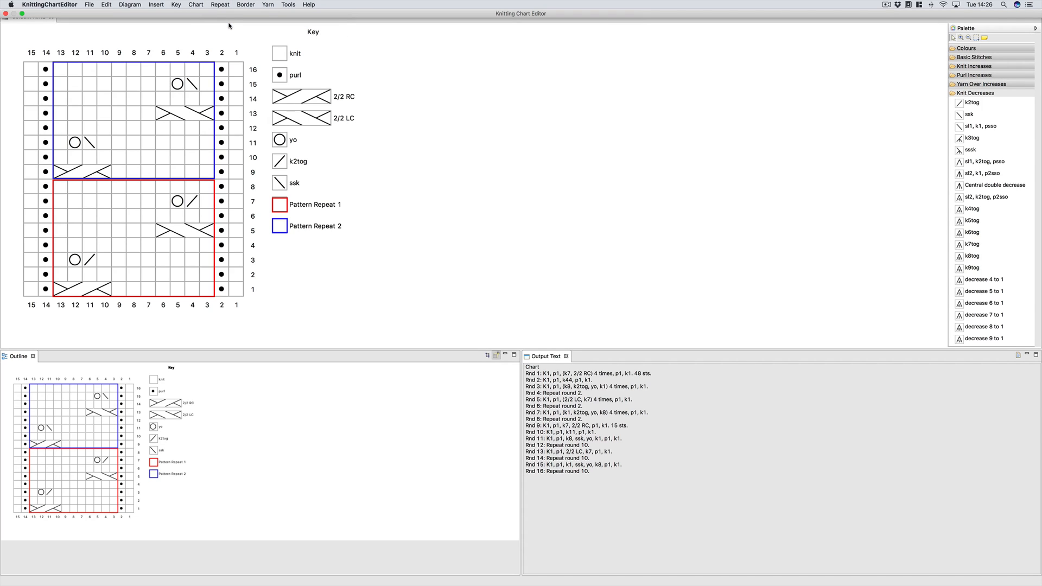
pyautogui.moveTo(207, 56)
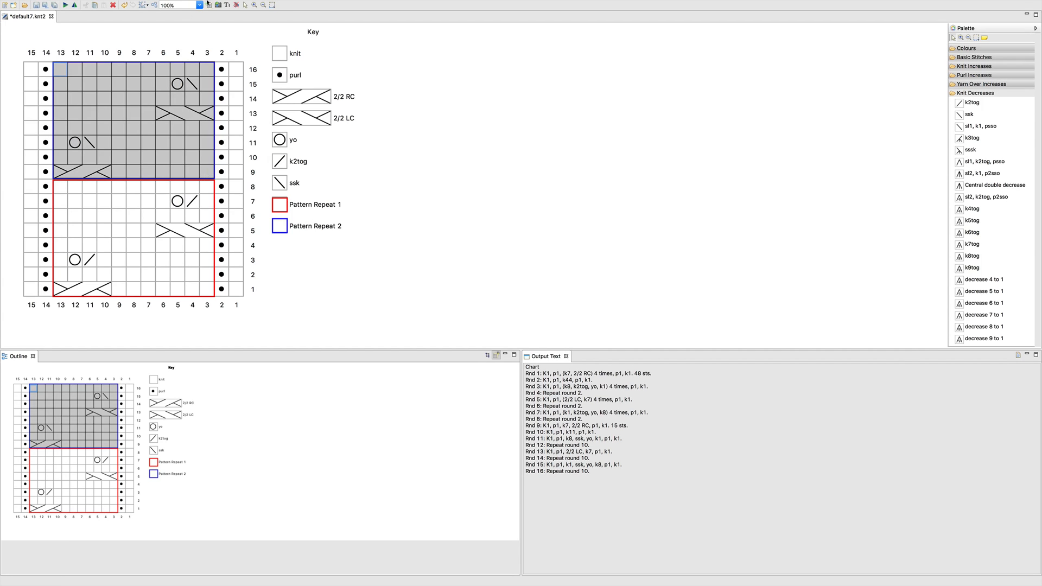
pyautogui.click(220, 5)
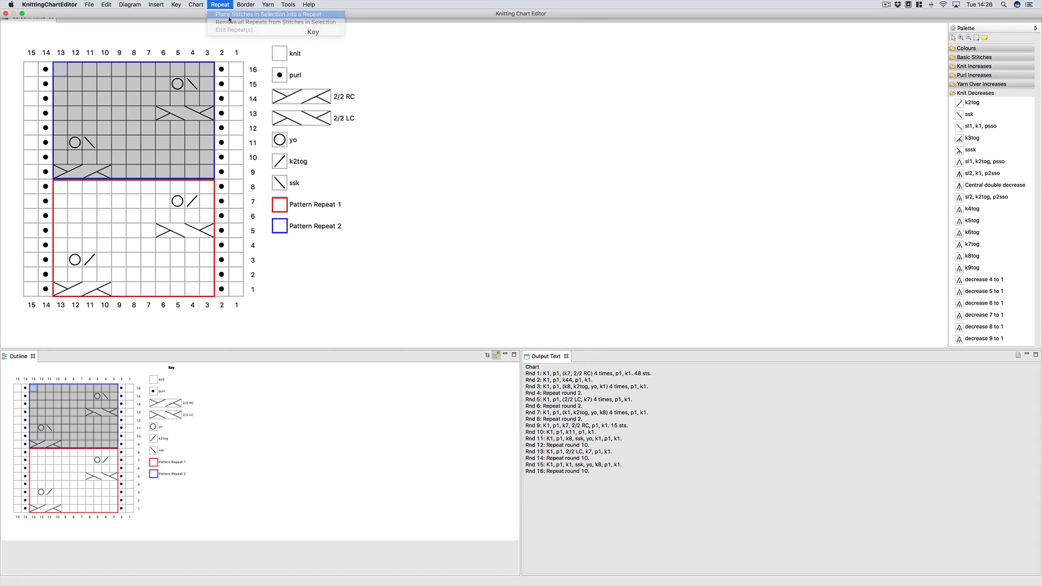
pyautogui.click(267, 14)
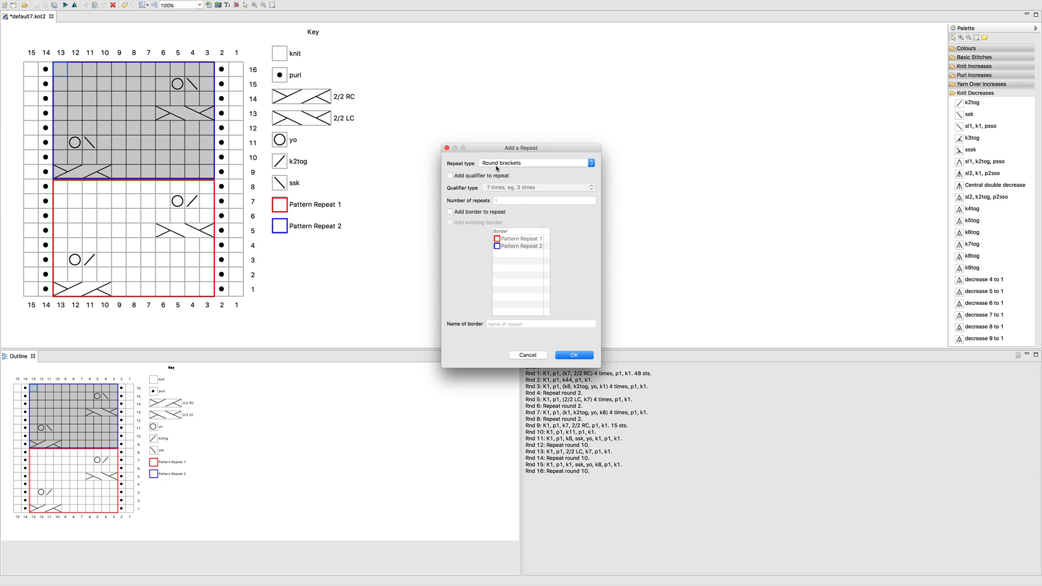
pyautogui.click(451, 175)
pyautogui.write('5')
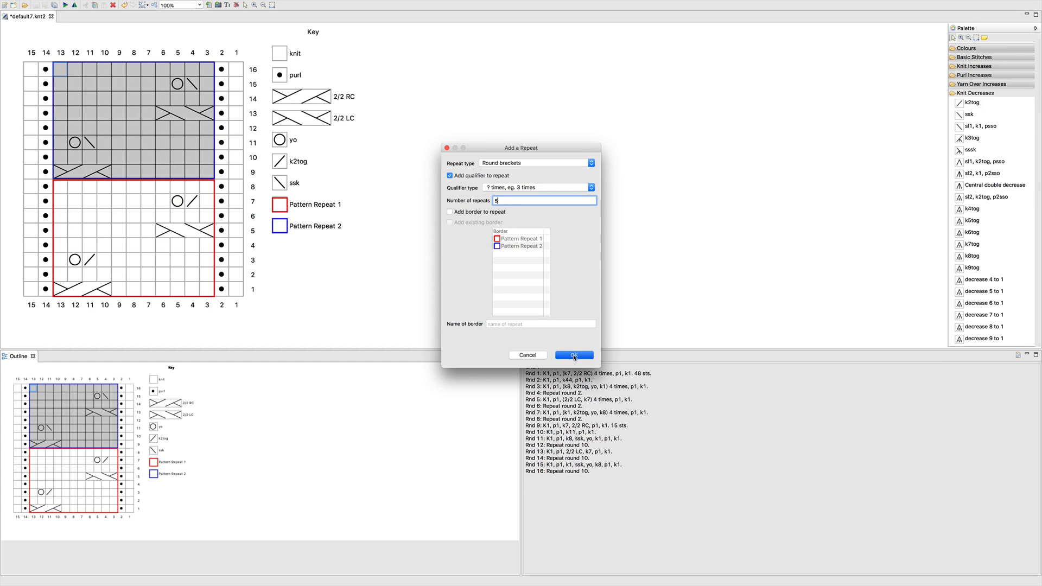
pyautogui.click(574, 355)
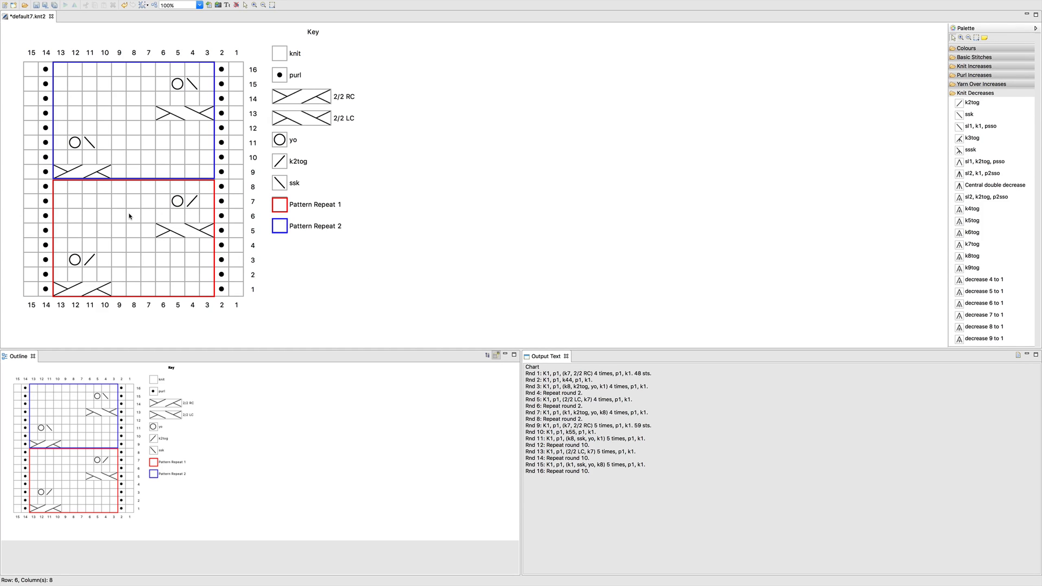
pyautogui.moveTo(119, 125)
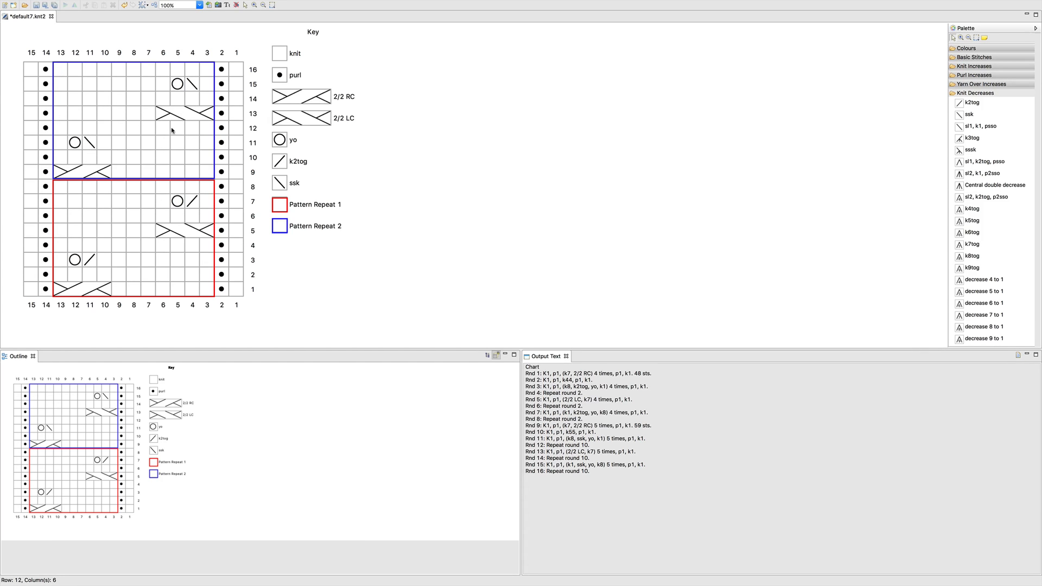
# Remove the Pattern Repeat 2 border from row 13's stitches and clear their existing repeat.
pyautogui.click(180, 113)
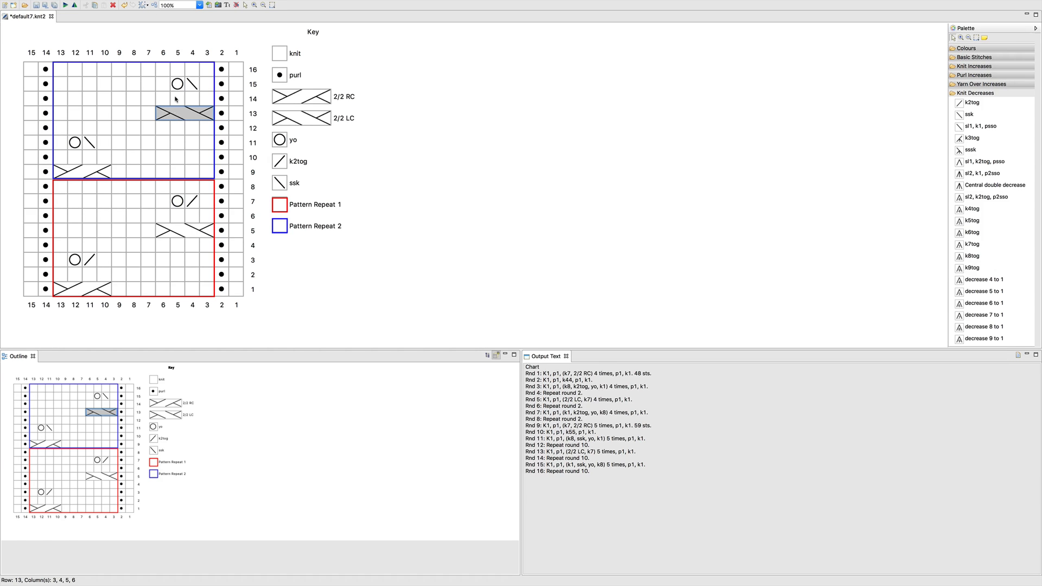
pyautogui.click(245, 5)
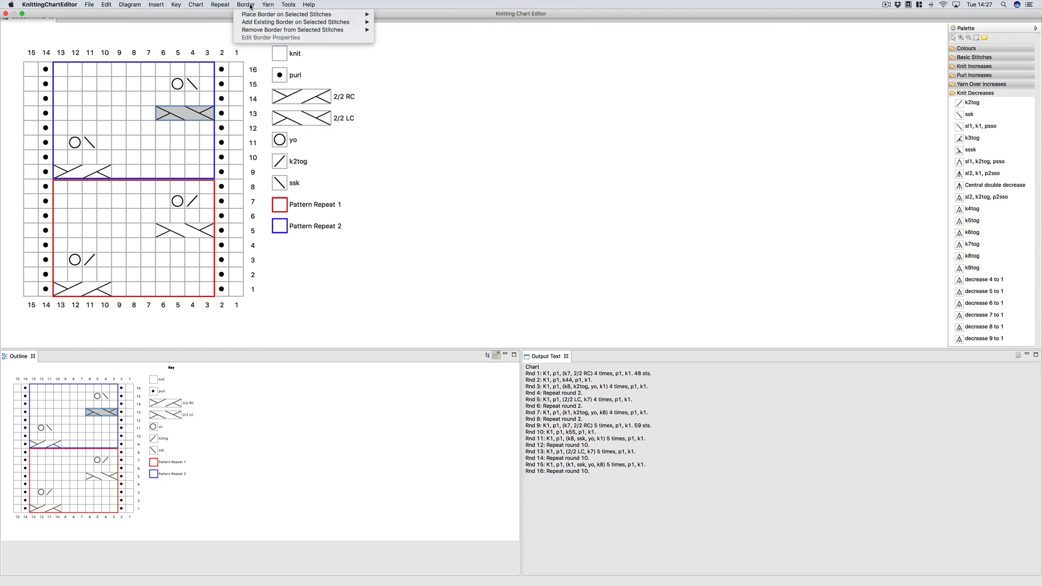
pyautogui.moveTo(295, 30)
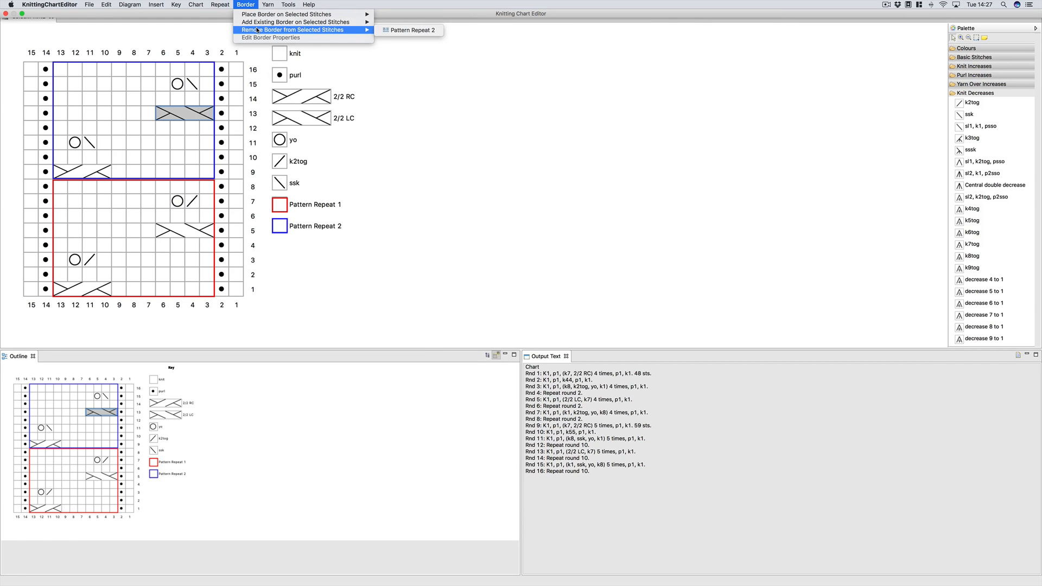
pyautogui.moveTo(258, 30)
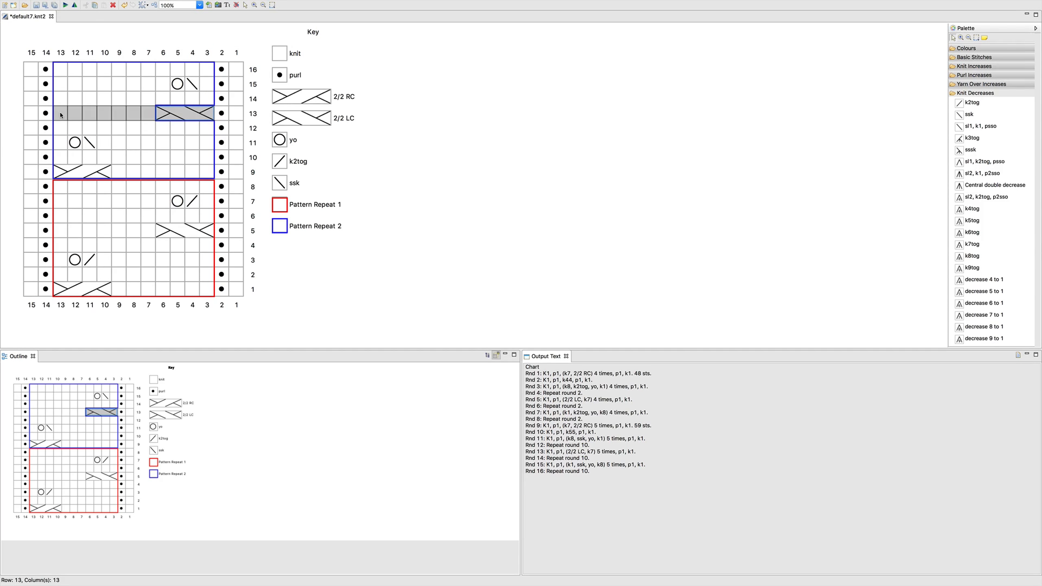
pyautogui.click(220, 4)
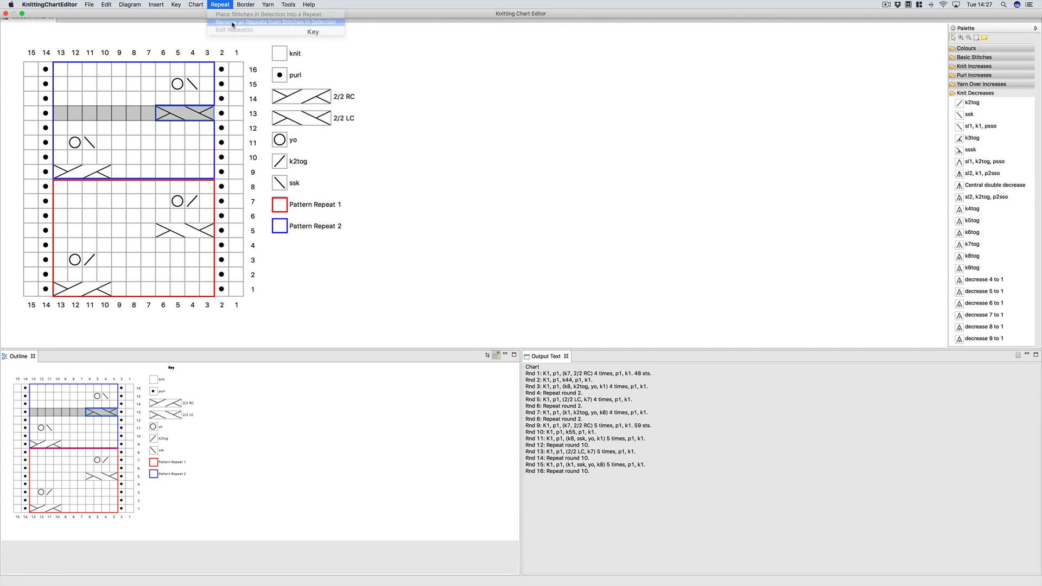
pyautogui.click(273, 21)
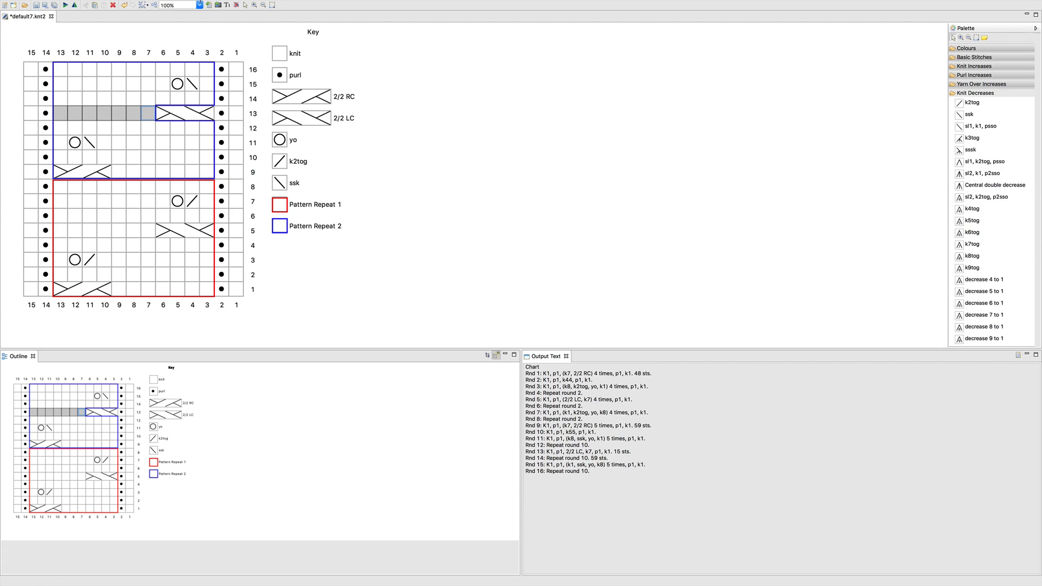
# Place row 13's plain knit stitches into a new repeat worked 6 times.
pyautogui.click(219, 5)
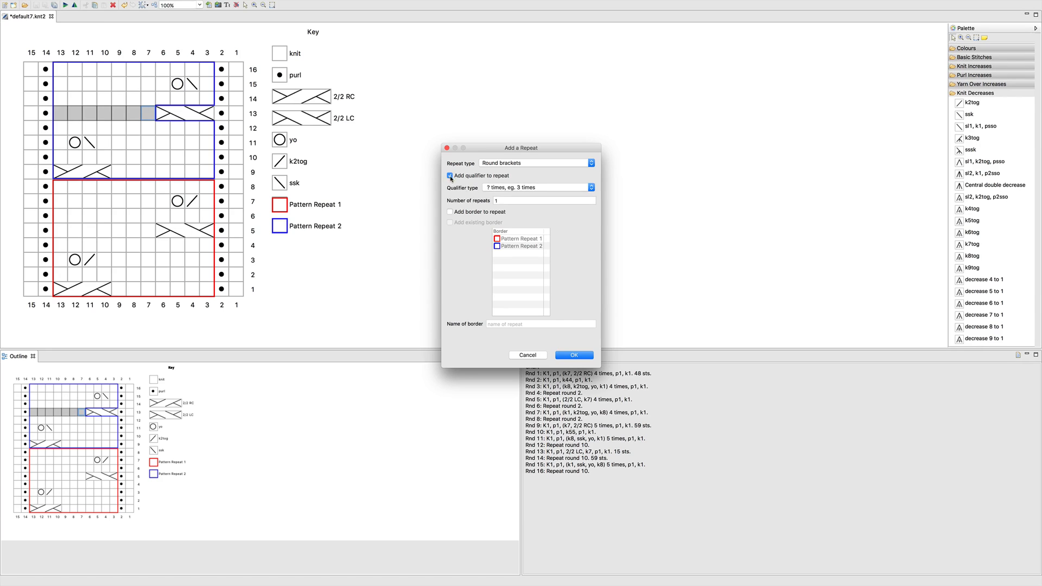
pyautogui.click(544, 201)
pyautogui.write('6')
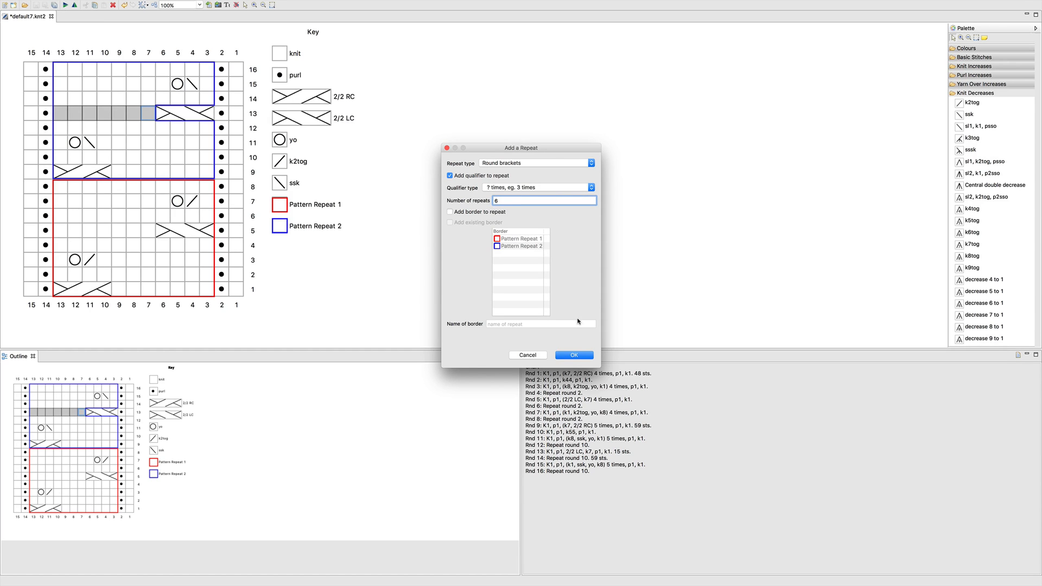
pyautogui.click(574, 355)
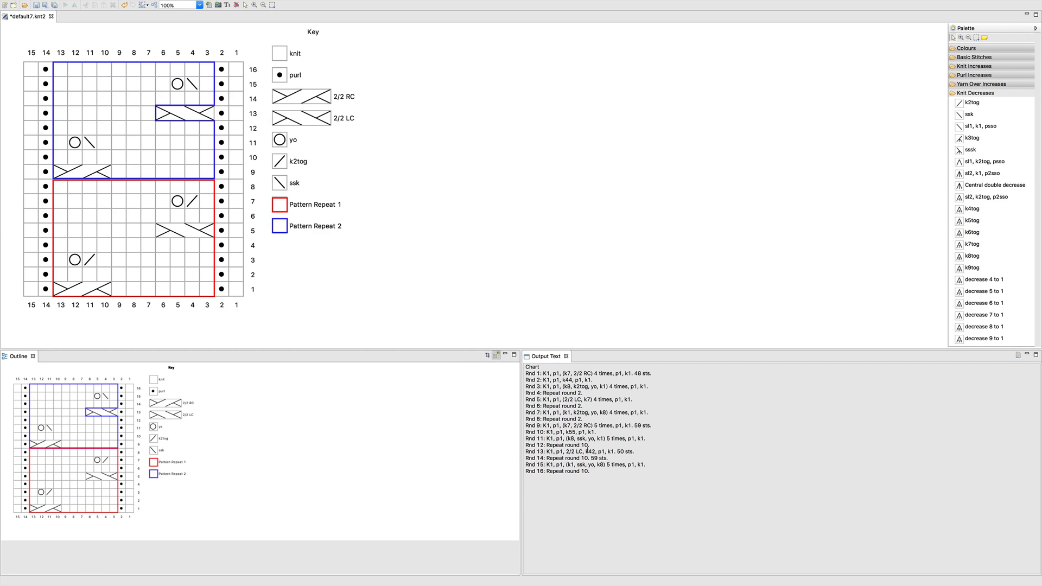
pyautogui.click(57, 113)
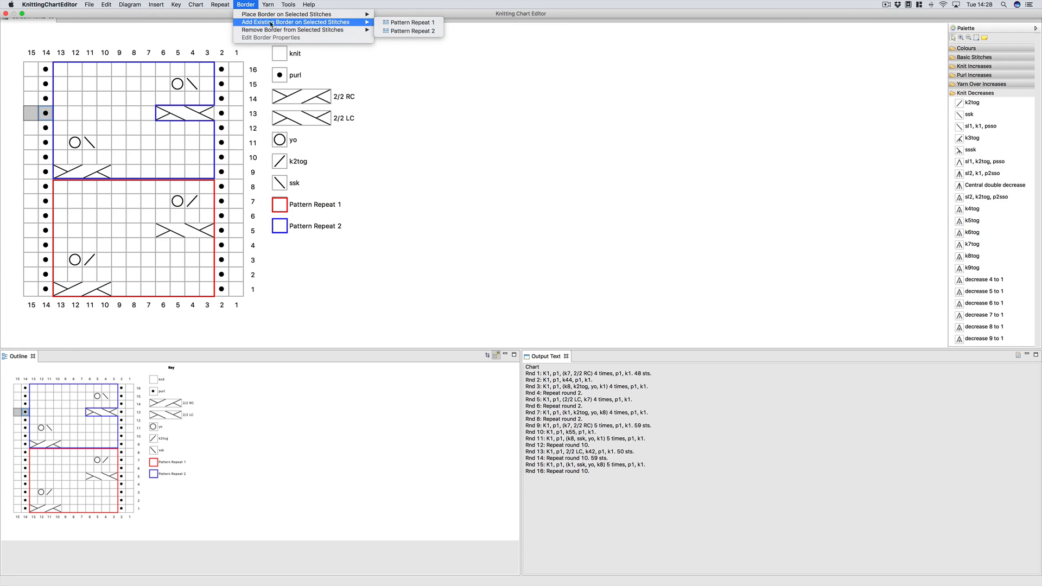
pyautogui.moveTo(414, 31)
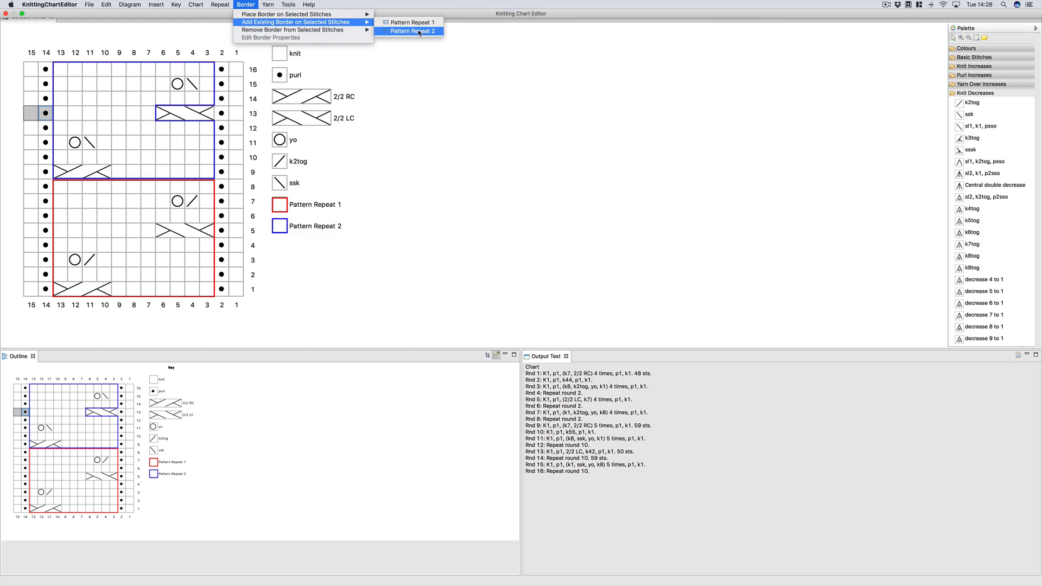
# Give row 13's edge stitches the Pattern Repeat 2 border and repeat (p1, k1) 7 times.
pyautogui.click(413, 32)
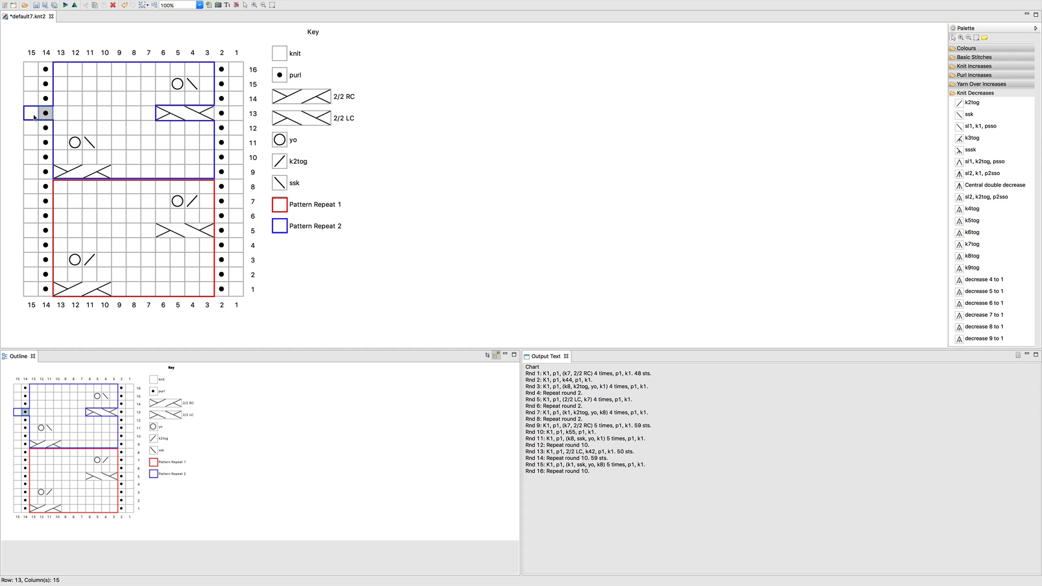
pyautogui.click(219, 4)
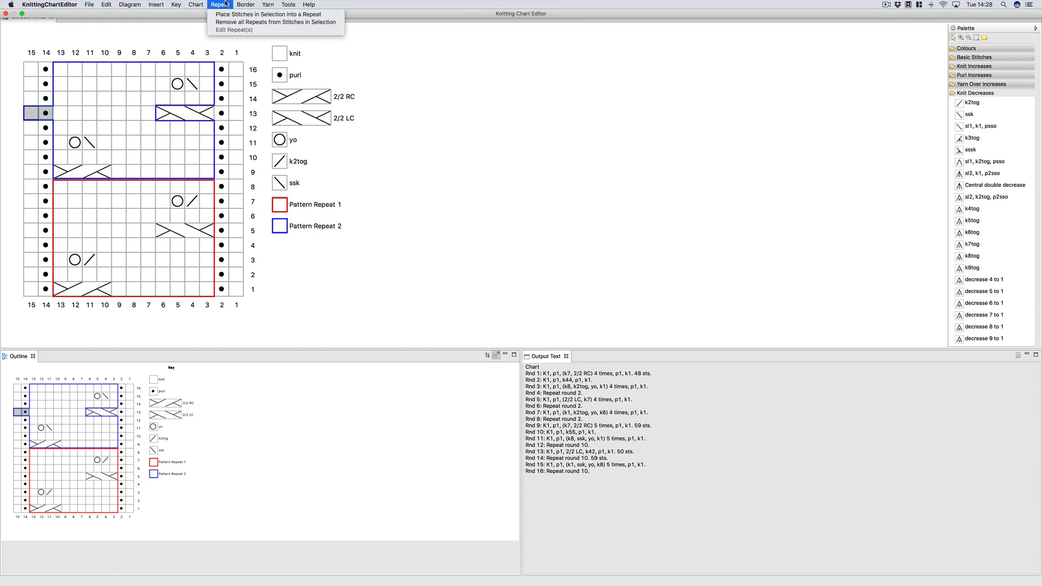
pyautogui.moveTo(267, 14)
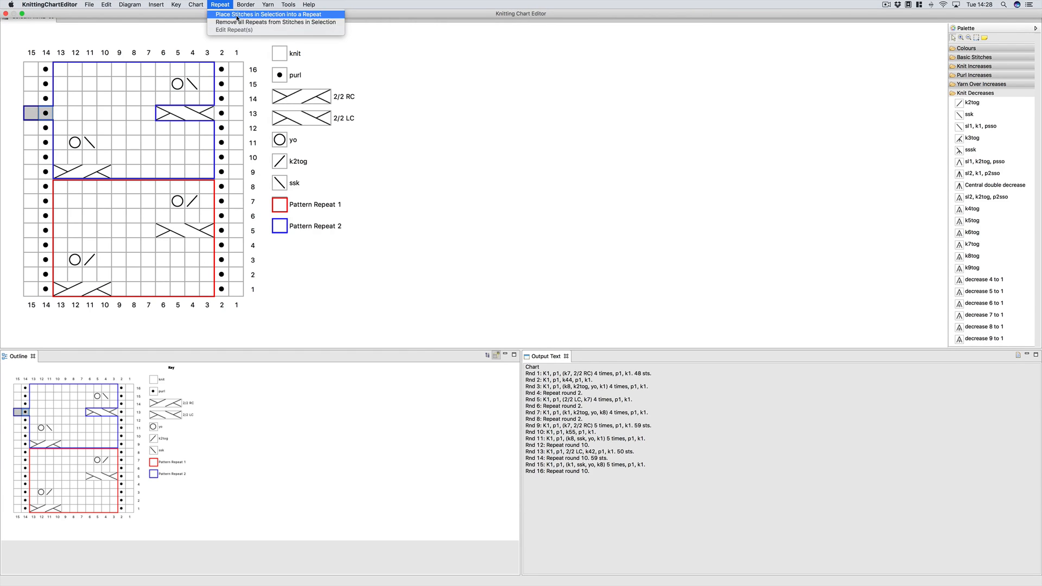
pyautogui.click(267, 14)
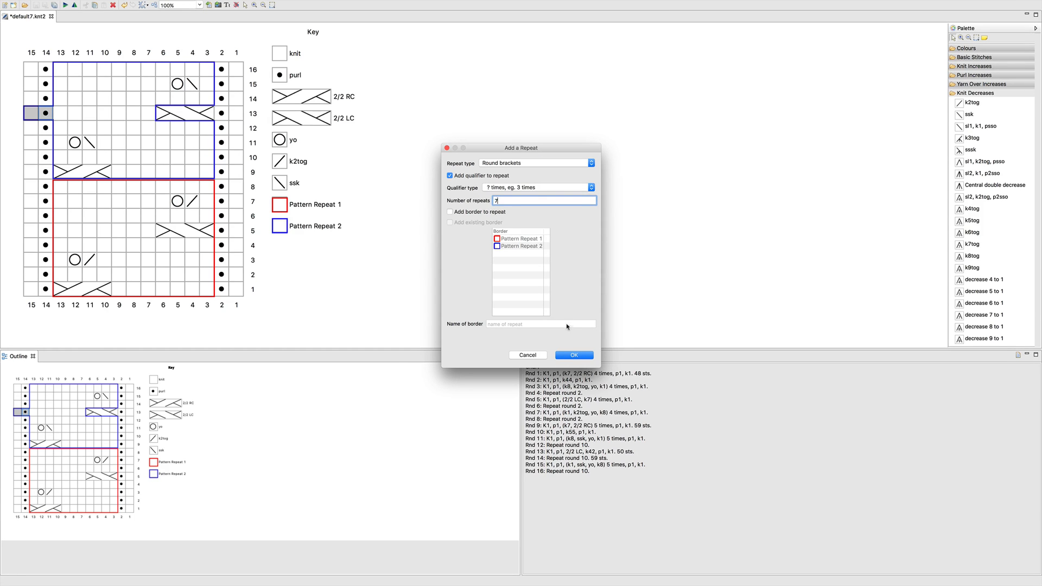
pyautogui.moveTo(578, 346)
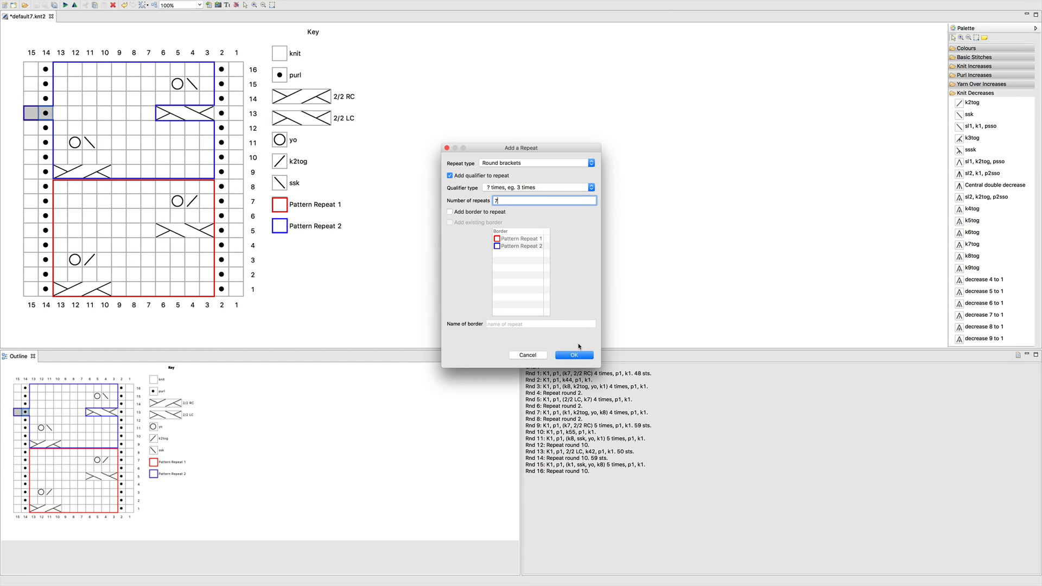
pyautogui.click(573, 355)
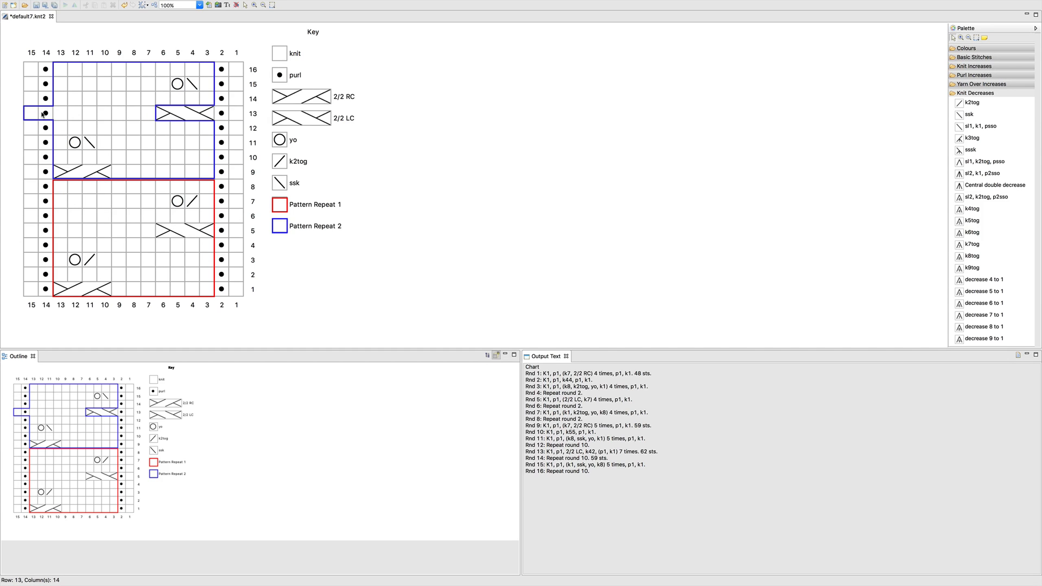
pyautogui.moveTo(130, 113)
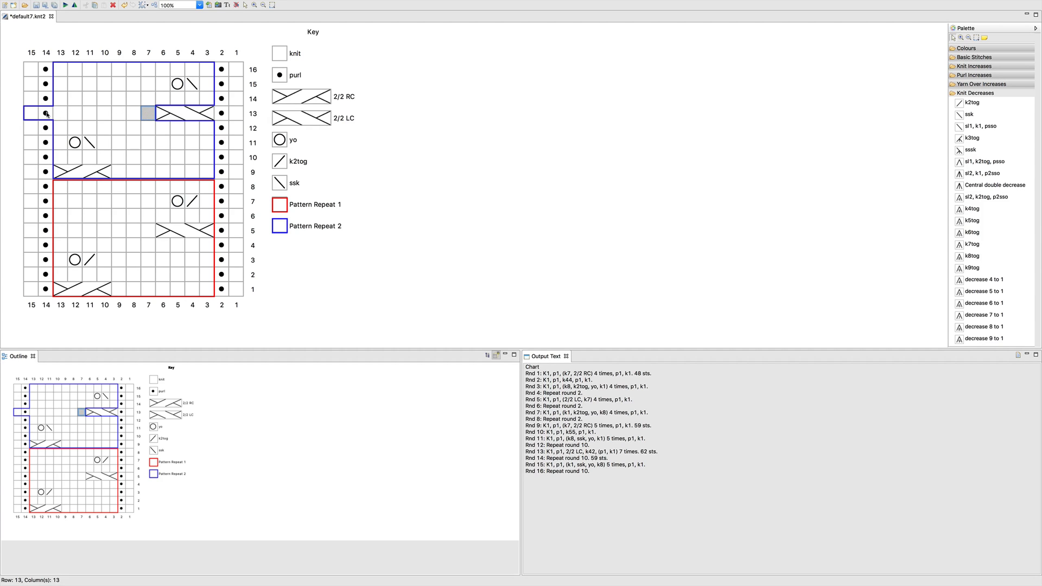
# Clear row 13's repeats and repeat (k7, p1, k1) 7 times for 69 sts.
pyautogui.click(220, 5)
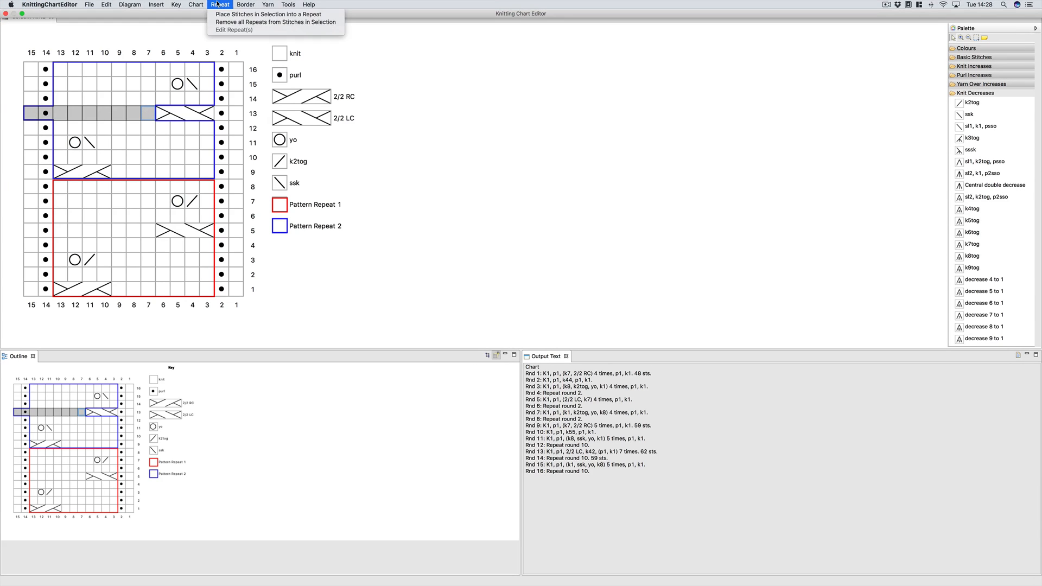
pyautogui.click(275, 22)
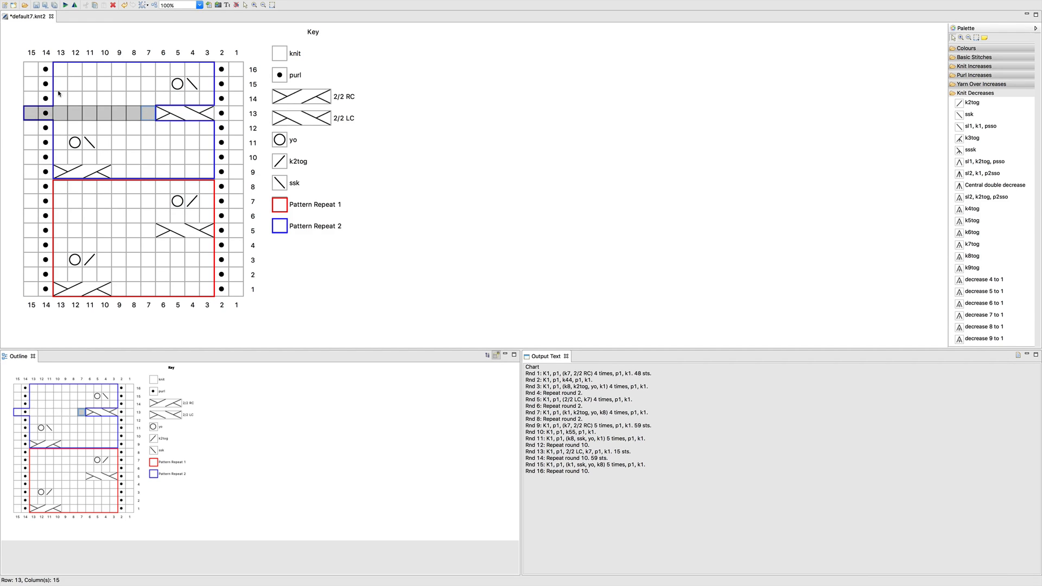
pyautogui.click(220, 5)
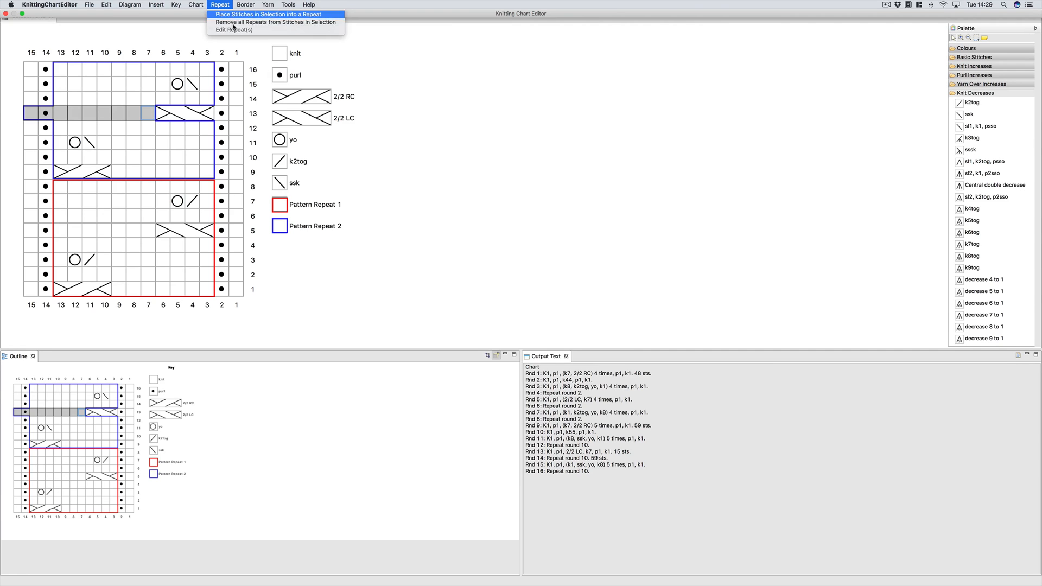
pyautogui.click(268, 14)
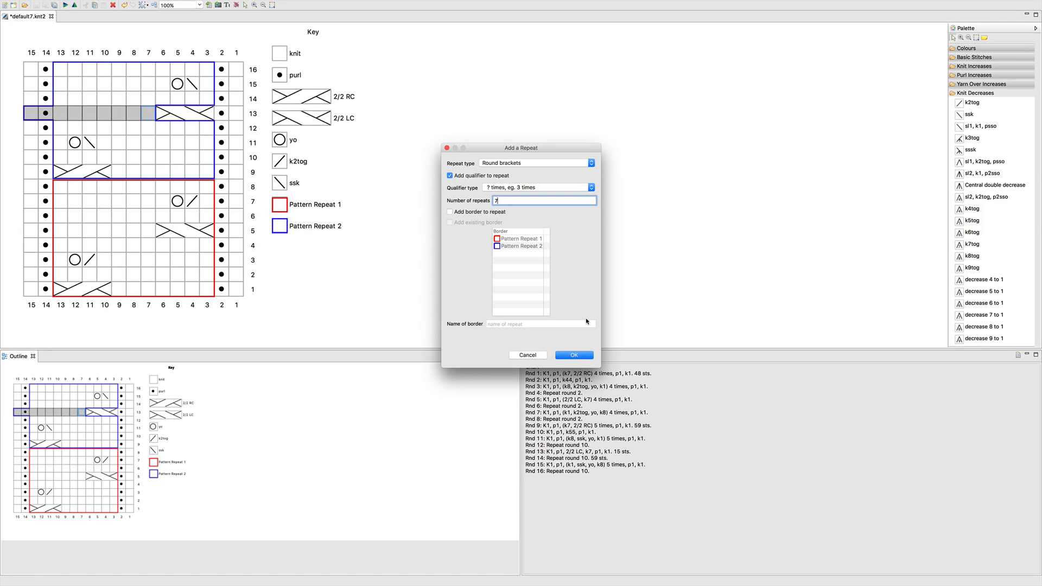
pyautogui.click(574, 355)
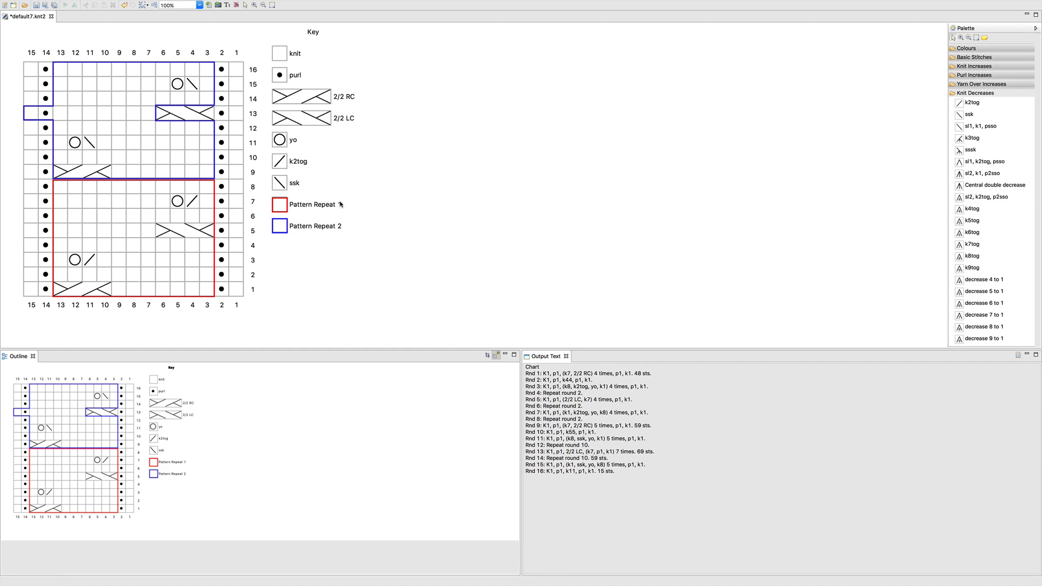
pyautogui.click(316, 204)
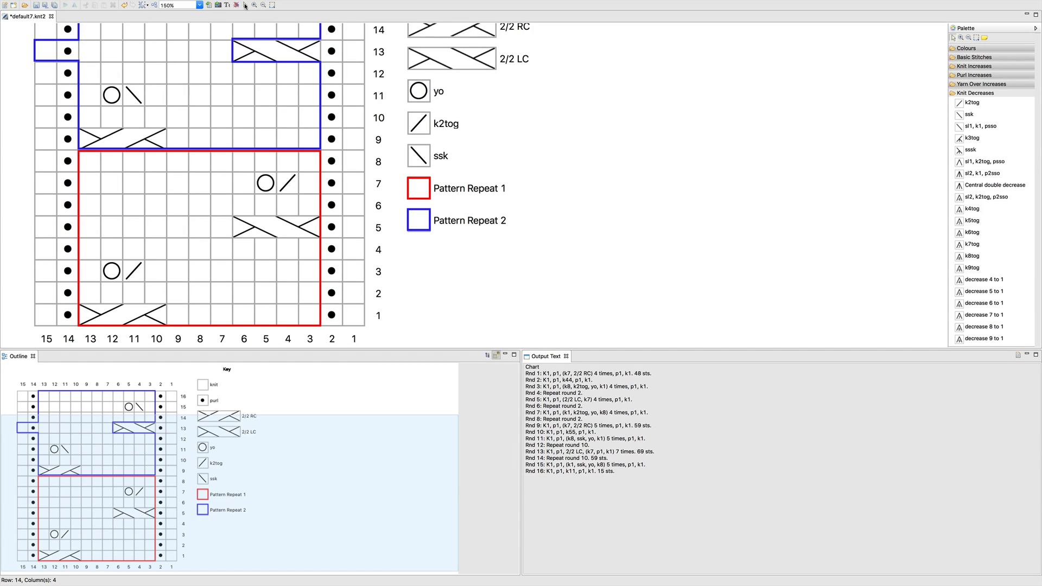
# Put a red all-sides border around each column-1 stitch in rows 8 and 7.
pyautogui.click(353, 160)
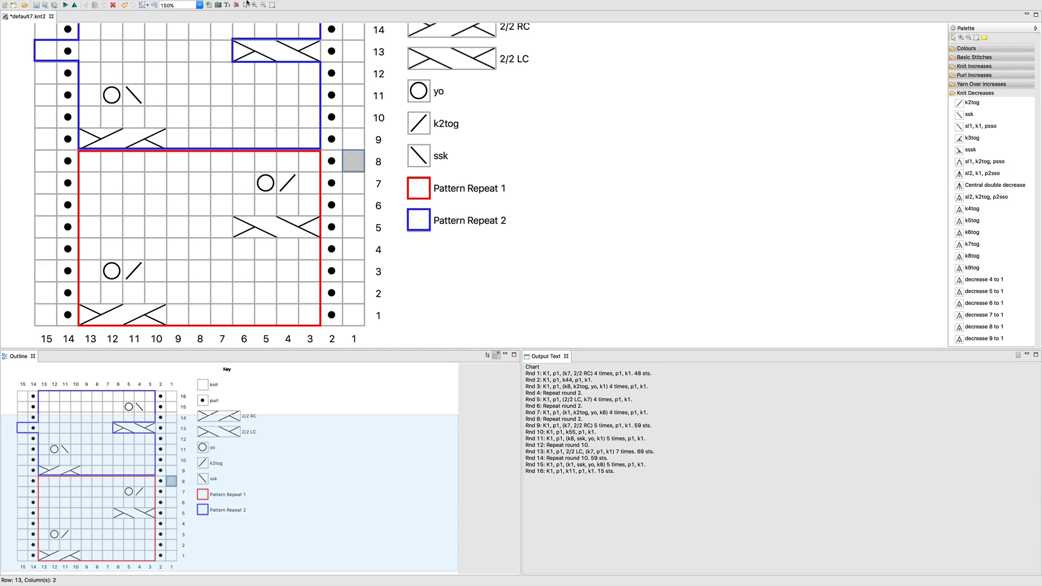
pyautogui.click(245, 5)
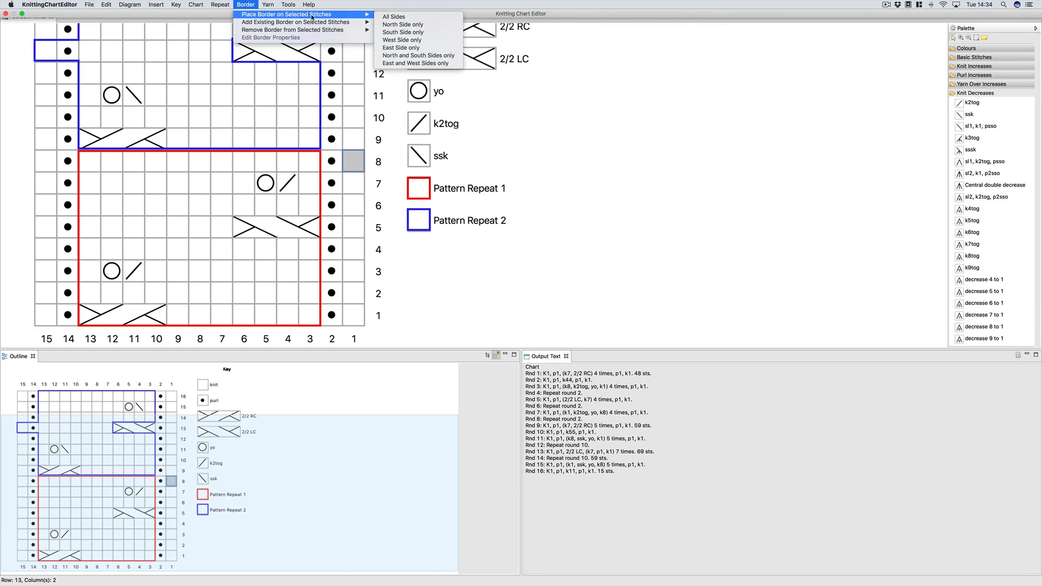
pyautogui.click(393, 16)
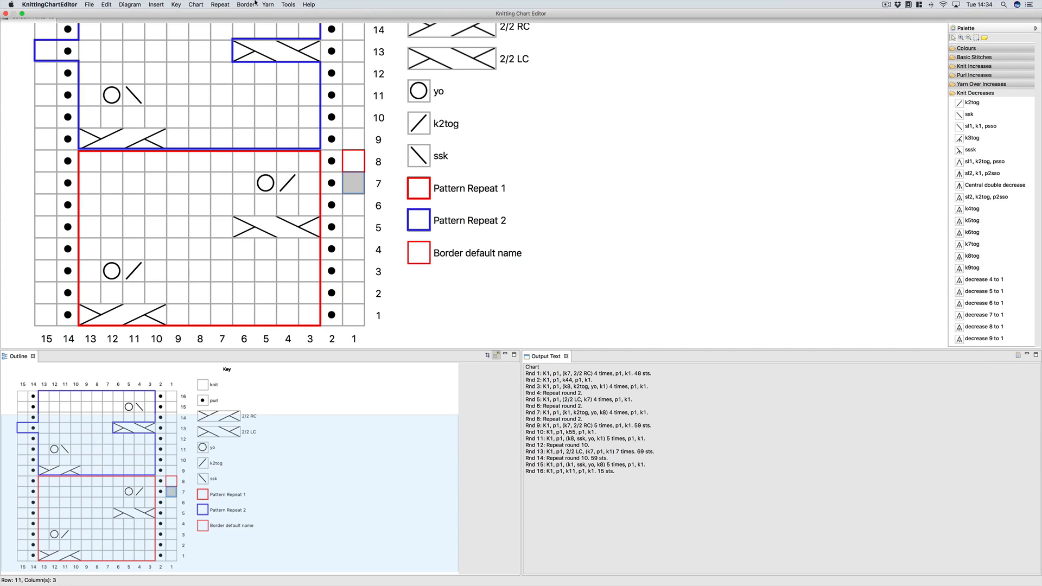
pyautogui.click(245, 5)
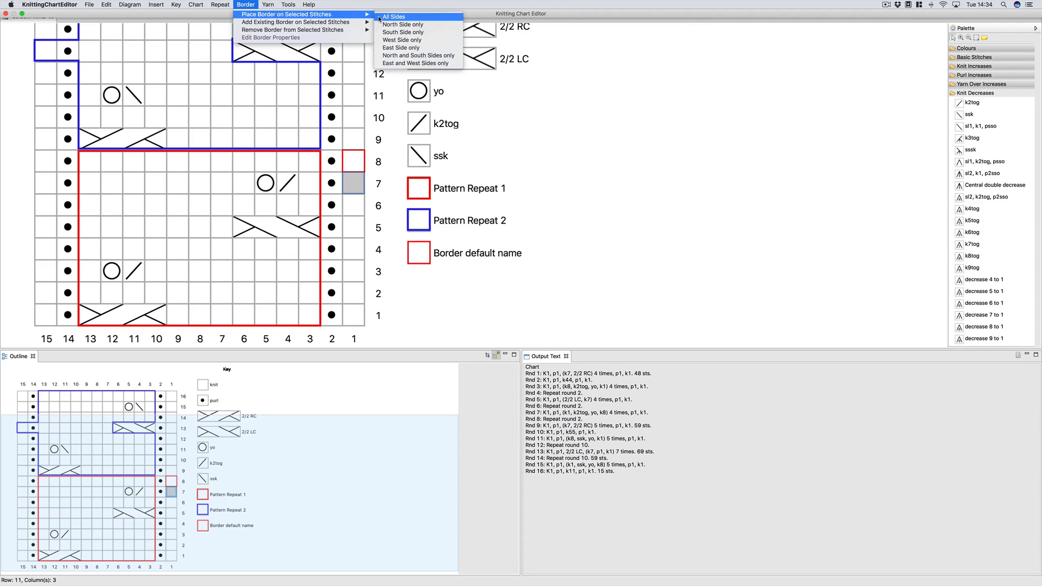
pyautogui.click(394, 17)
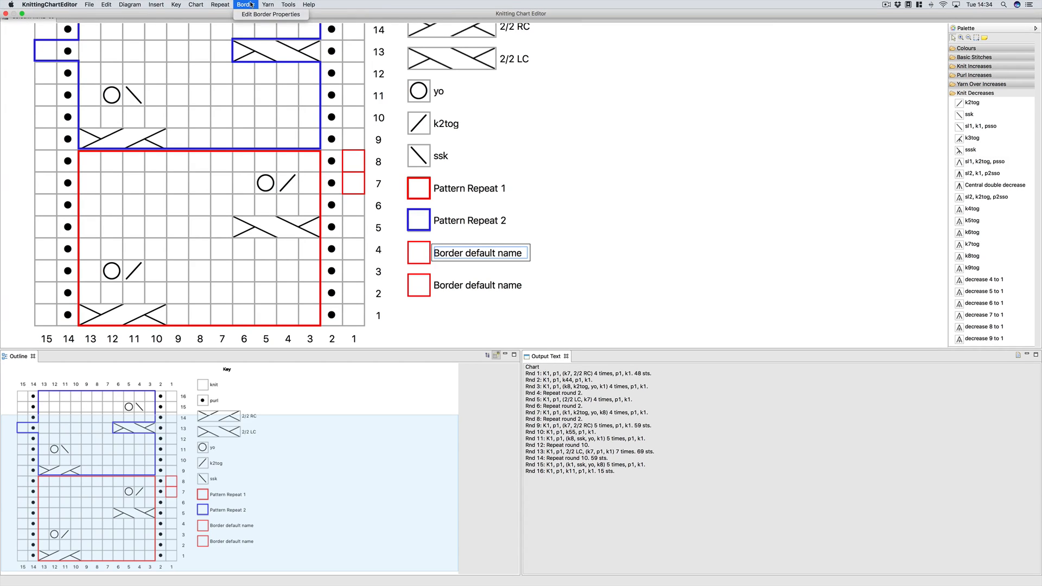
# Rename the round 8 column-1 border to Pattern Repeat 1.
pyautogui.click(270, 14)
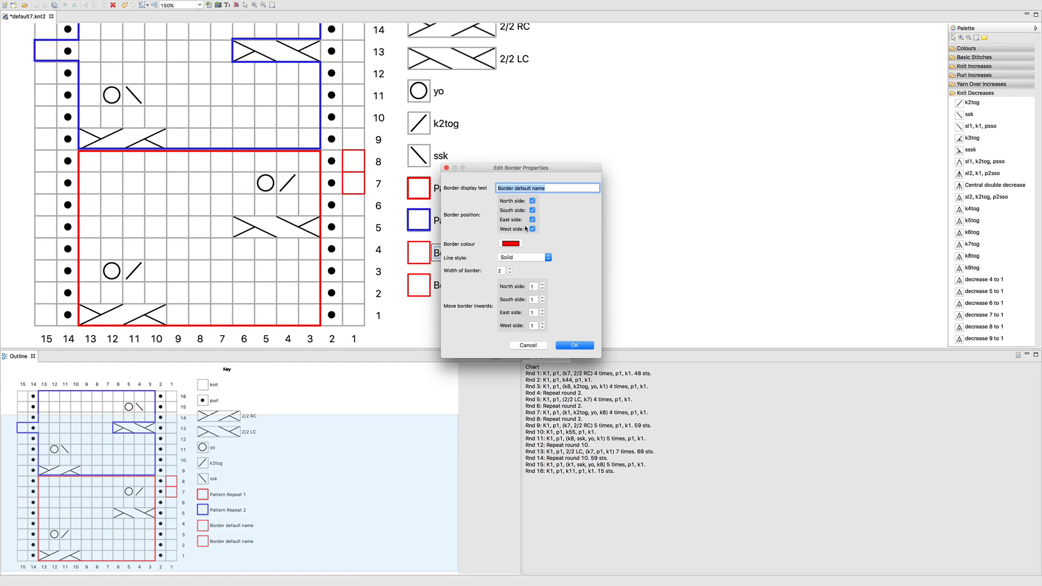
pyautogui.write('Pattern Repeat 1')
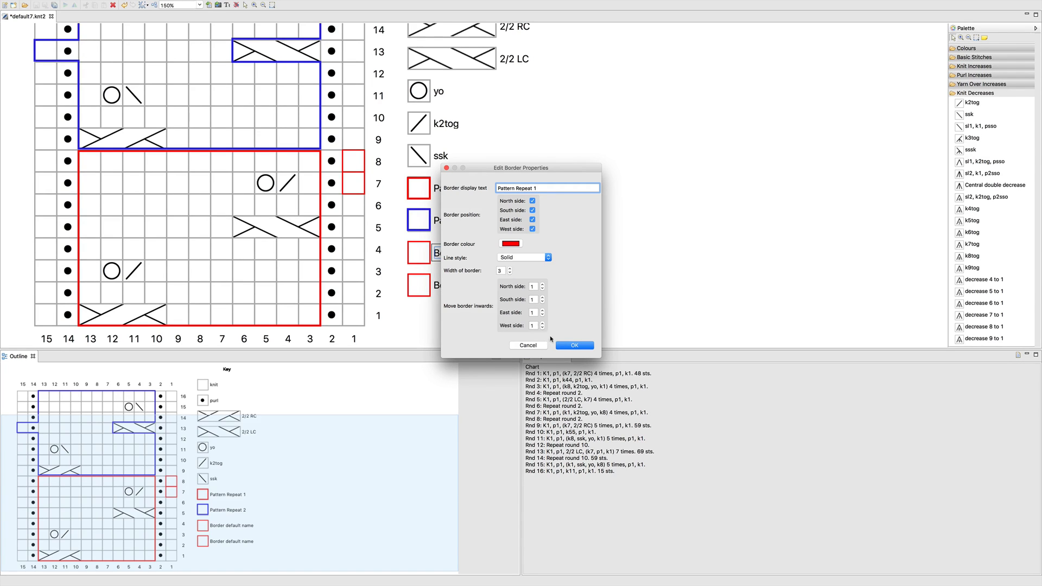
pyautogui.click(573, 345)
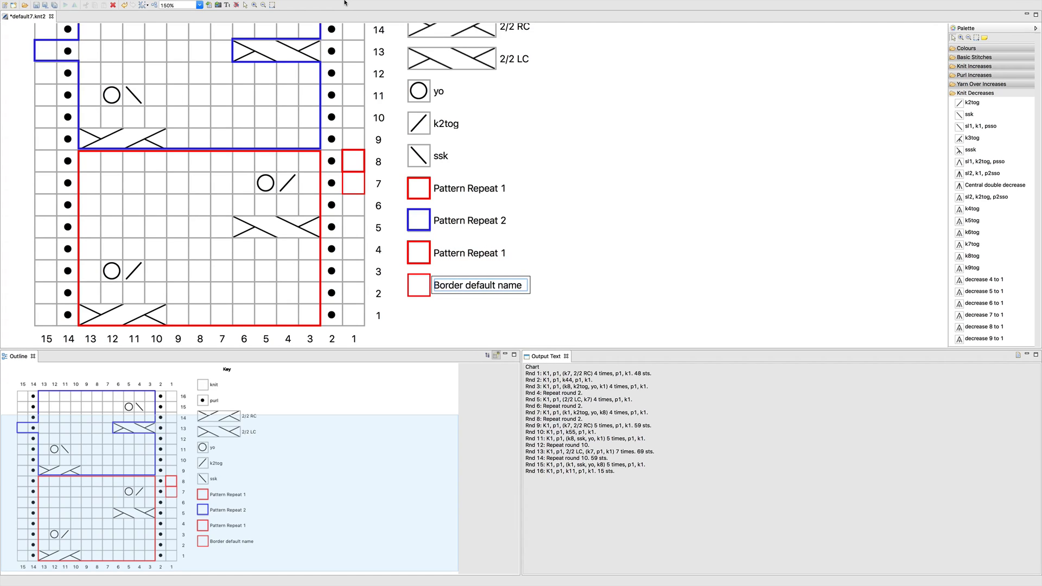
pyautogui.moveTo(504, 123)
pyautogui.write('Pattern')
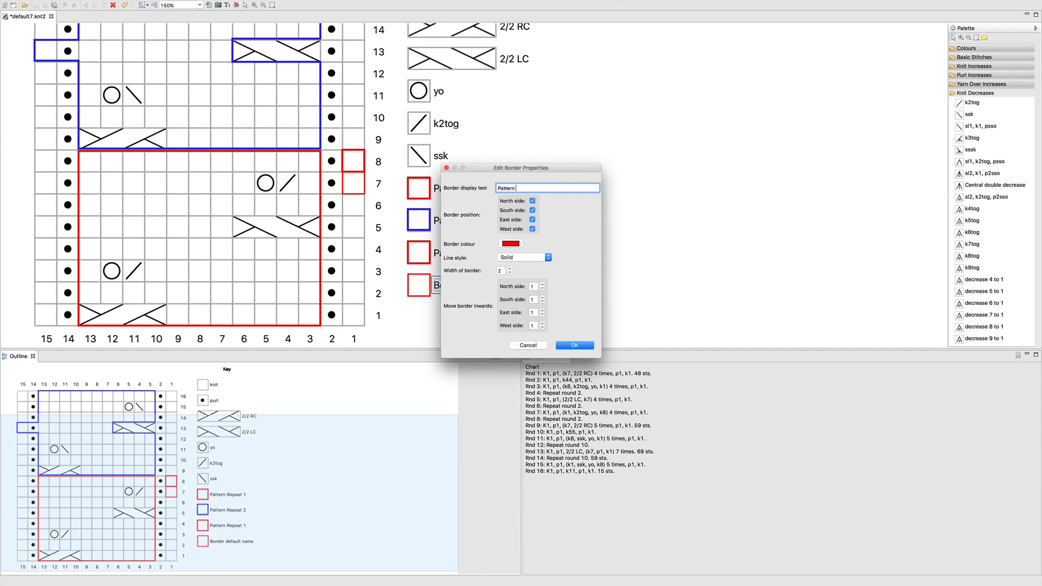
# Name the round 7 border Pattern Repeat 2, colour it blue, and set width 3.
pyautogui.write('Reapt')
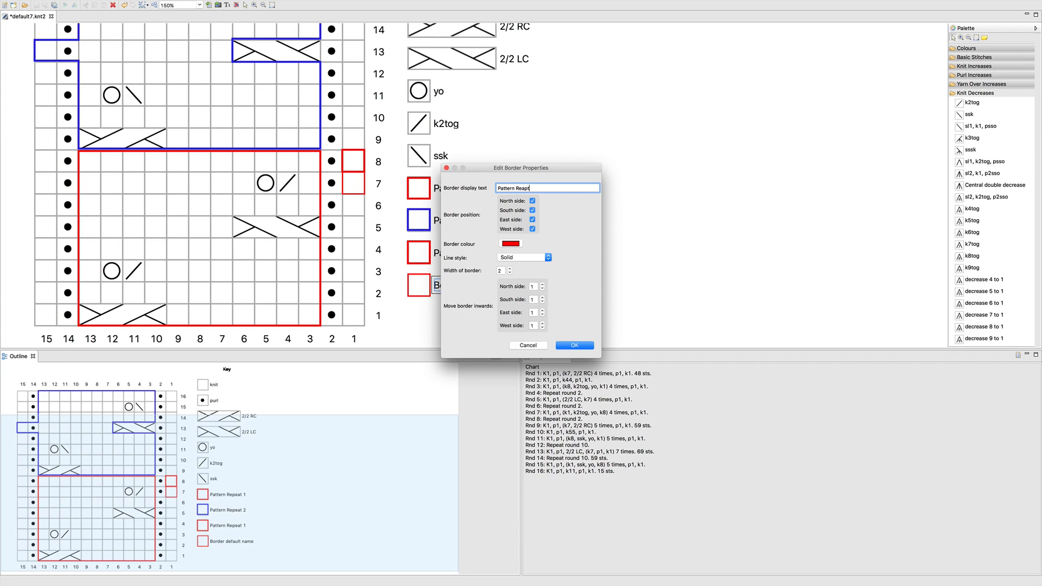
pyautogui.write('Pattern Repeat 2')
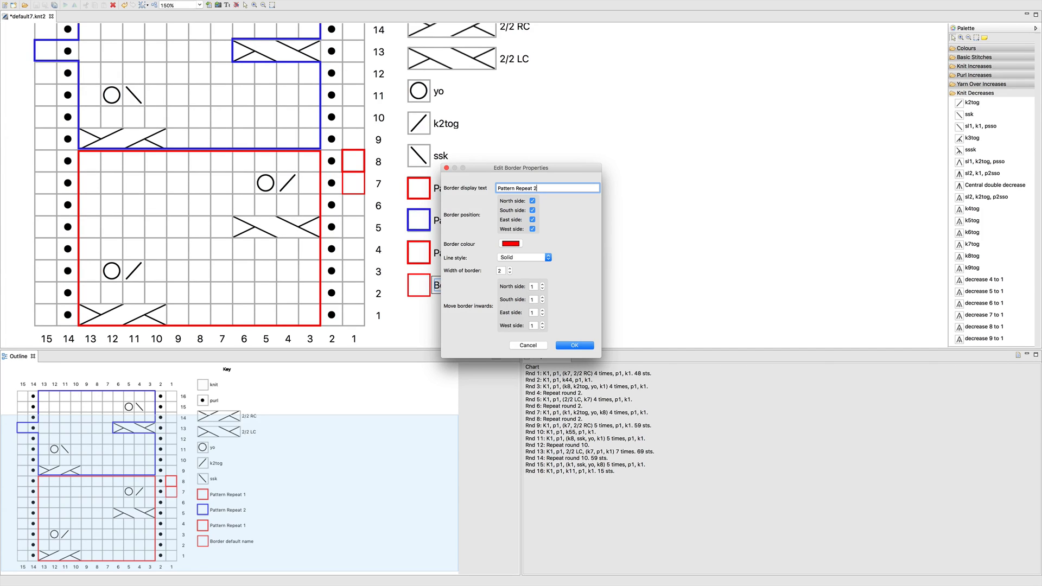
pyautogui.click(510, 243)
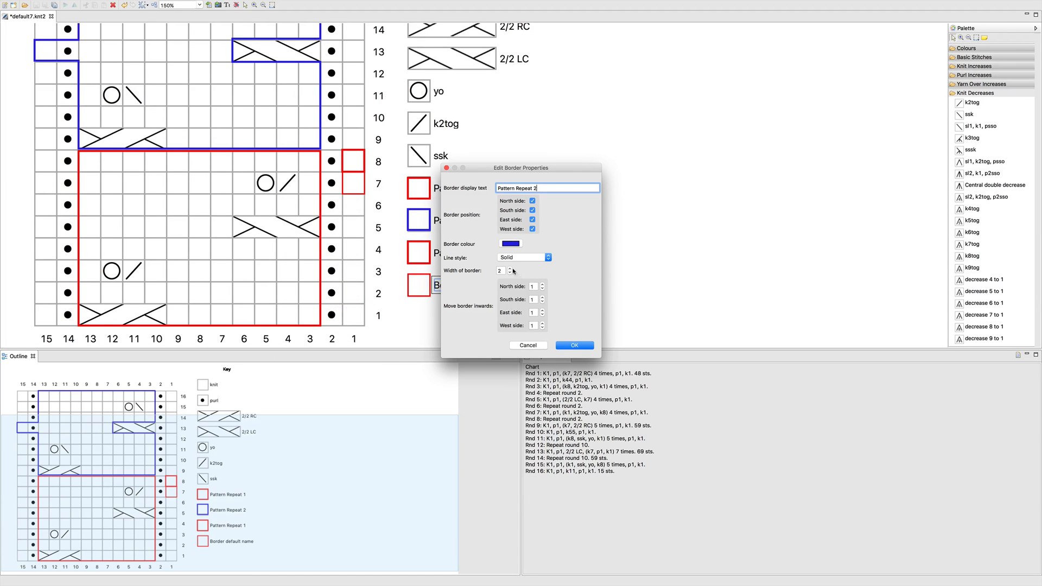
pyautogui.click(509, 268)
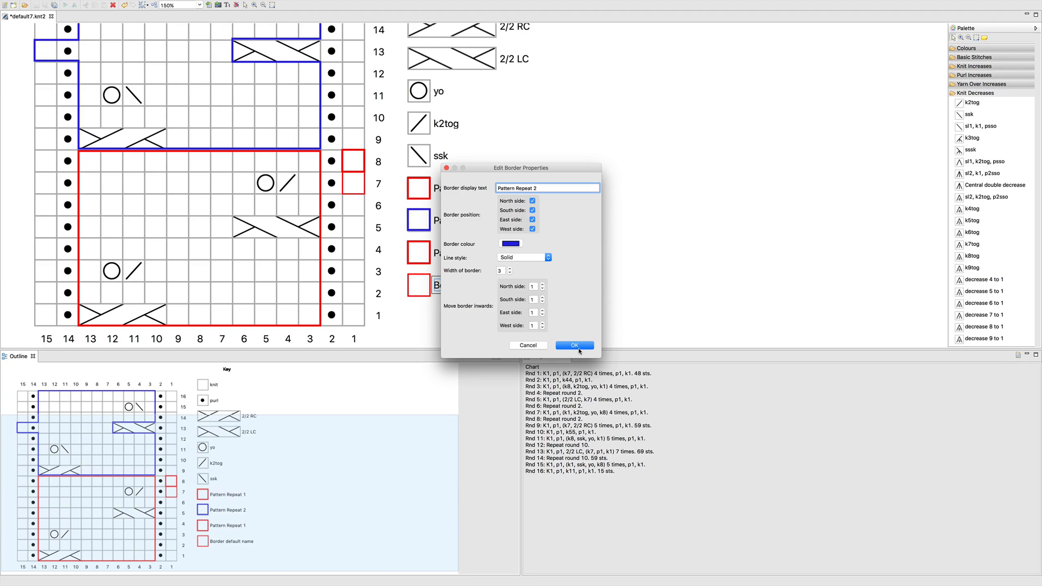
pyautogui.click(573, 345)
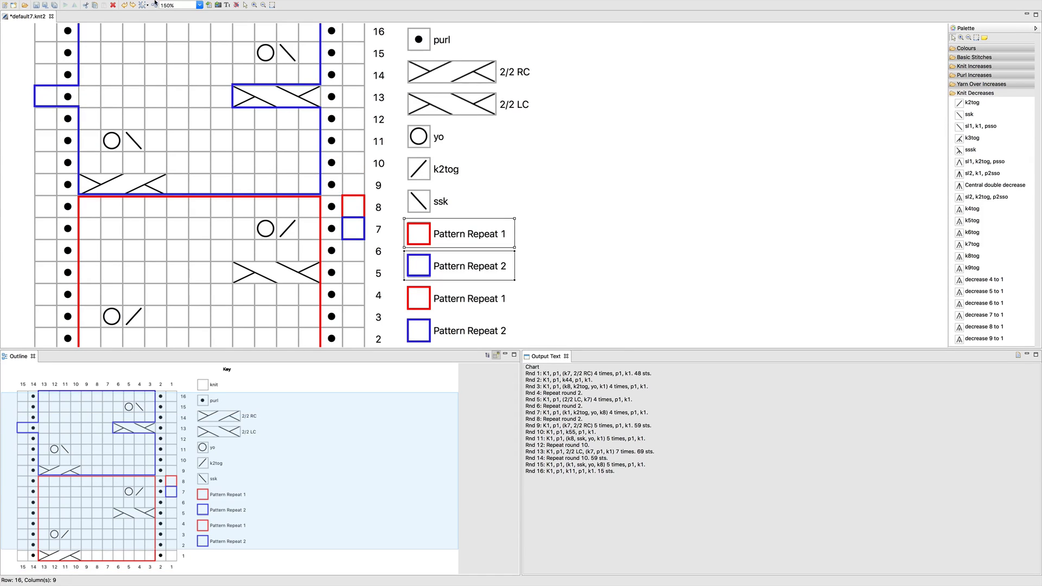
# Hide the duplicate key entries and remove the Pattern Repeat 2 border from the column-1 swatches.
pyautogui.click(106, 5)
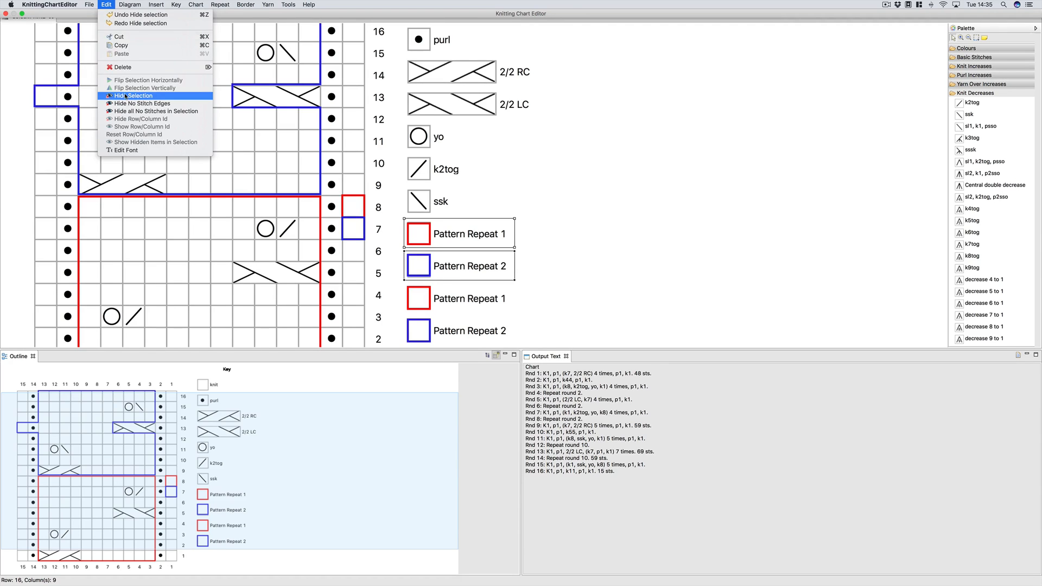
pyautogui.click(133, 95)
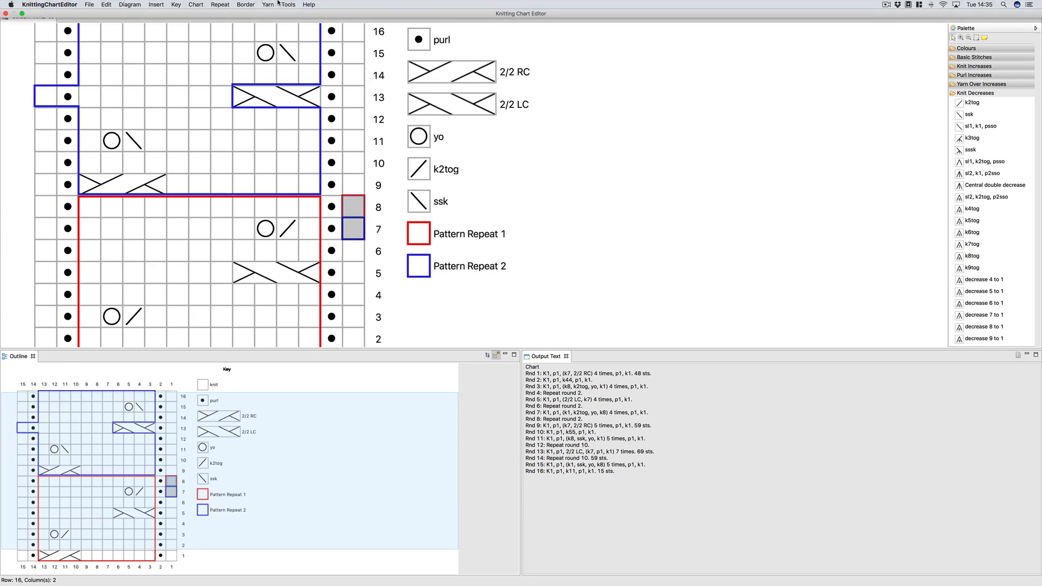
pyautogui.click(245, 4)
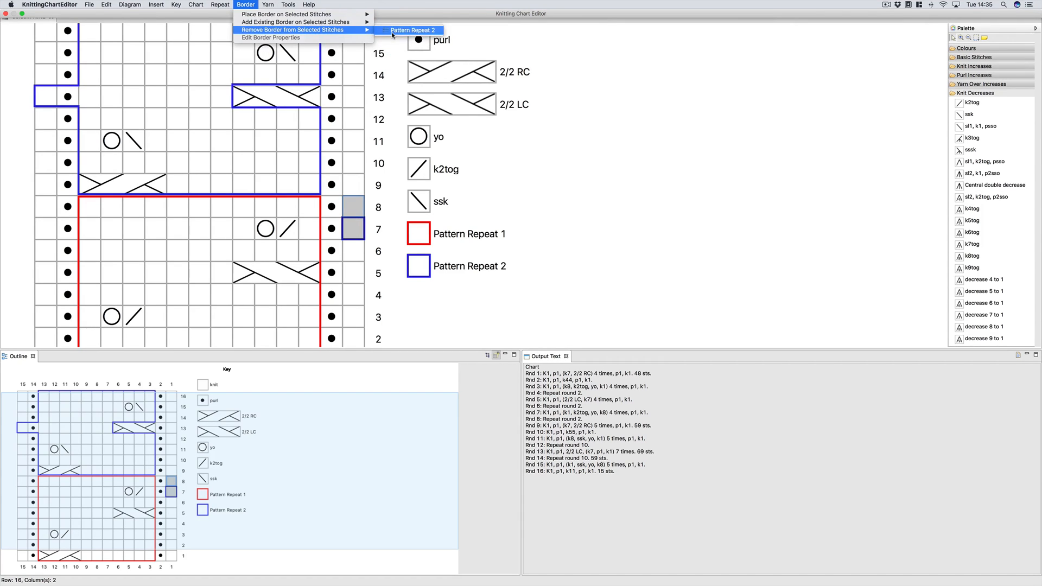
pyautogui.click(413, 30)
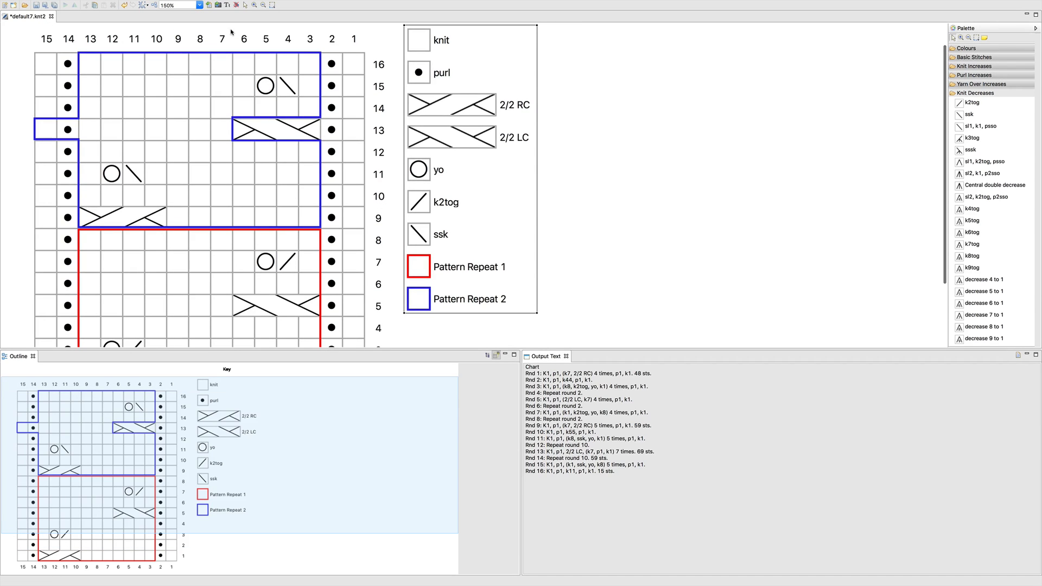
# Zoom to 100% to show the full chart and key, then select round 5's 2/2 LC cable.
pyautogui.click(196, 5)
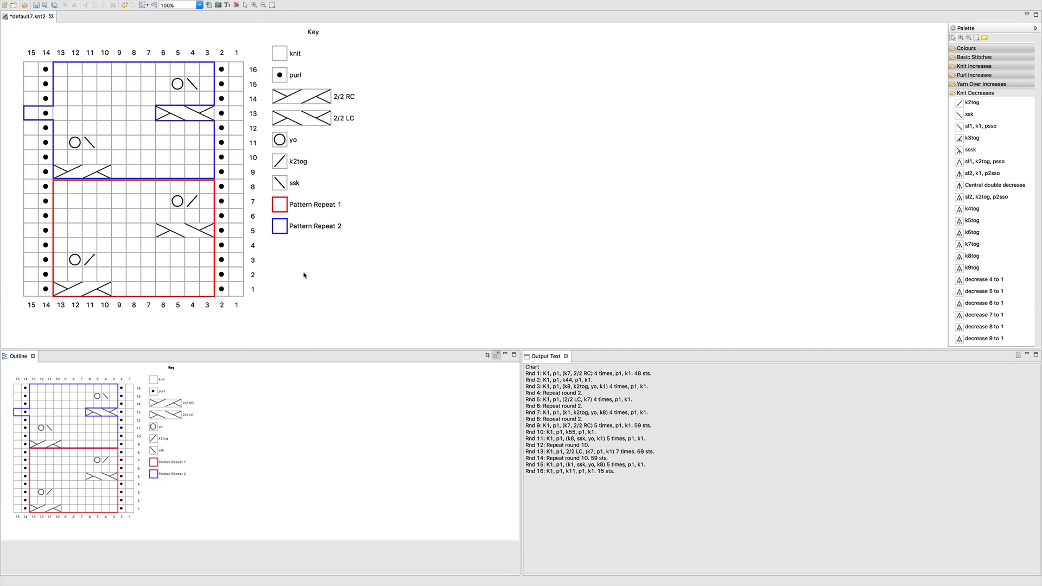
pyautogui.moveTo(253, 257)
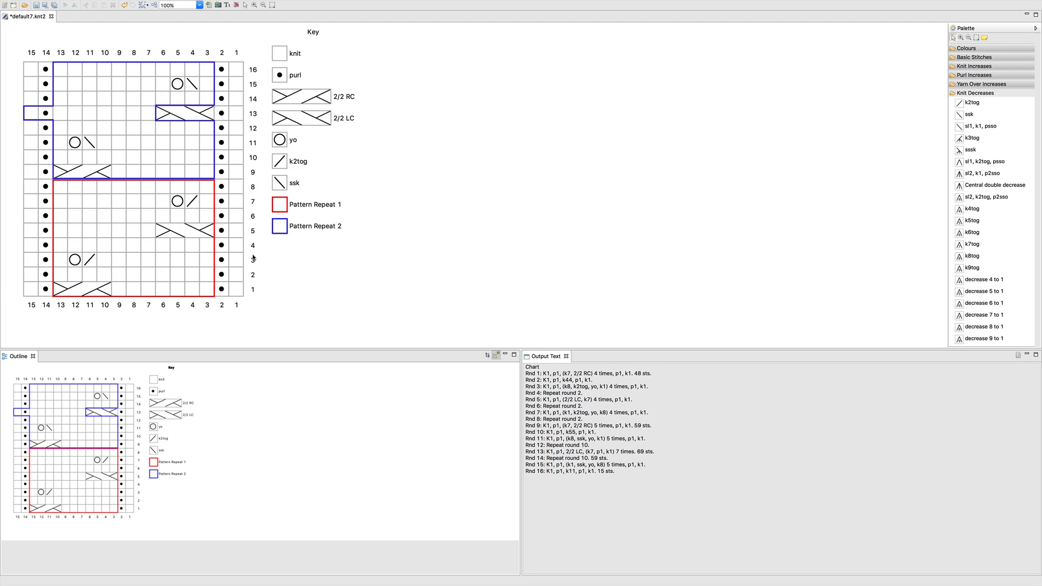
pyautogui.click(162, 255)
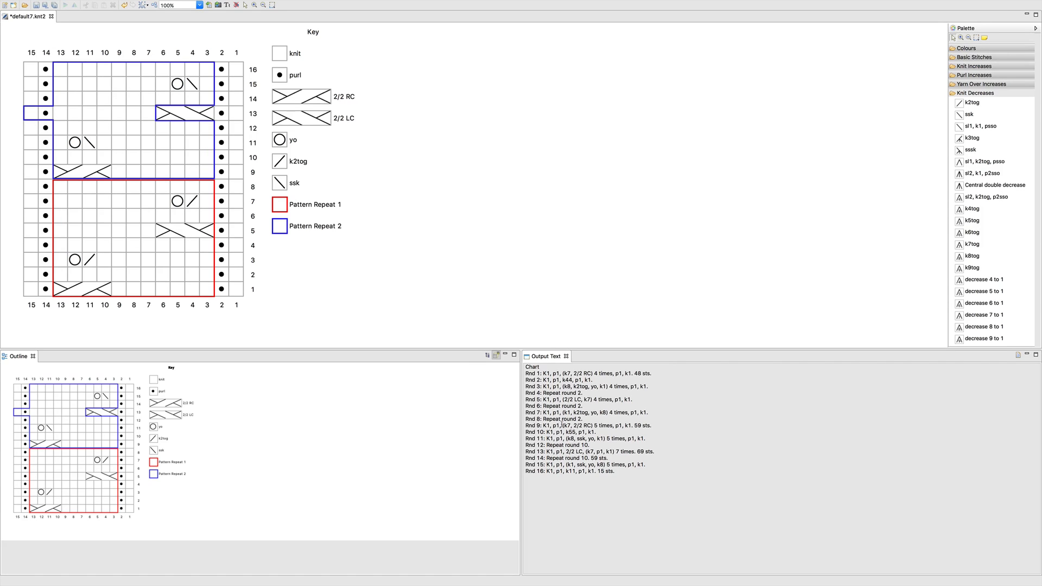
pyautogui.click(135, 287)
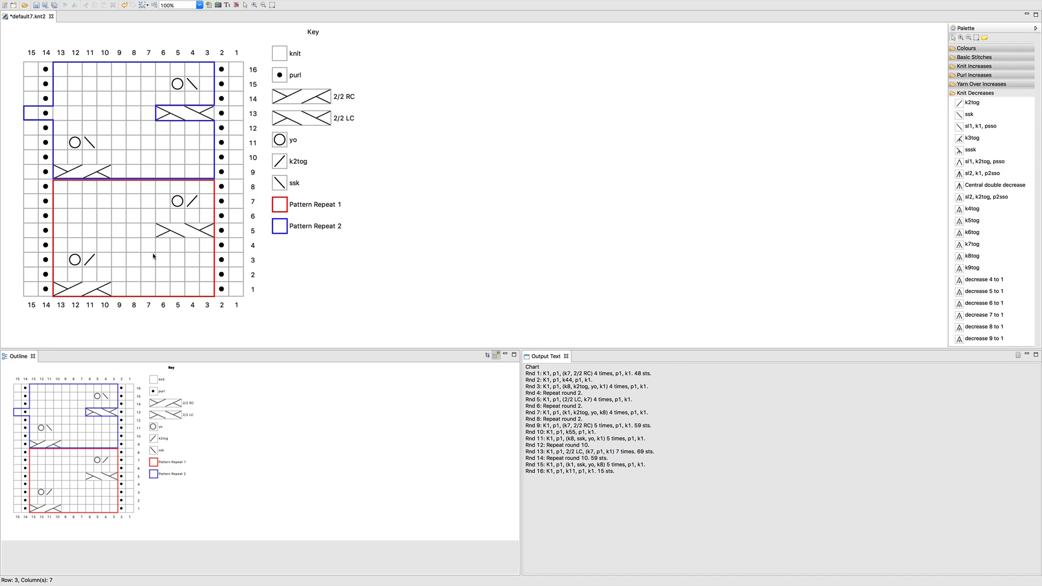
pyautogui.moveTo(148, 257)
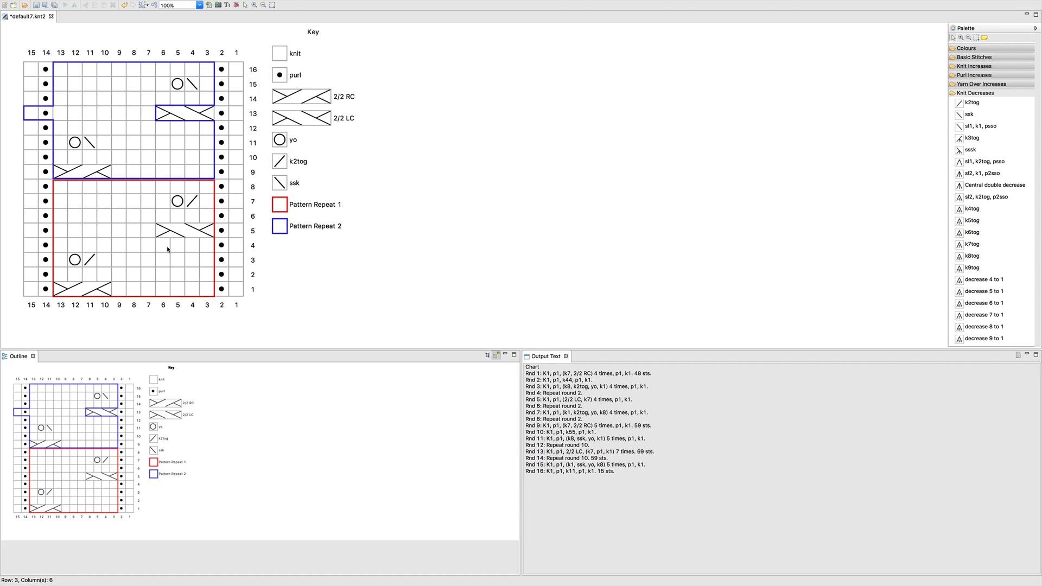
pyautogui.click(184, 230)
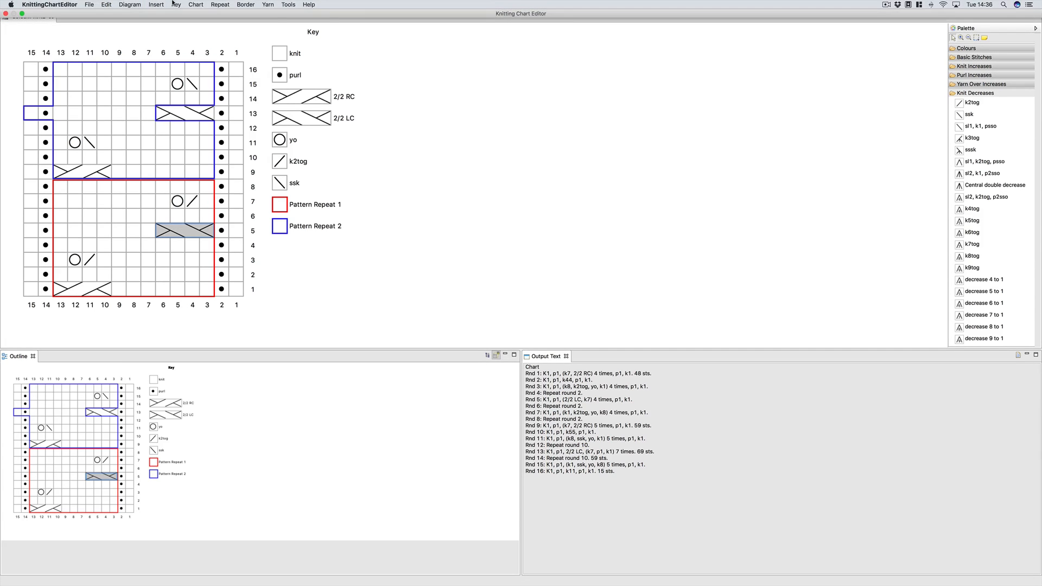
# Repeat the round 5 2/2 LC cable 20 times with a qualifier, making 352 sts.
pyautogui.click(219, 5)
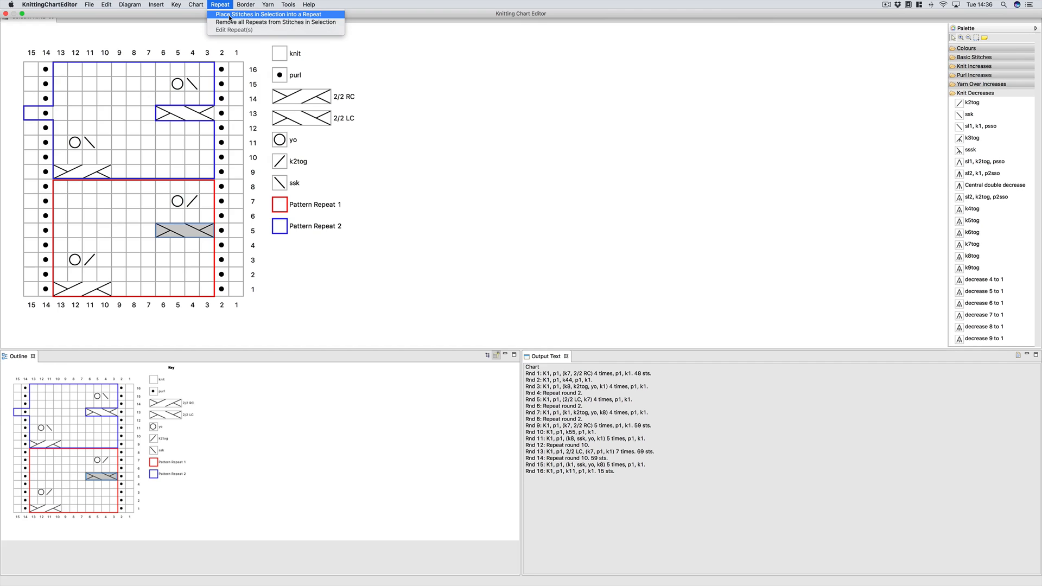
pyautogui.click(267, 15)
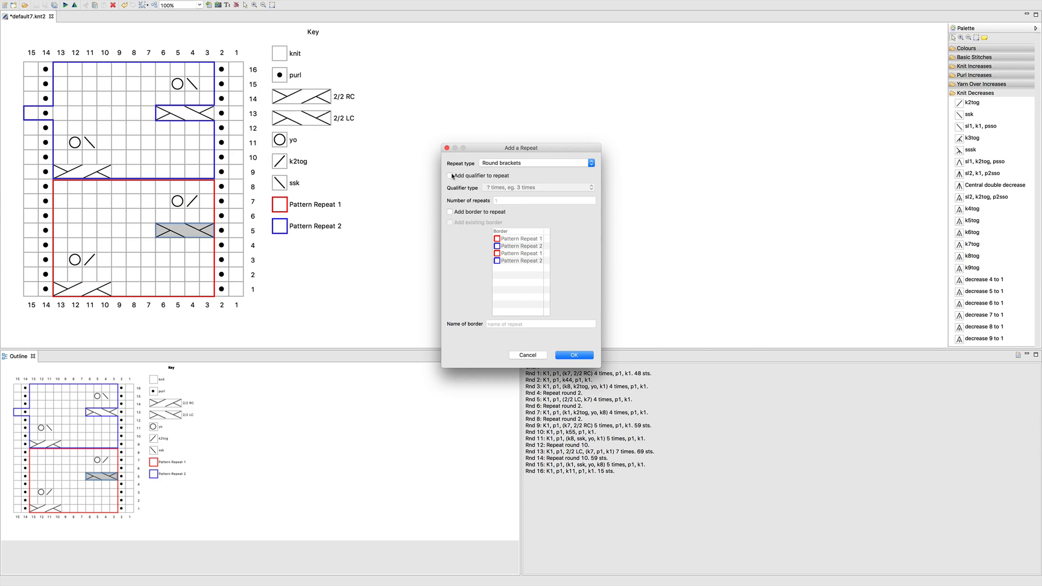
pyautogui.click(450, 175)
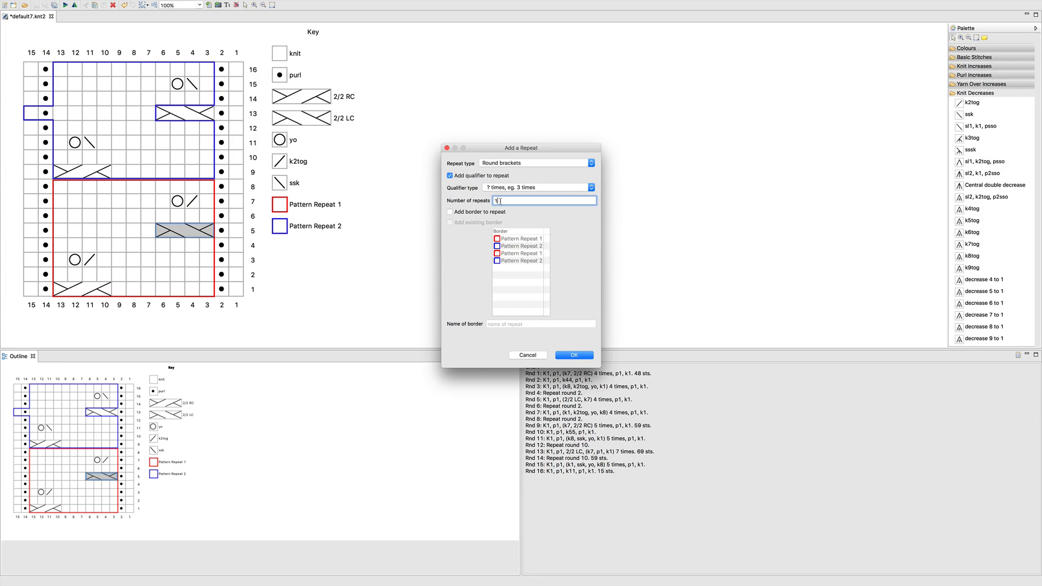
pyautogui.write('20')
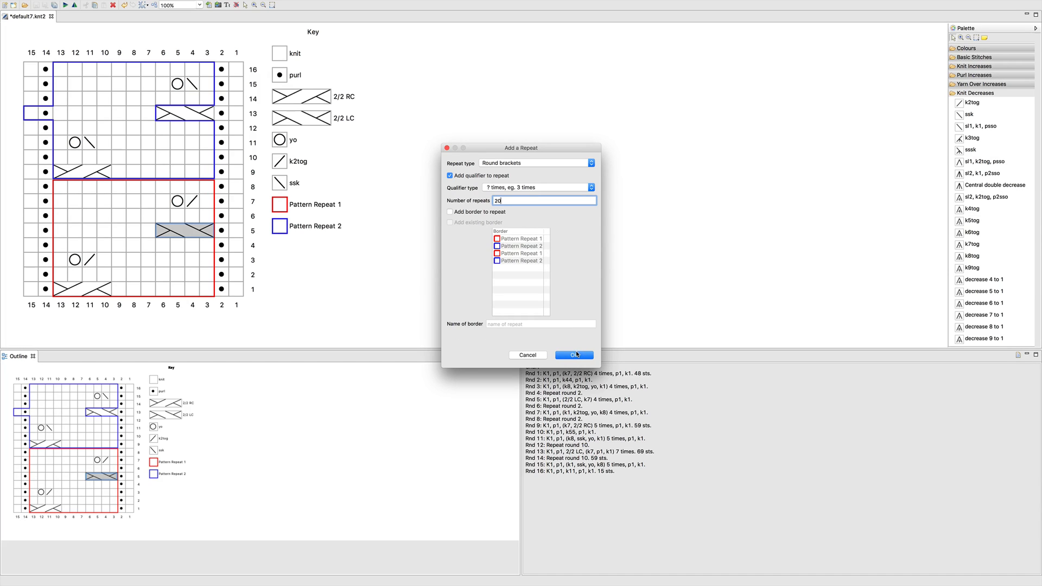
pyautogui.click(572, 355)
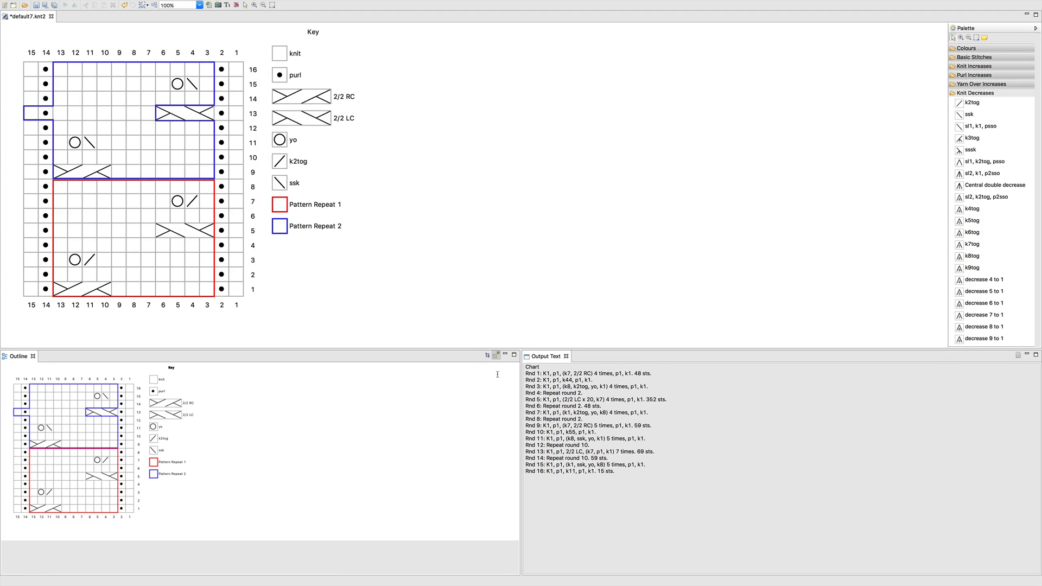
pyautogui.click(140, 253)
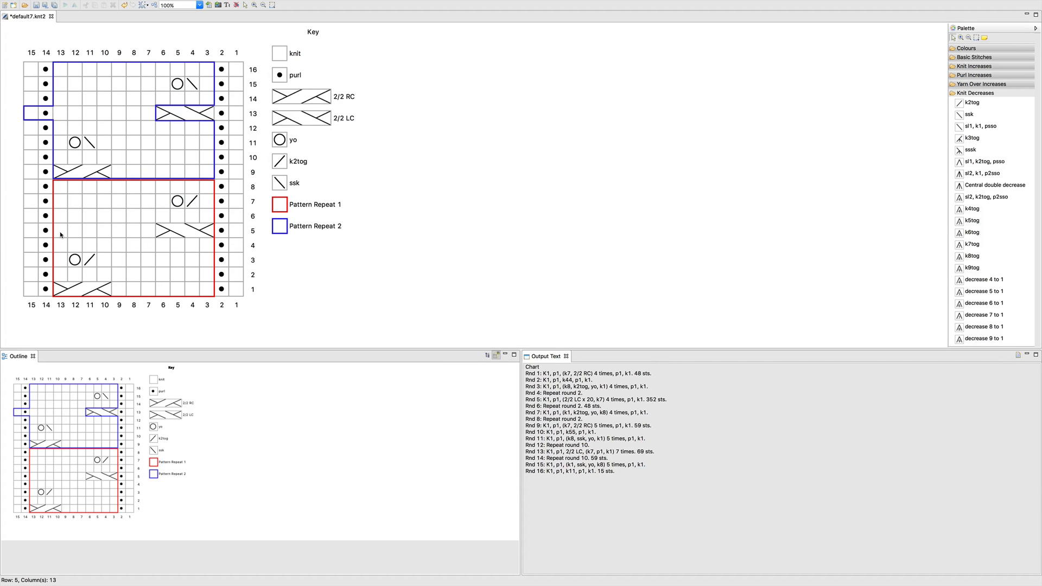
pyautogui.moveTo(111, 226)
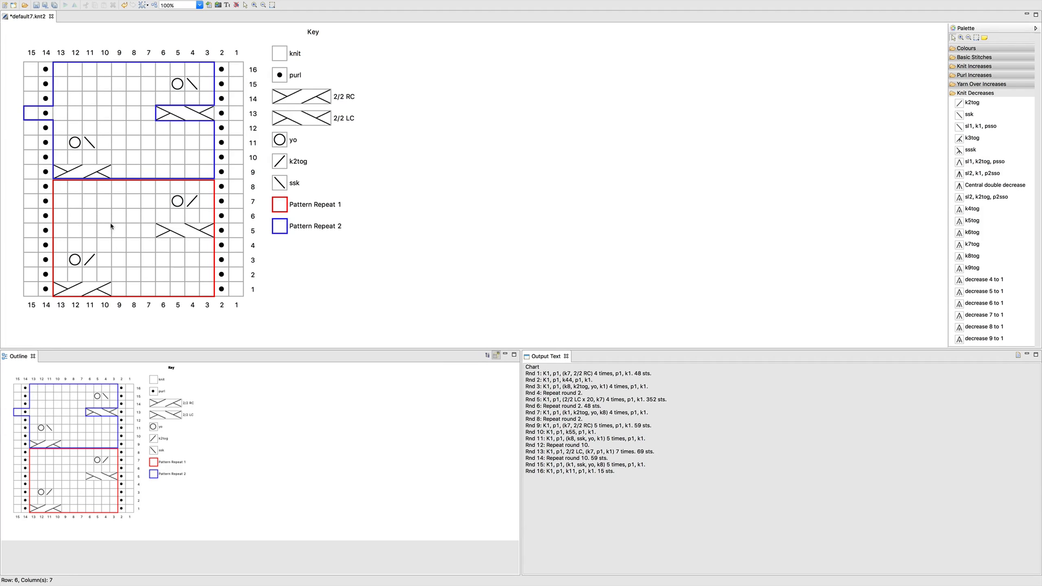
pyautogui.moveTo(193, 245)
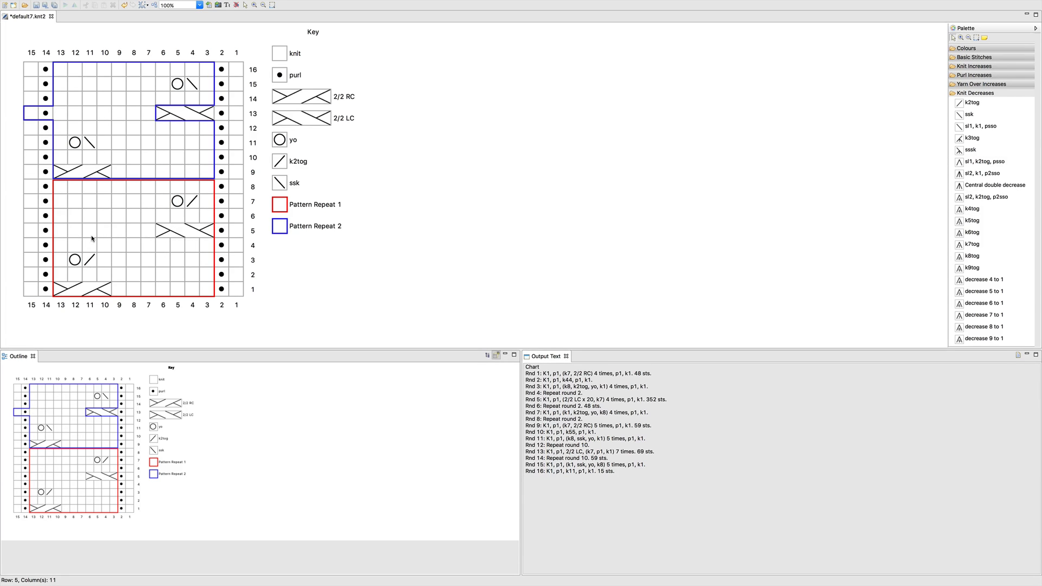
# Remove all repeats from the round 5 cable, restoring (2/2 LC, k7) 4 times.
pyautogui.click(185, 230)
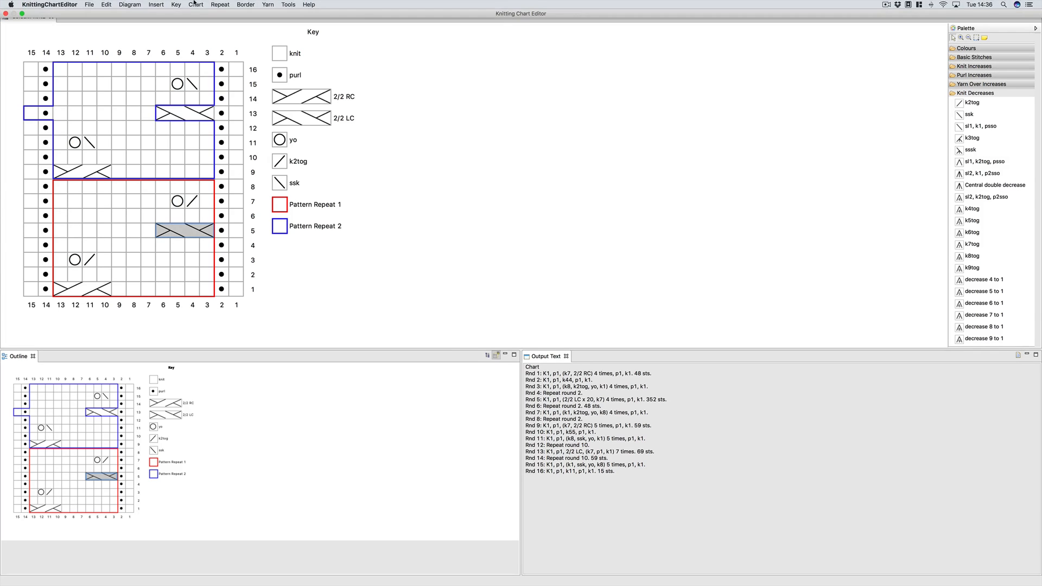
pyautogui.click(219, 5)
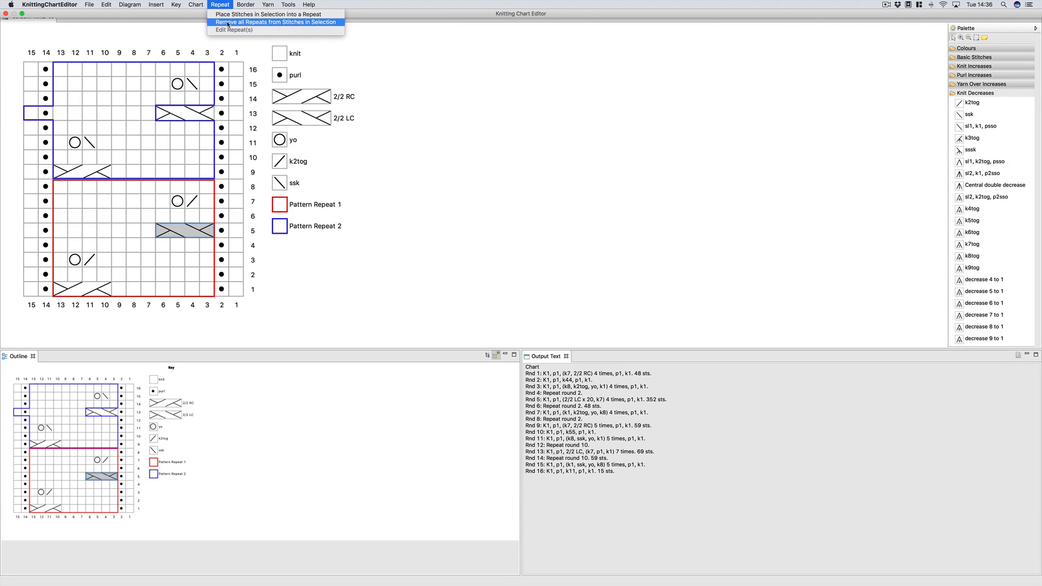
pyautogui.click(276, 22)
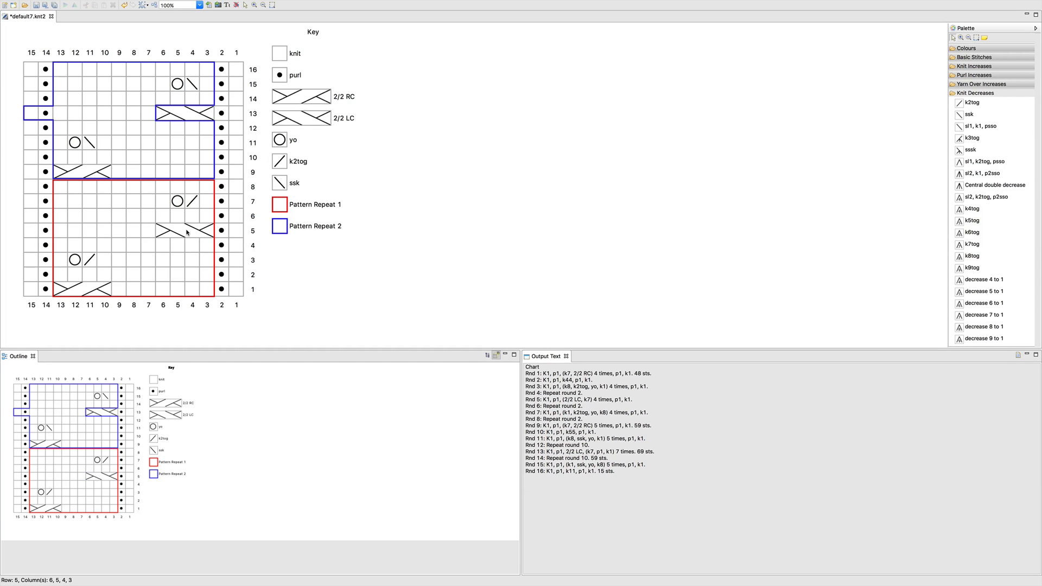
pyautogui.click(186, 231)
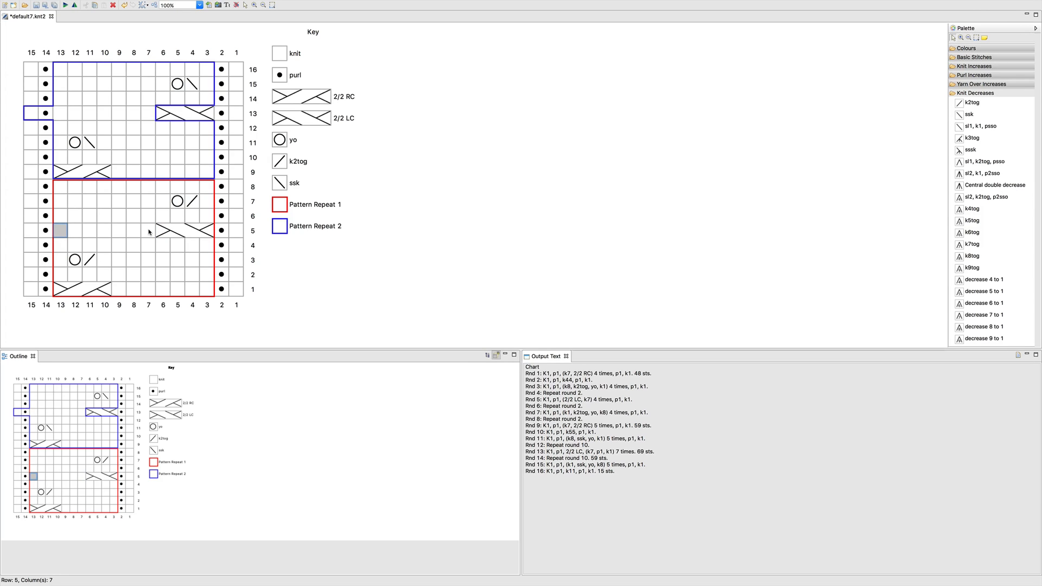
pyautogui.click(163, 258)
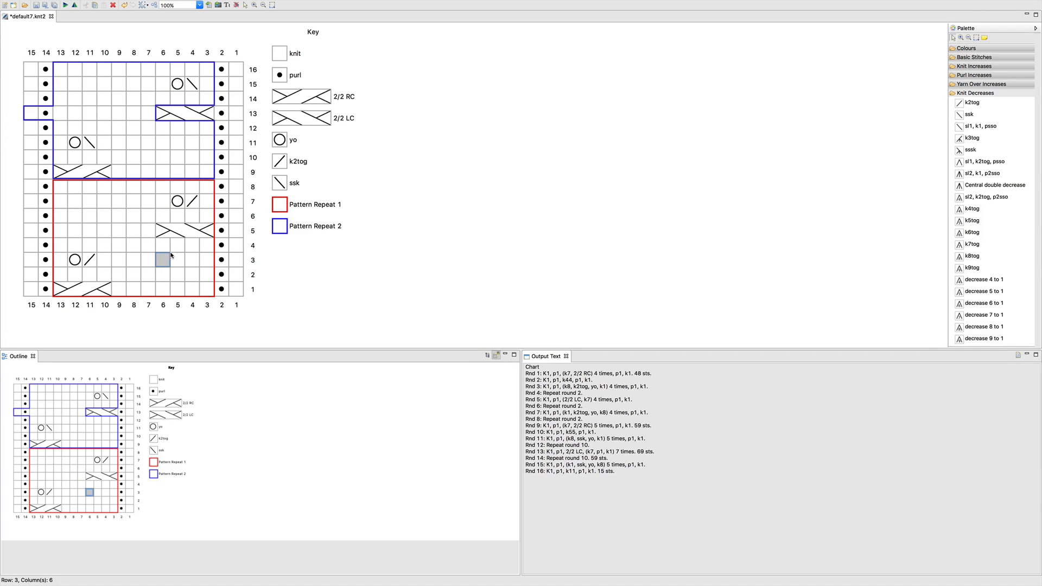